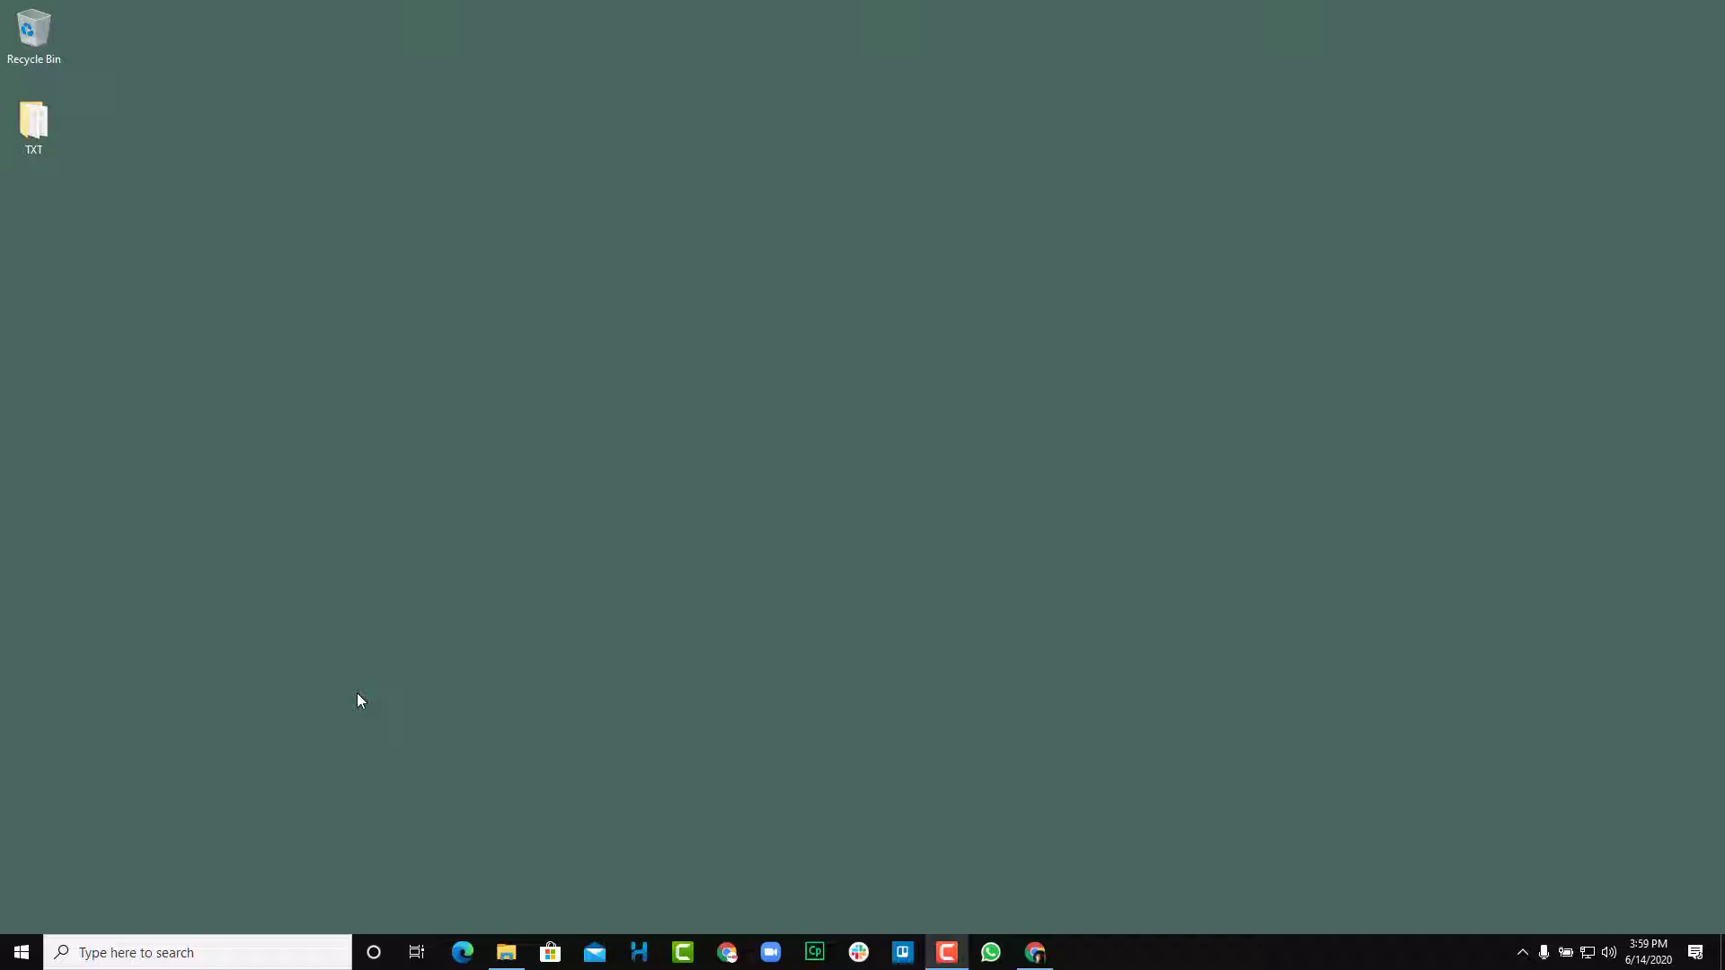
mouse_move(462, 952)
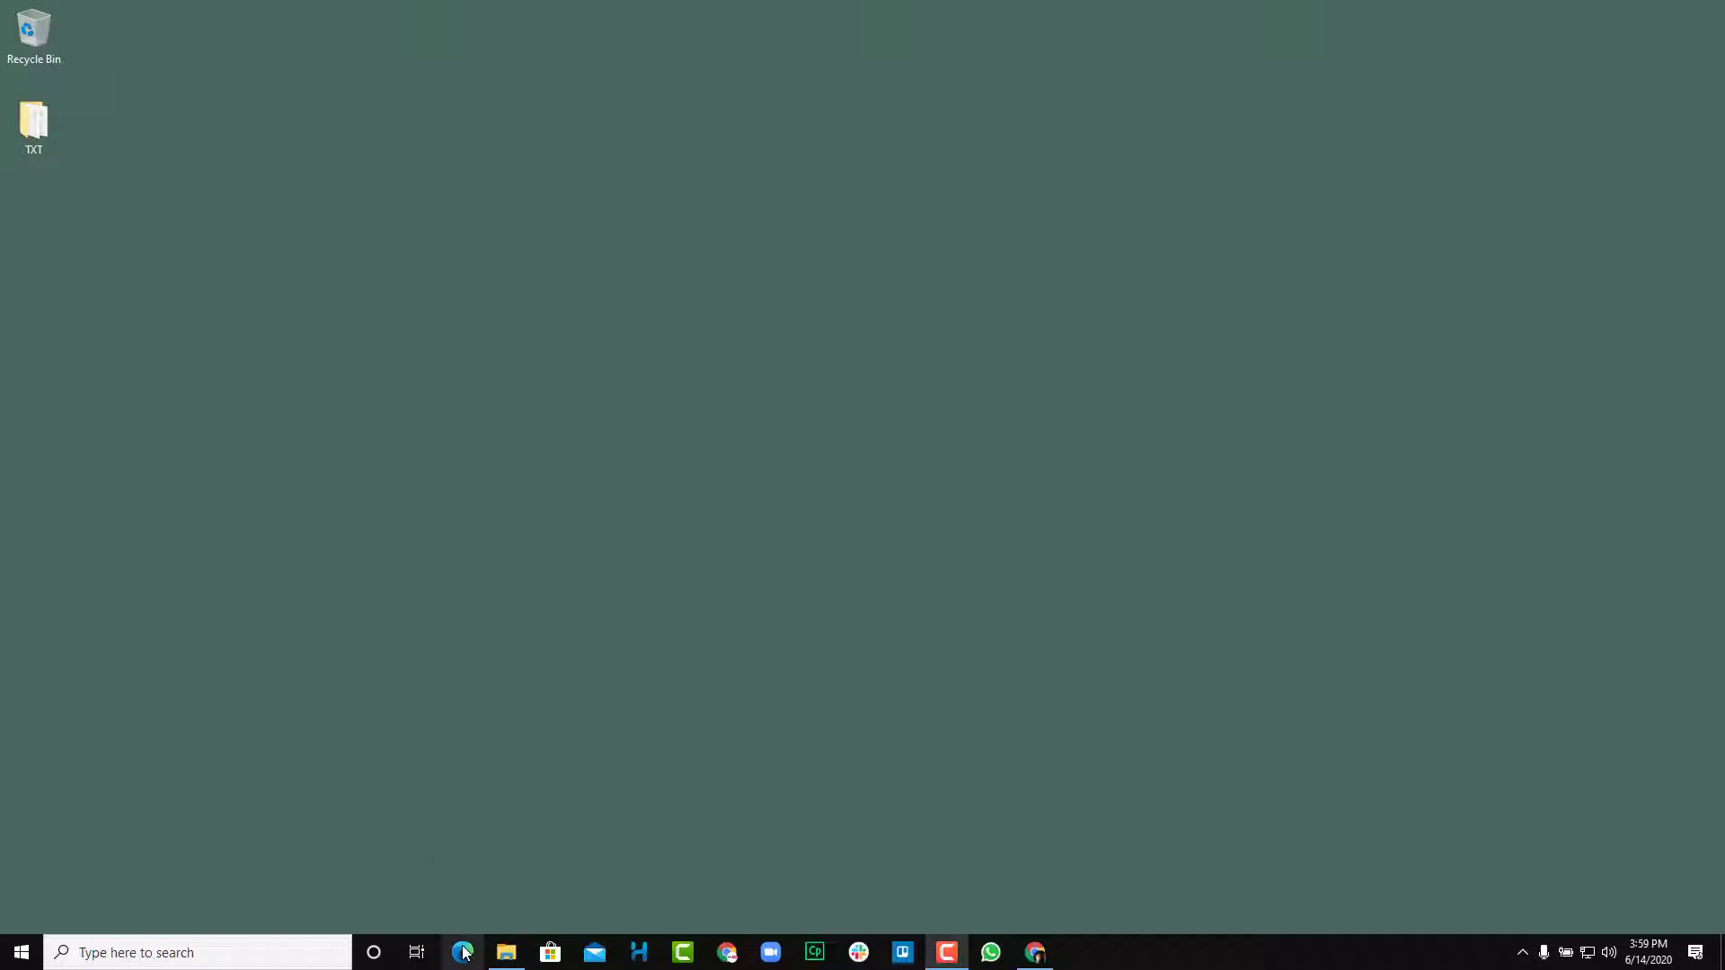
- Launch Microsoft Edge and go to dropbox.com
click(461, 952)
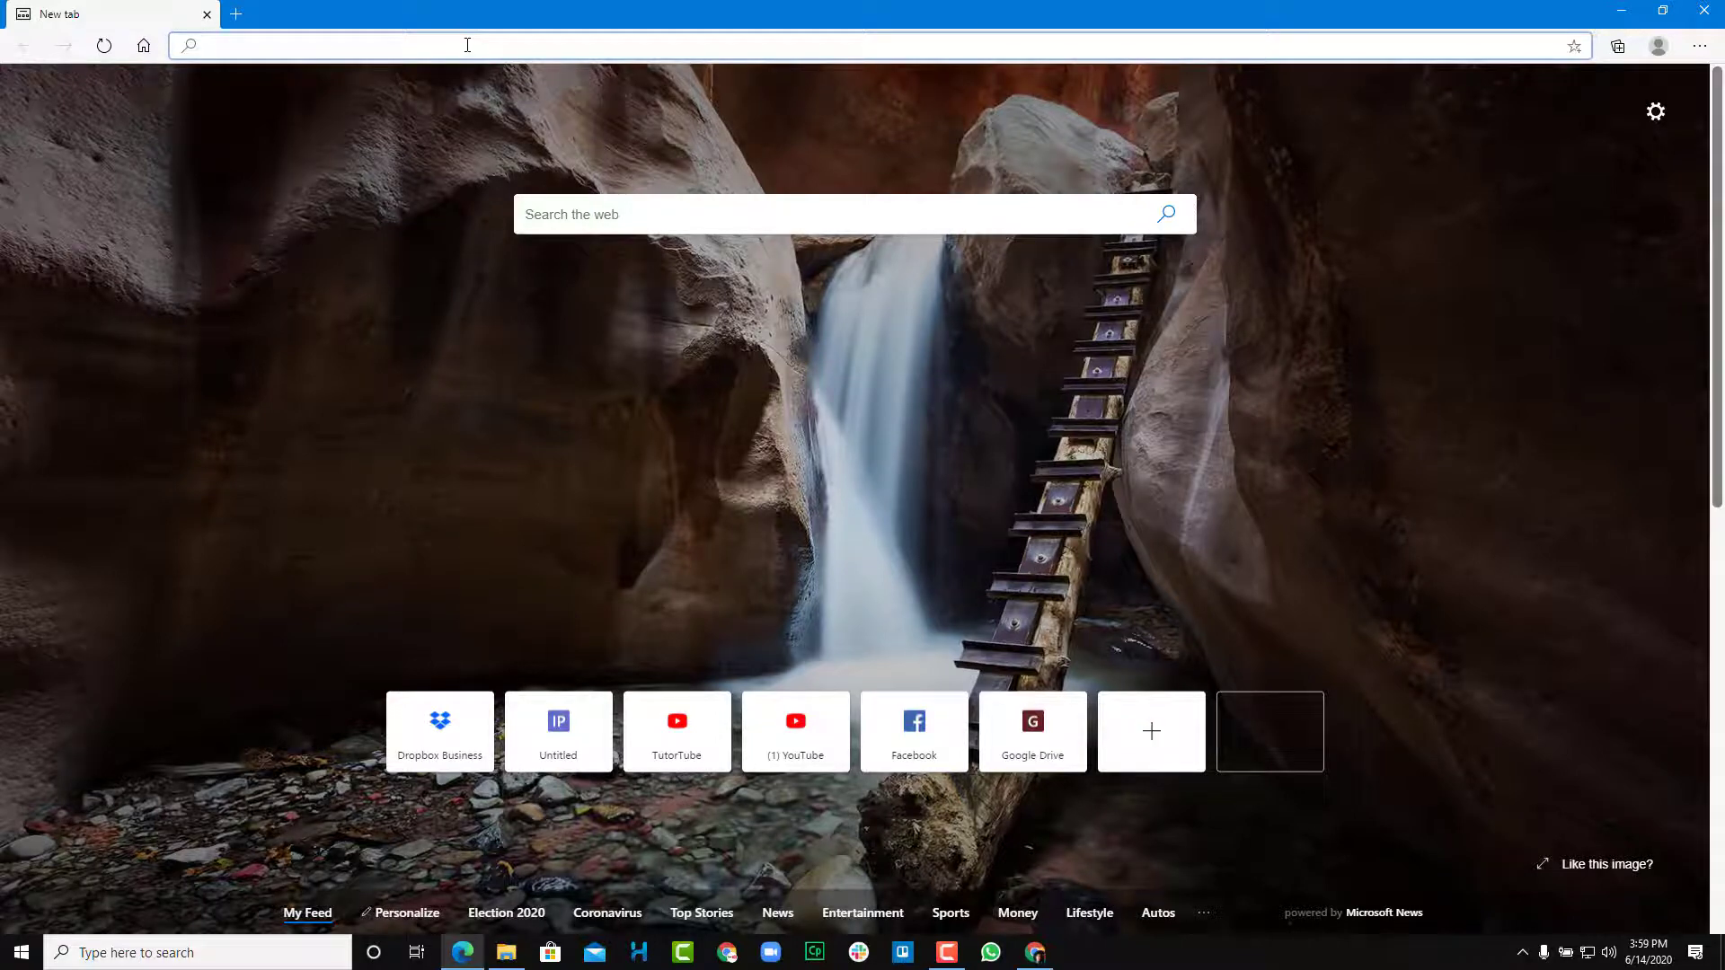
text(dropbox.com/?landing=dbv2)
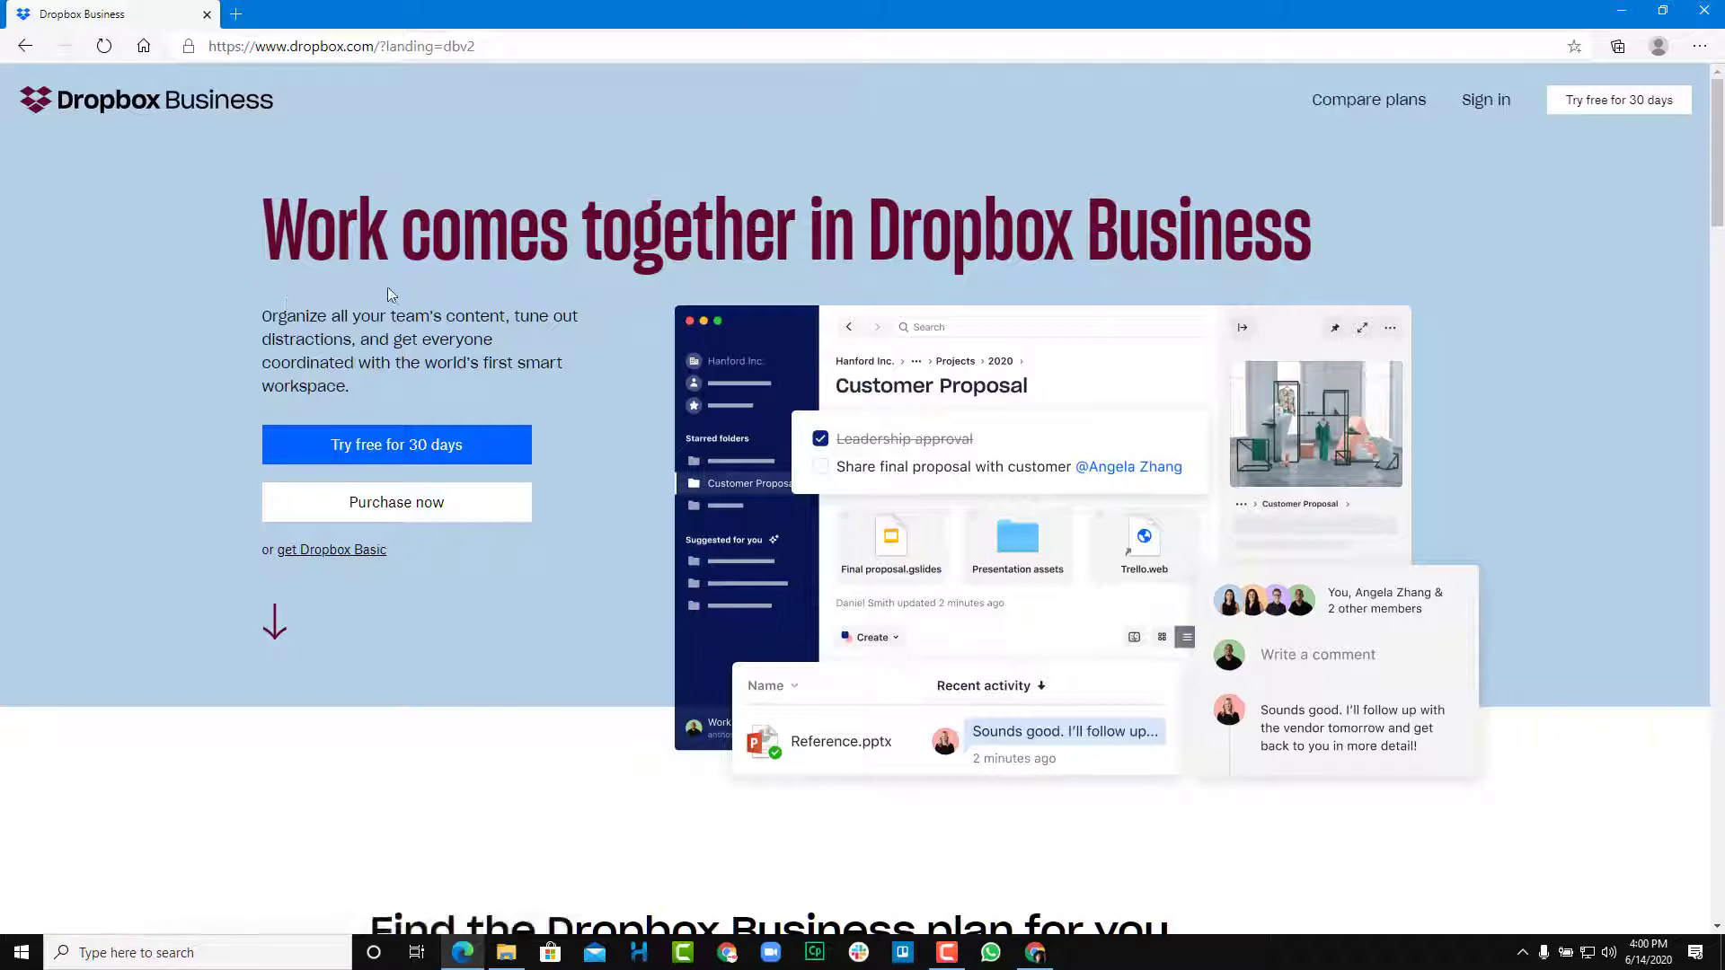
mouse_move(396, 445)
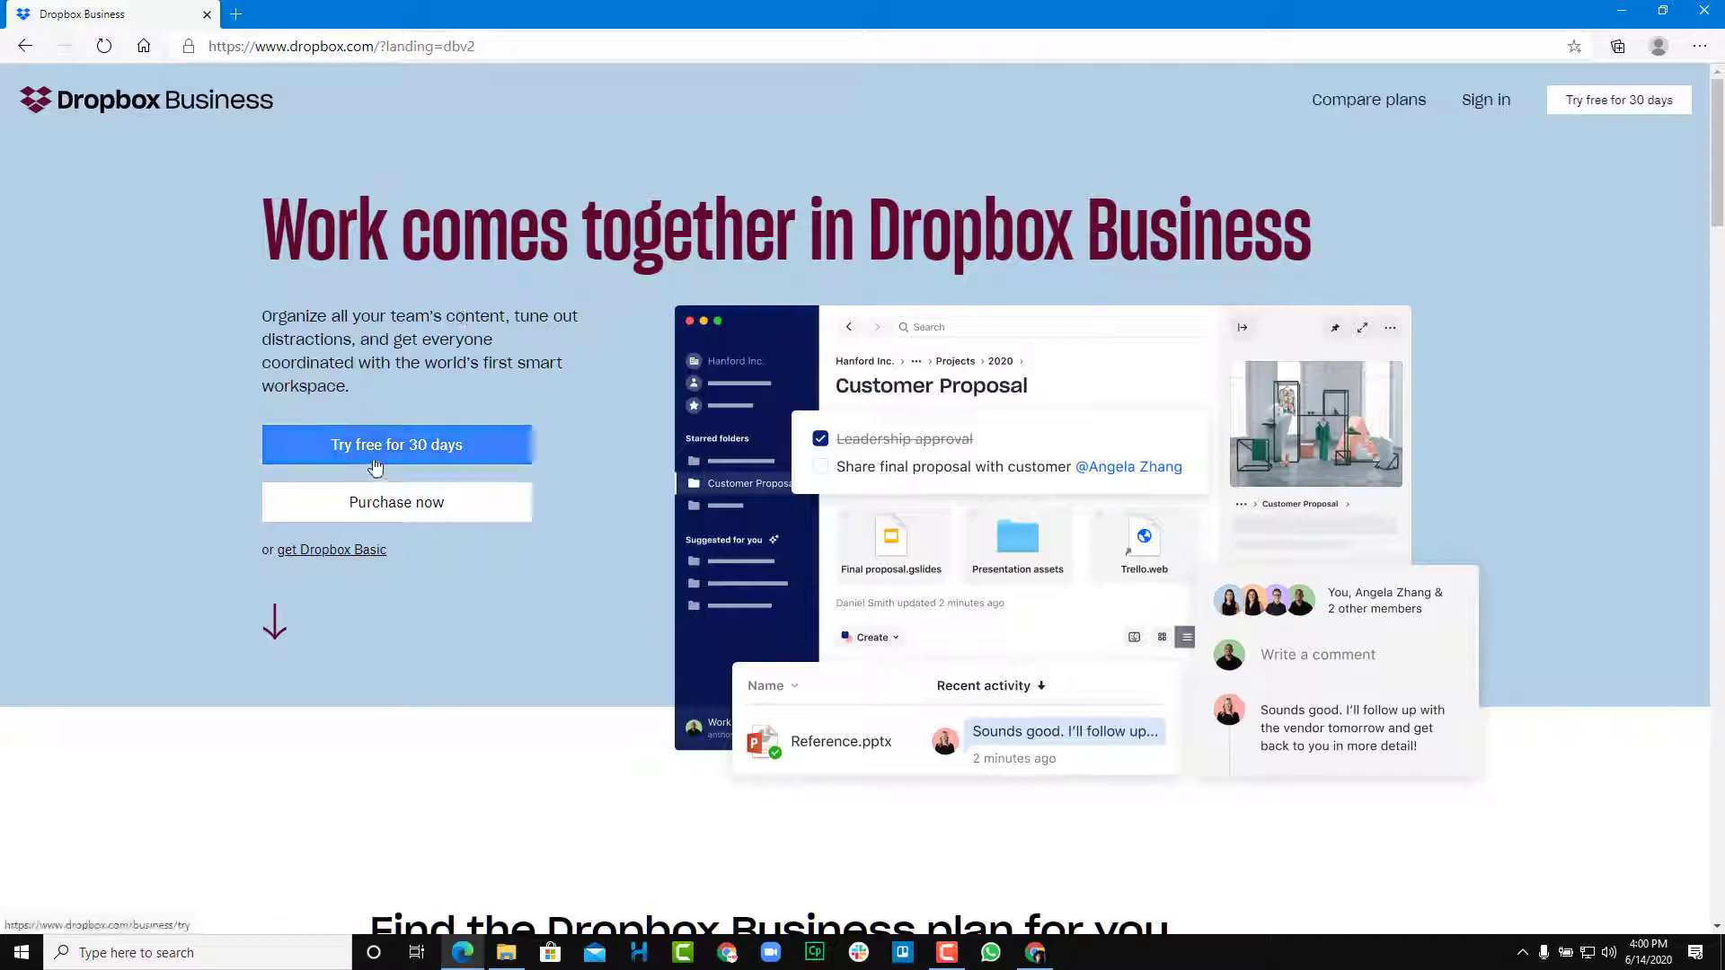
mouse_move(396, 455)
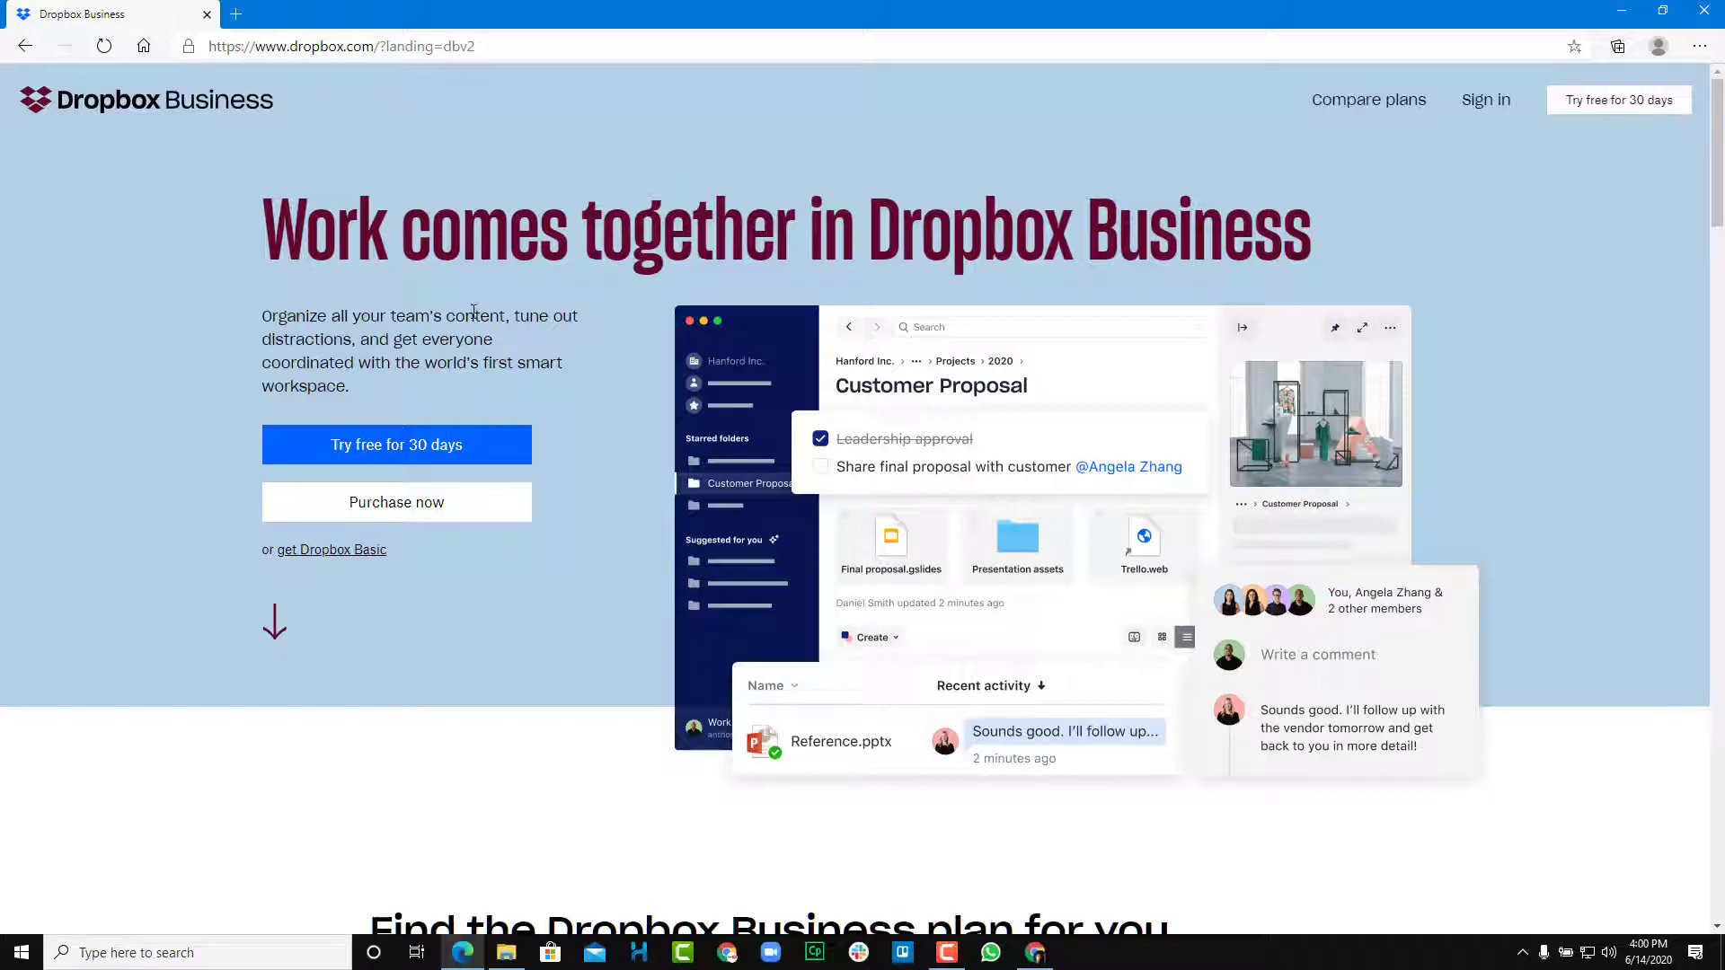
mouse_move(489, 337)
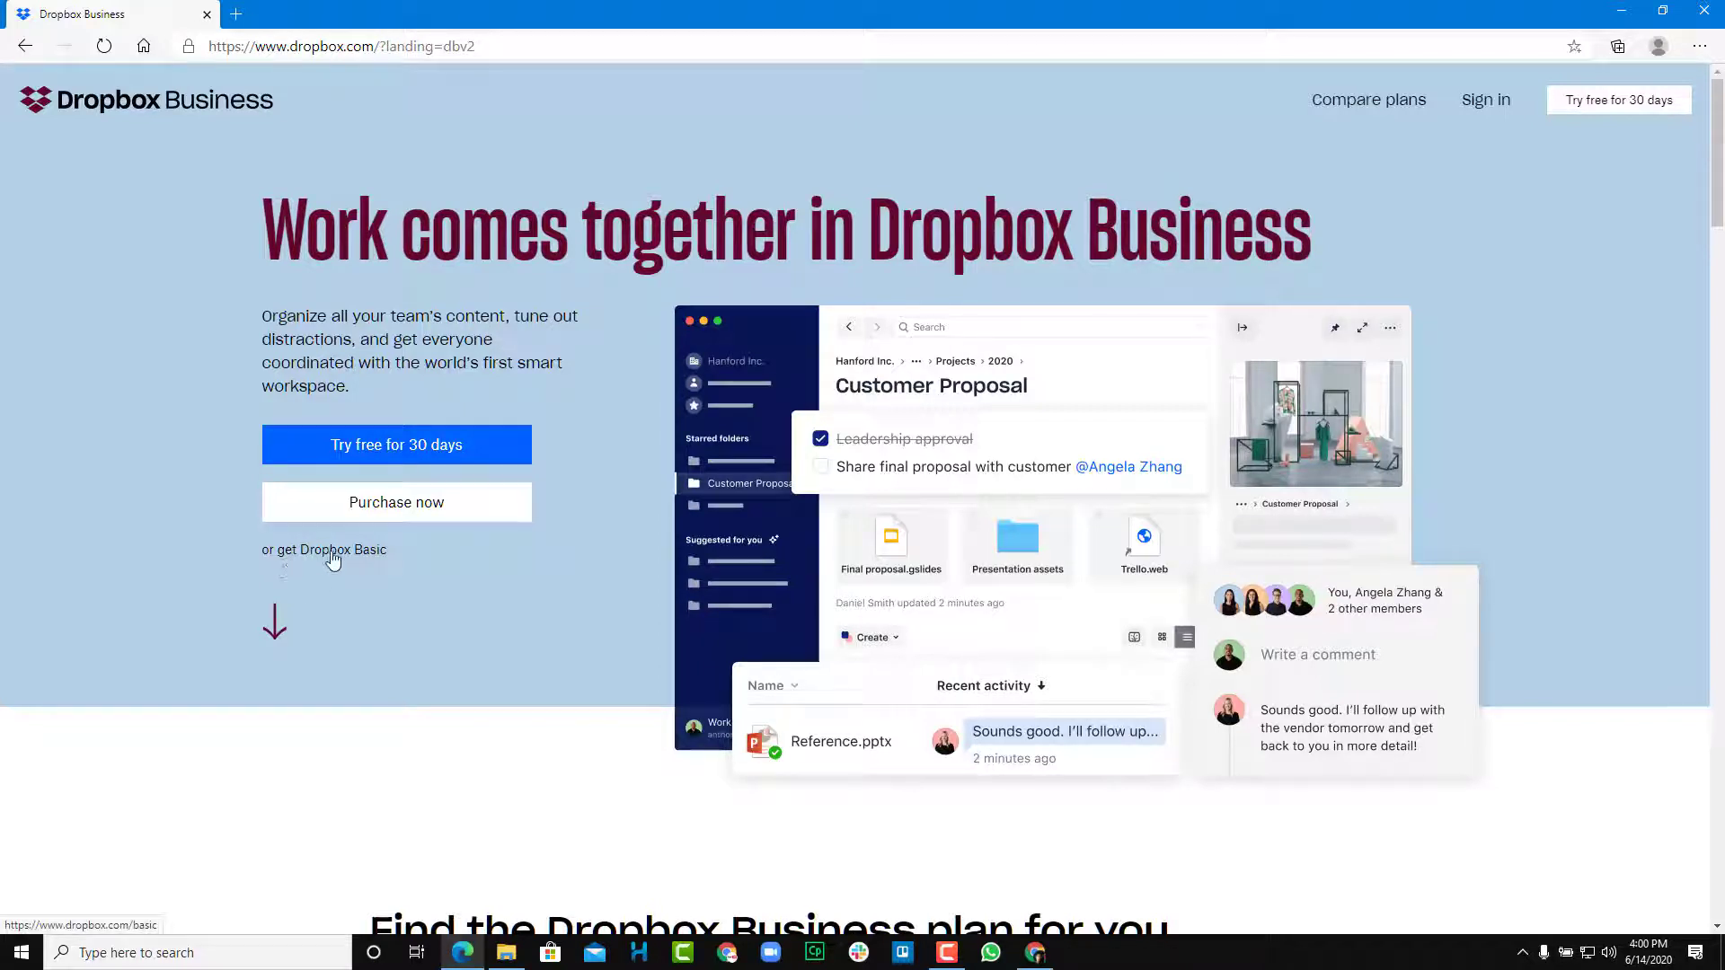
click(324, 549)
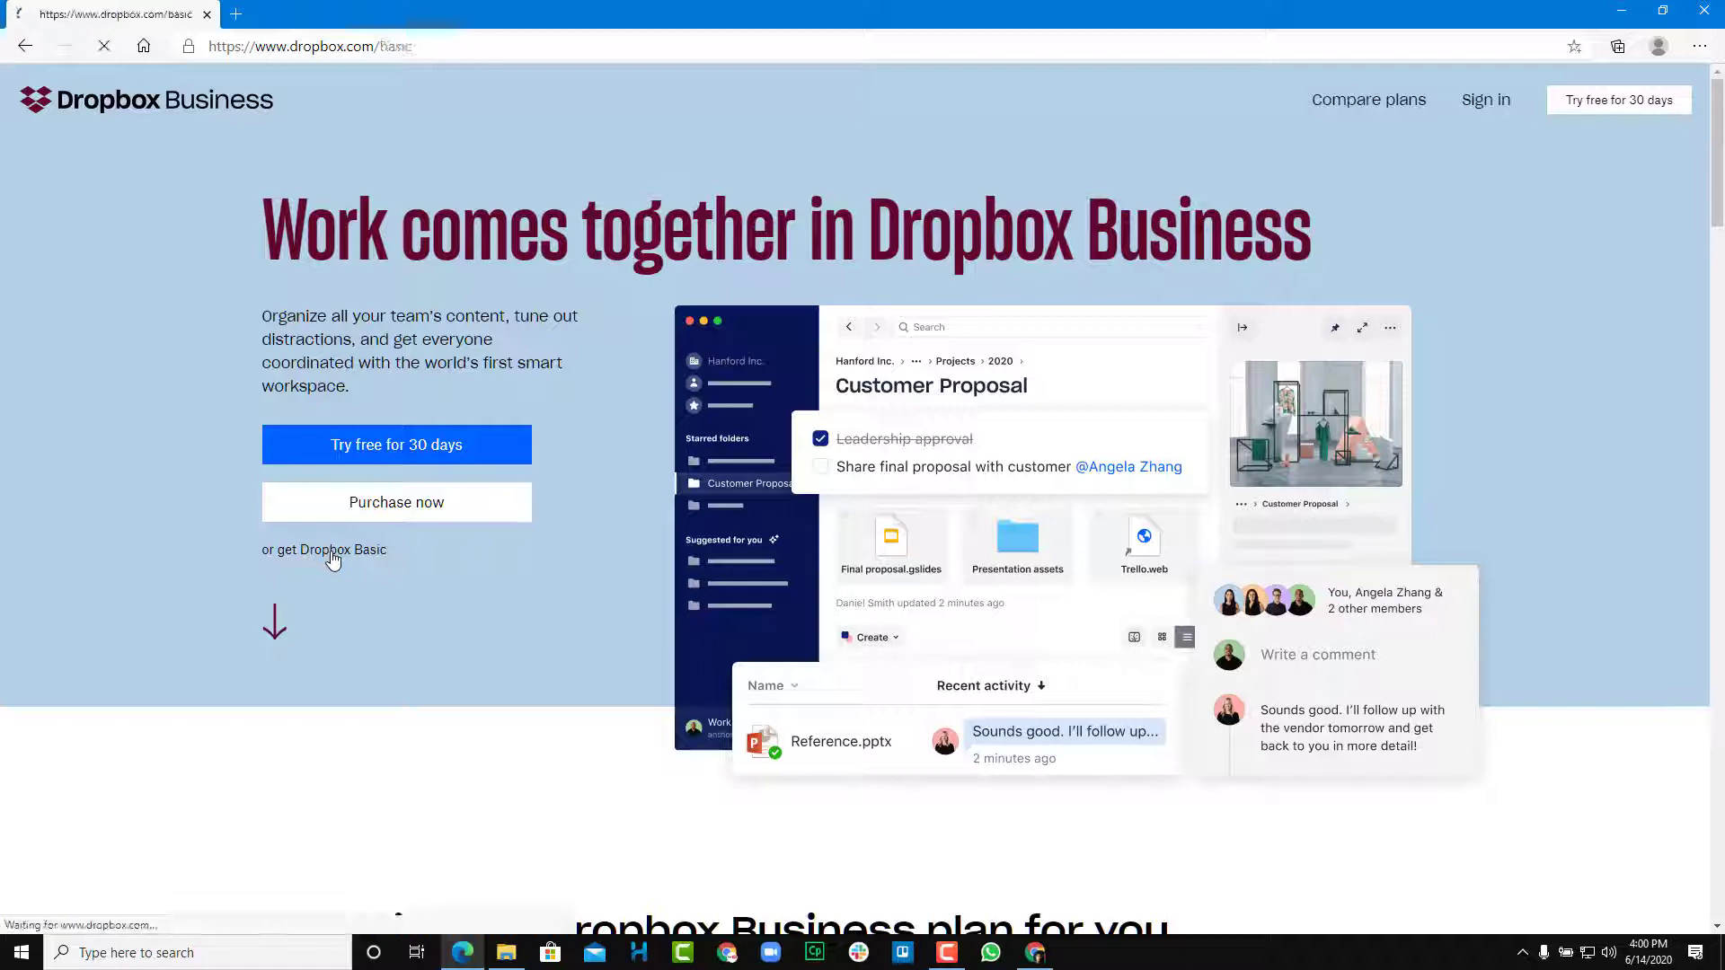
click(323, 549)
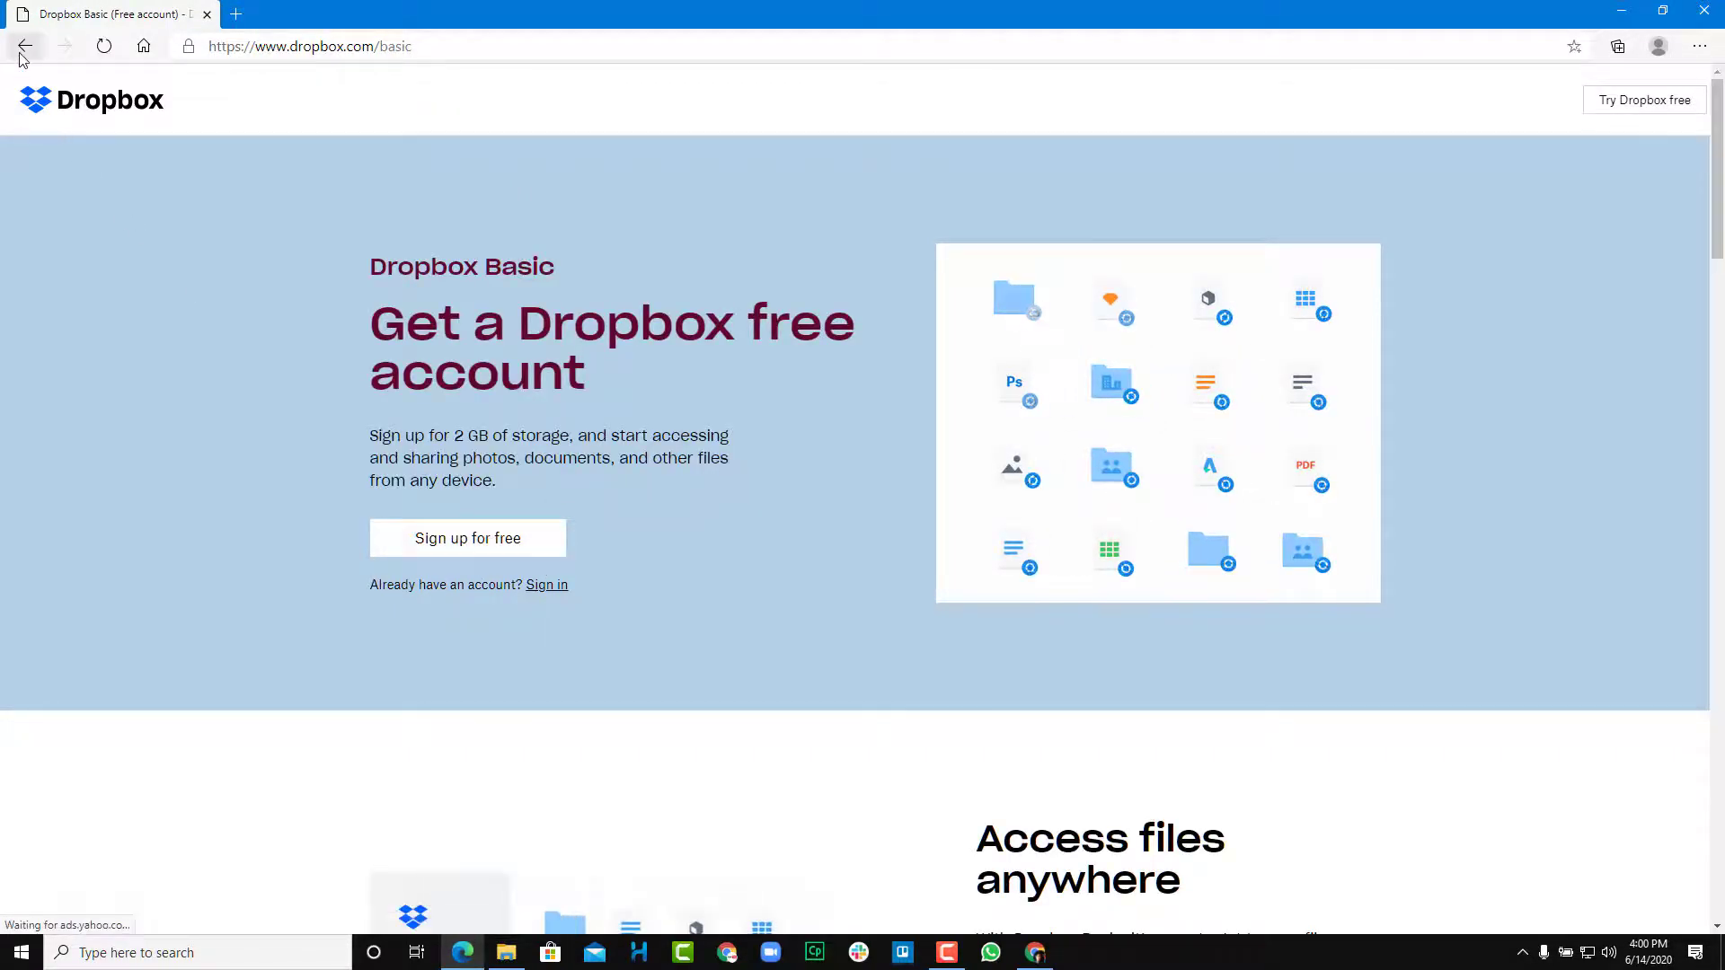
click(25, 46)
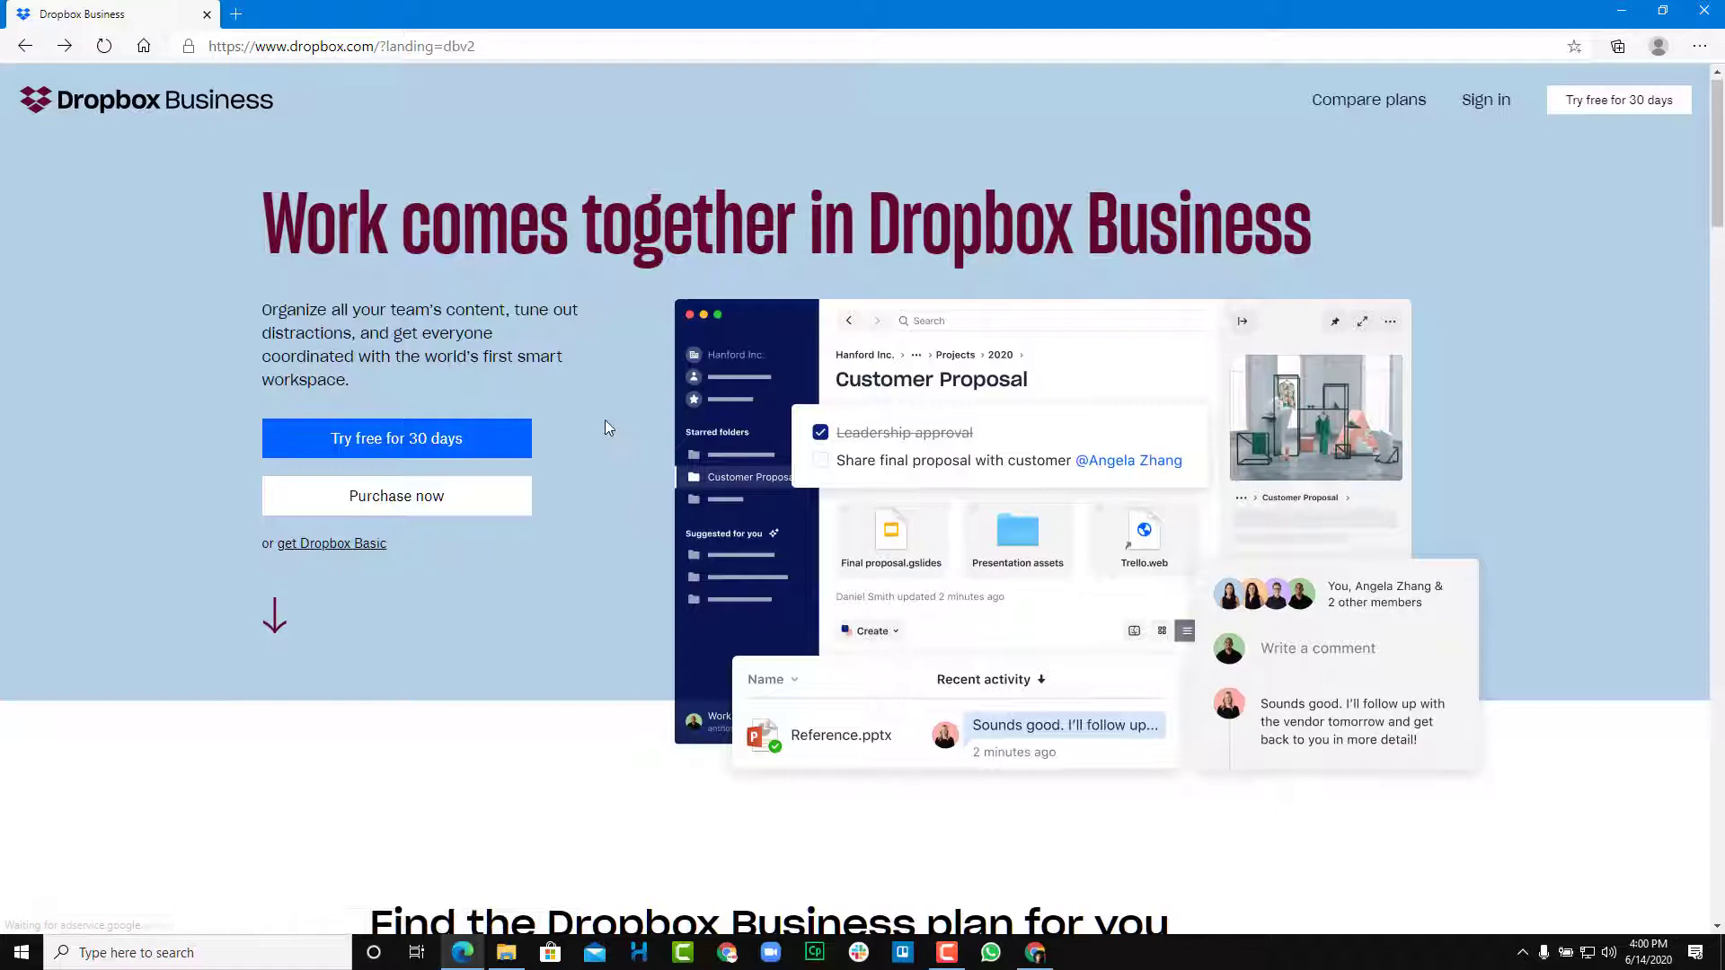
scroll(down, 3)
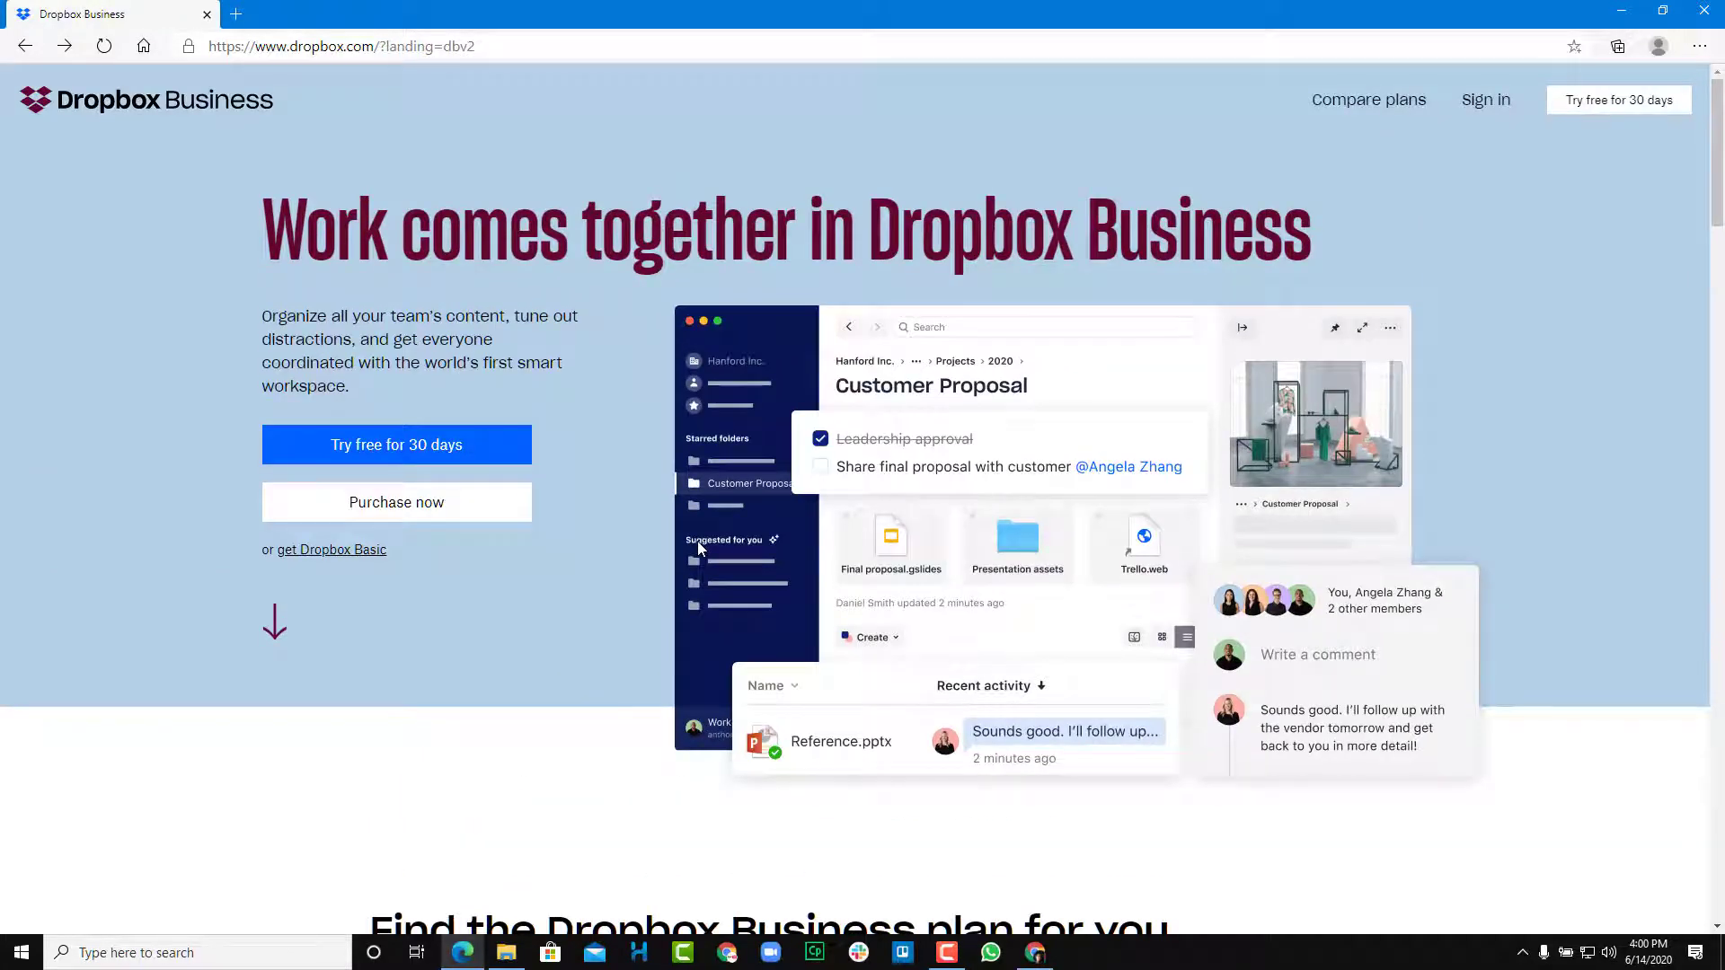
scroll(down, 3)
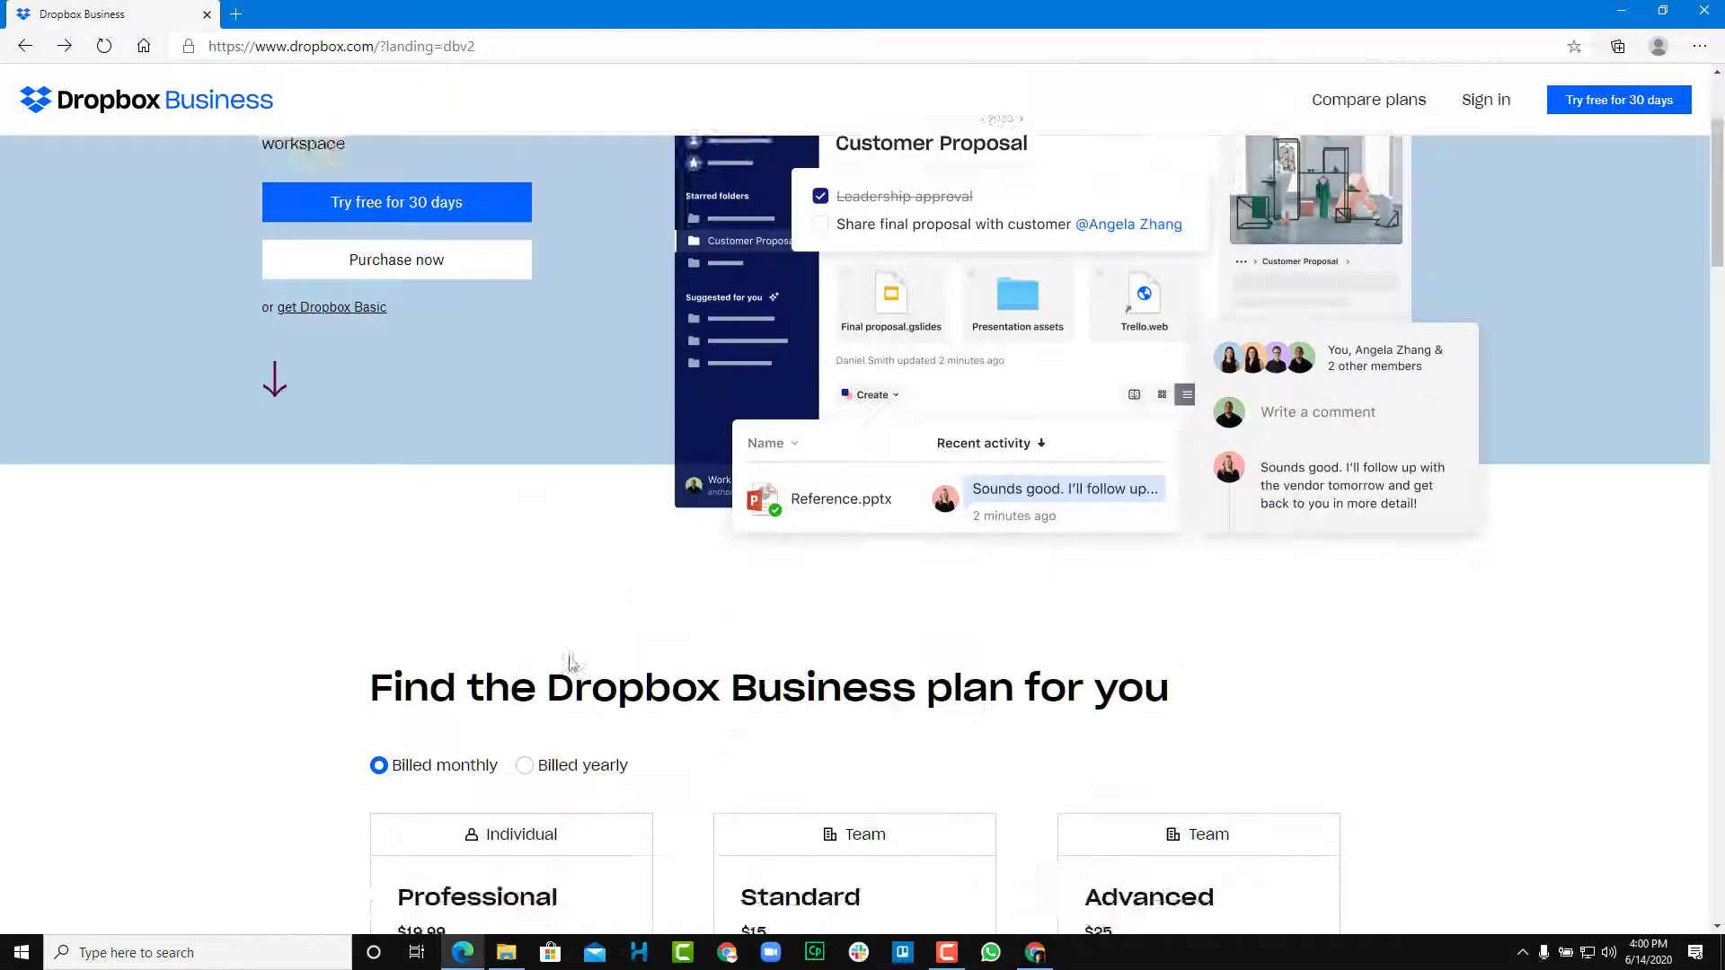
scroll(up, 3)
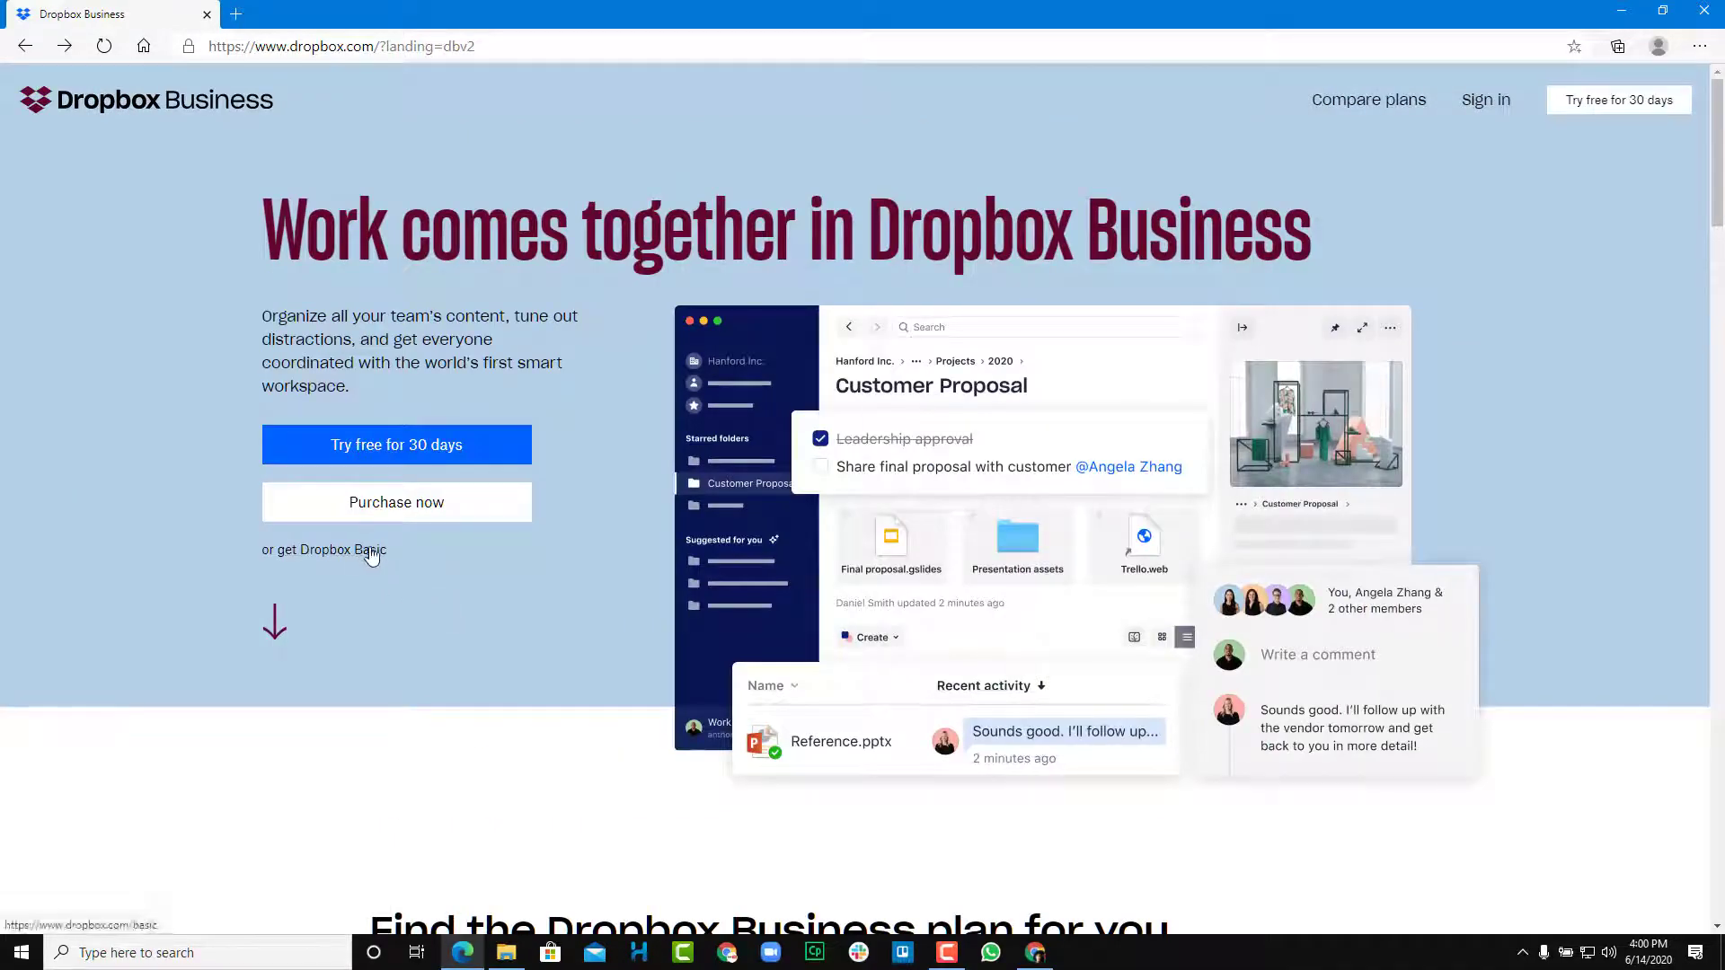
- Open the 'Dropbox Basic' page and scroll through its free offer, then back to the top
click(324, 550)
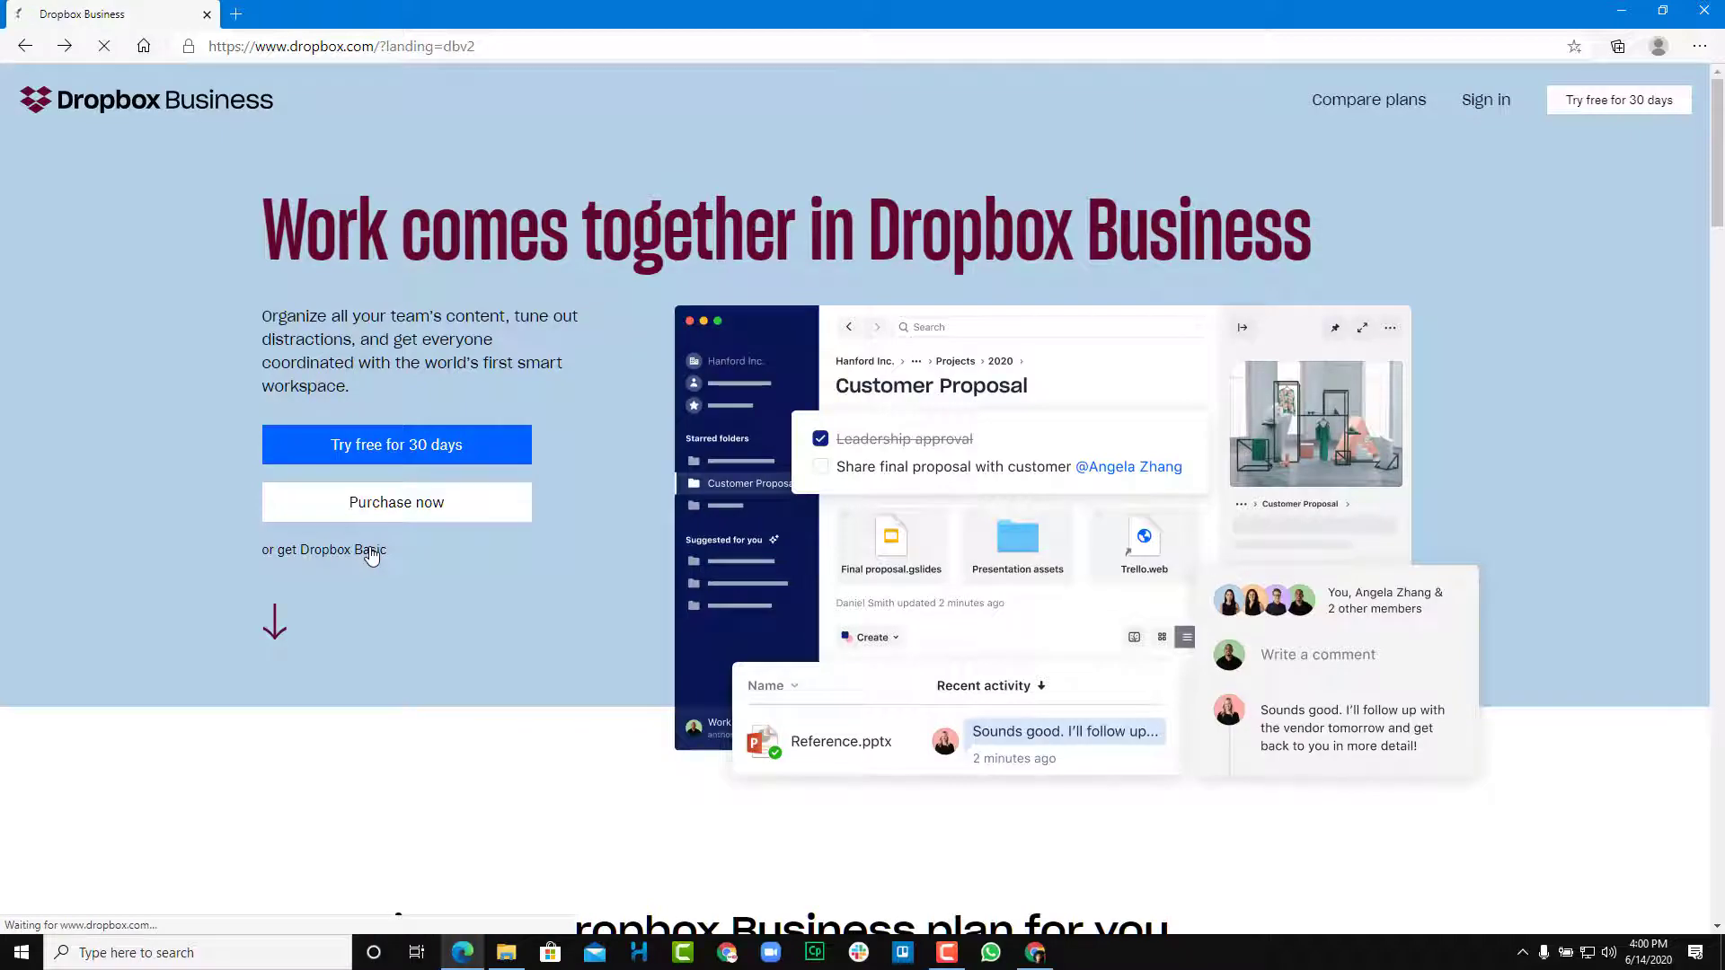
click(323, 550)
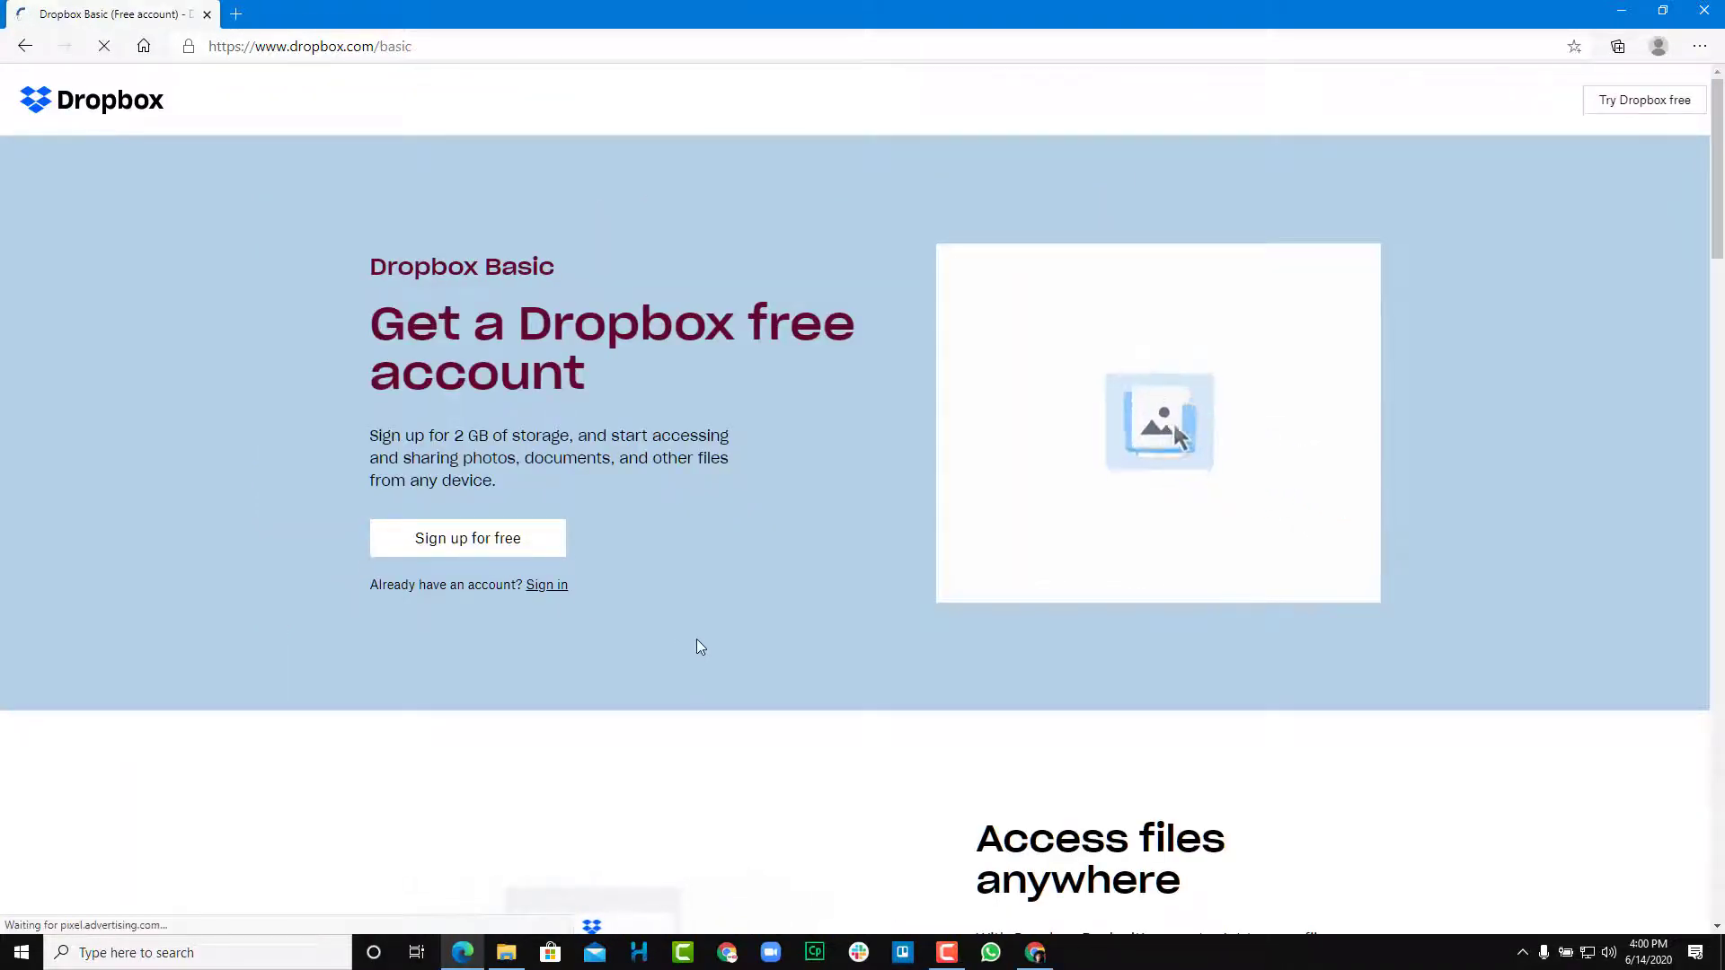
scroll(down, 3)
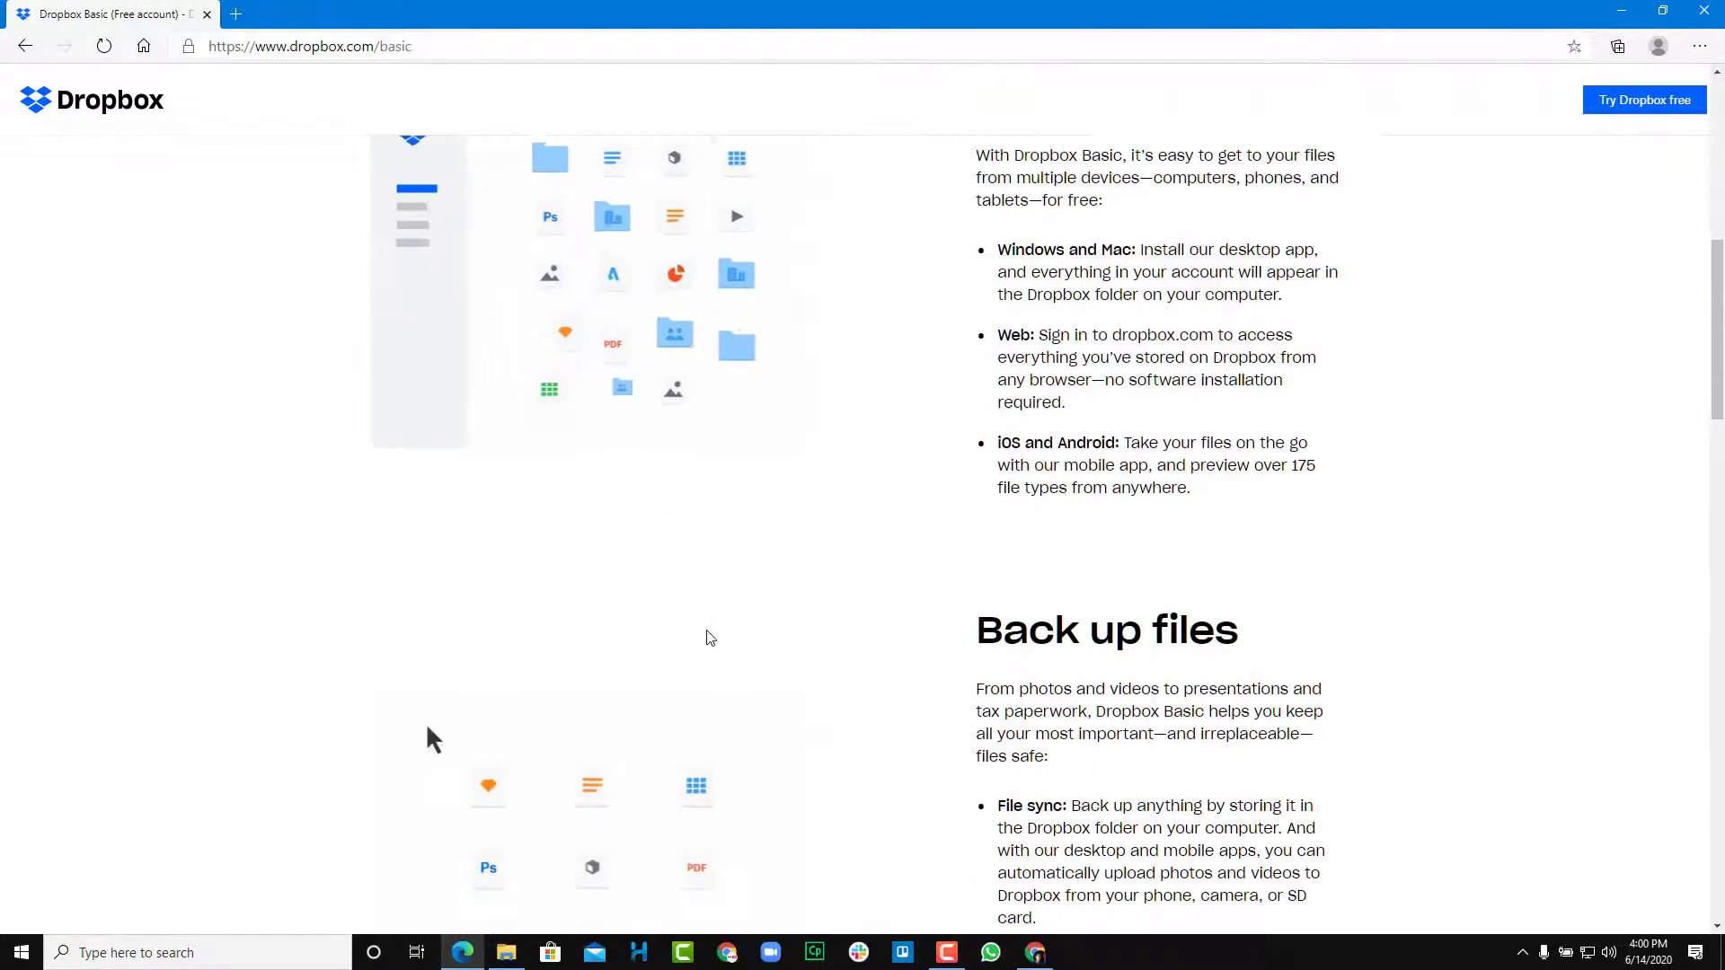
scroll(down, 3)
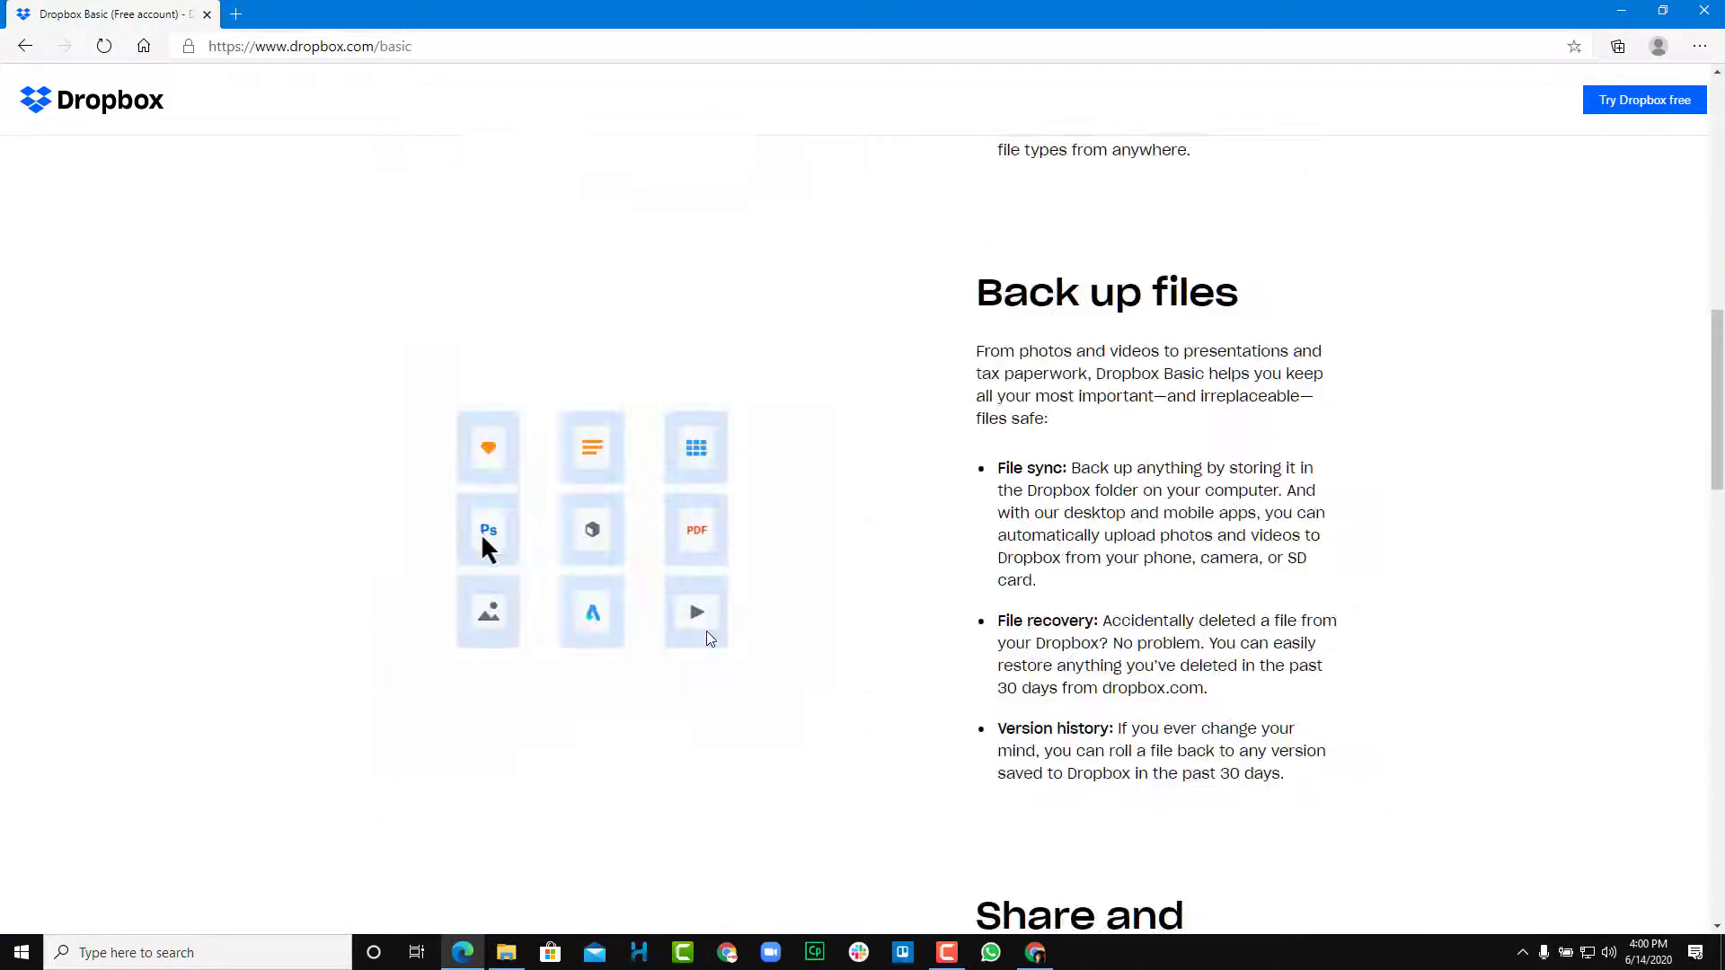
scroll(up, 3)
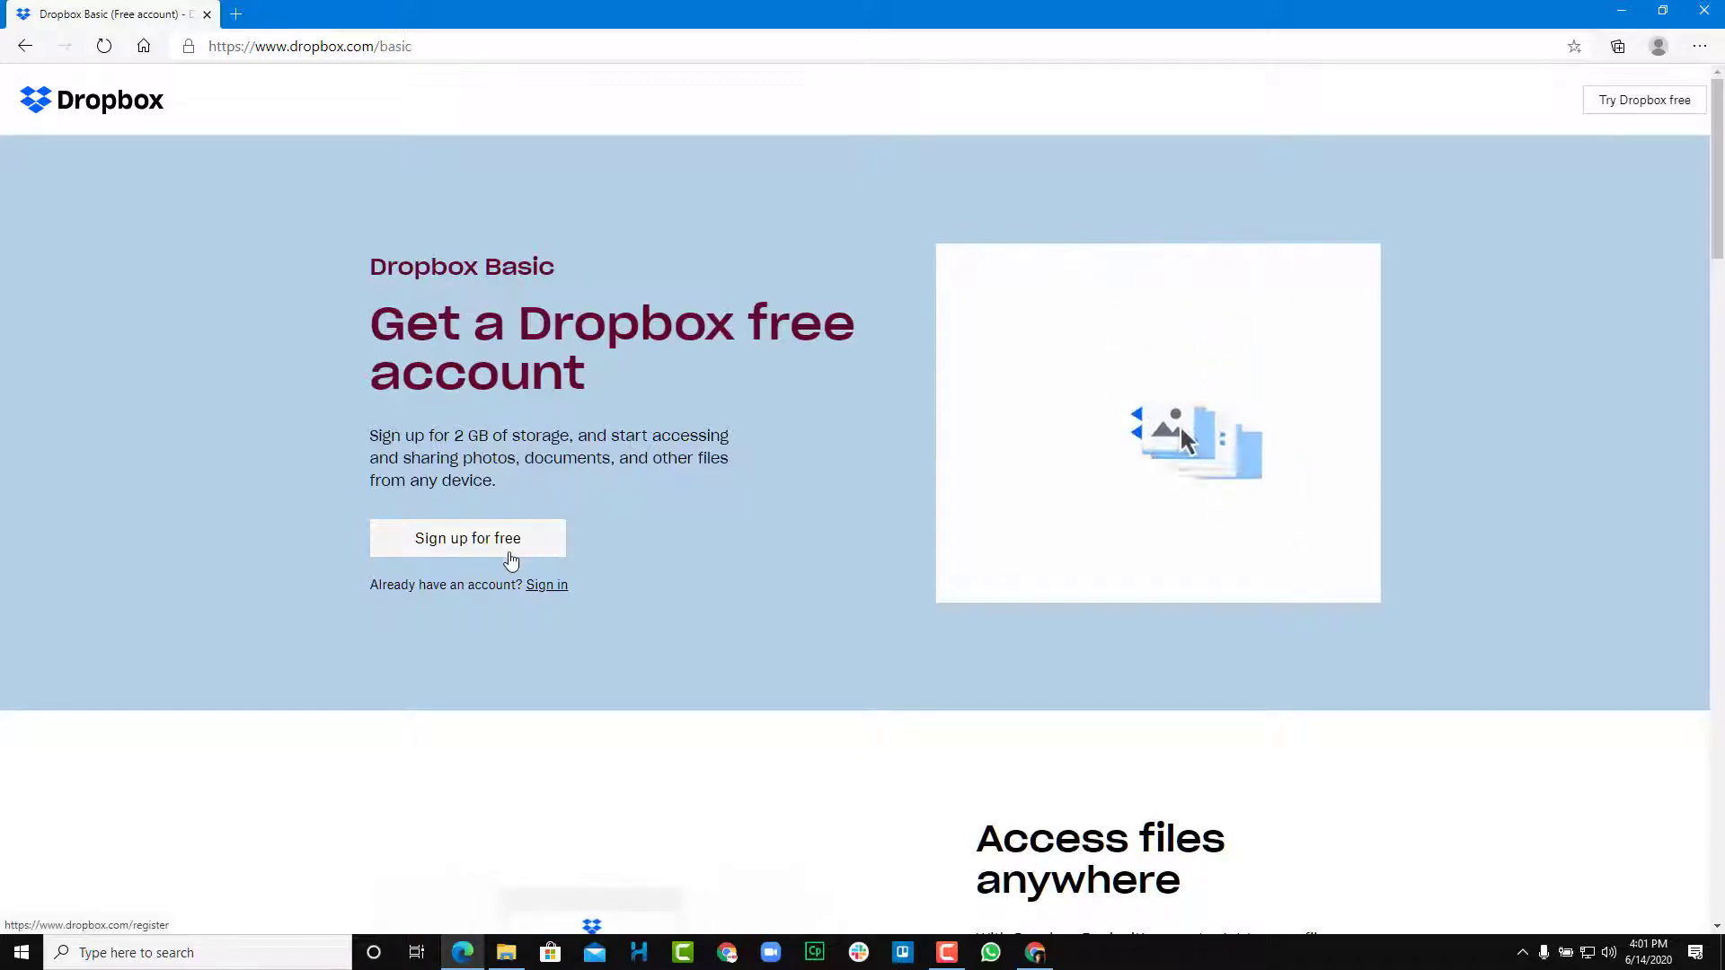
- Start the free sign-up and enter the name Tutor Tube in the account form
click(467, 538)
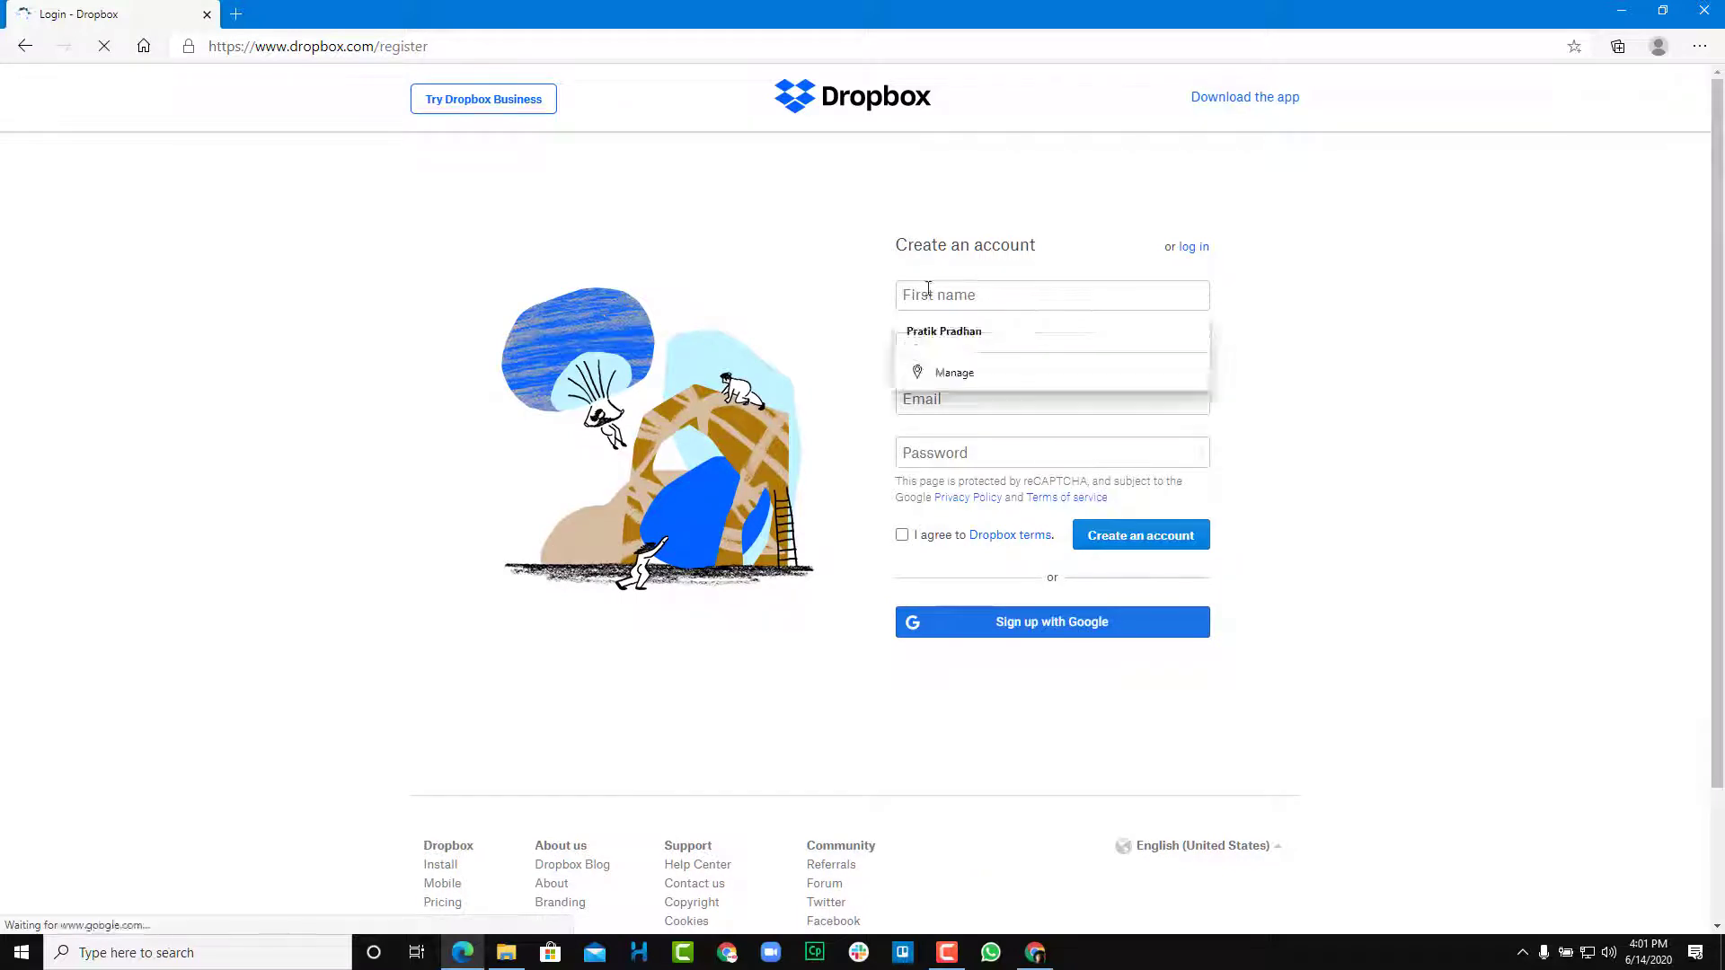
text(Tutor)
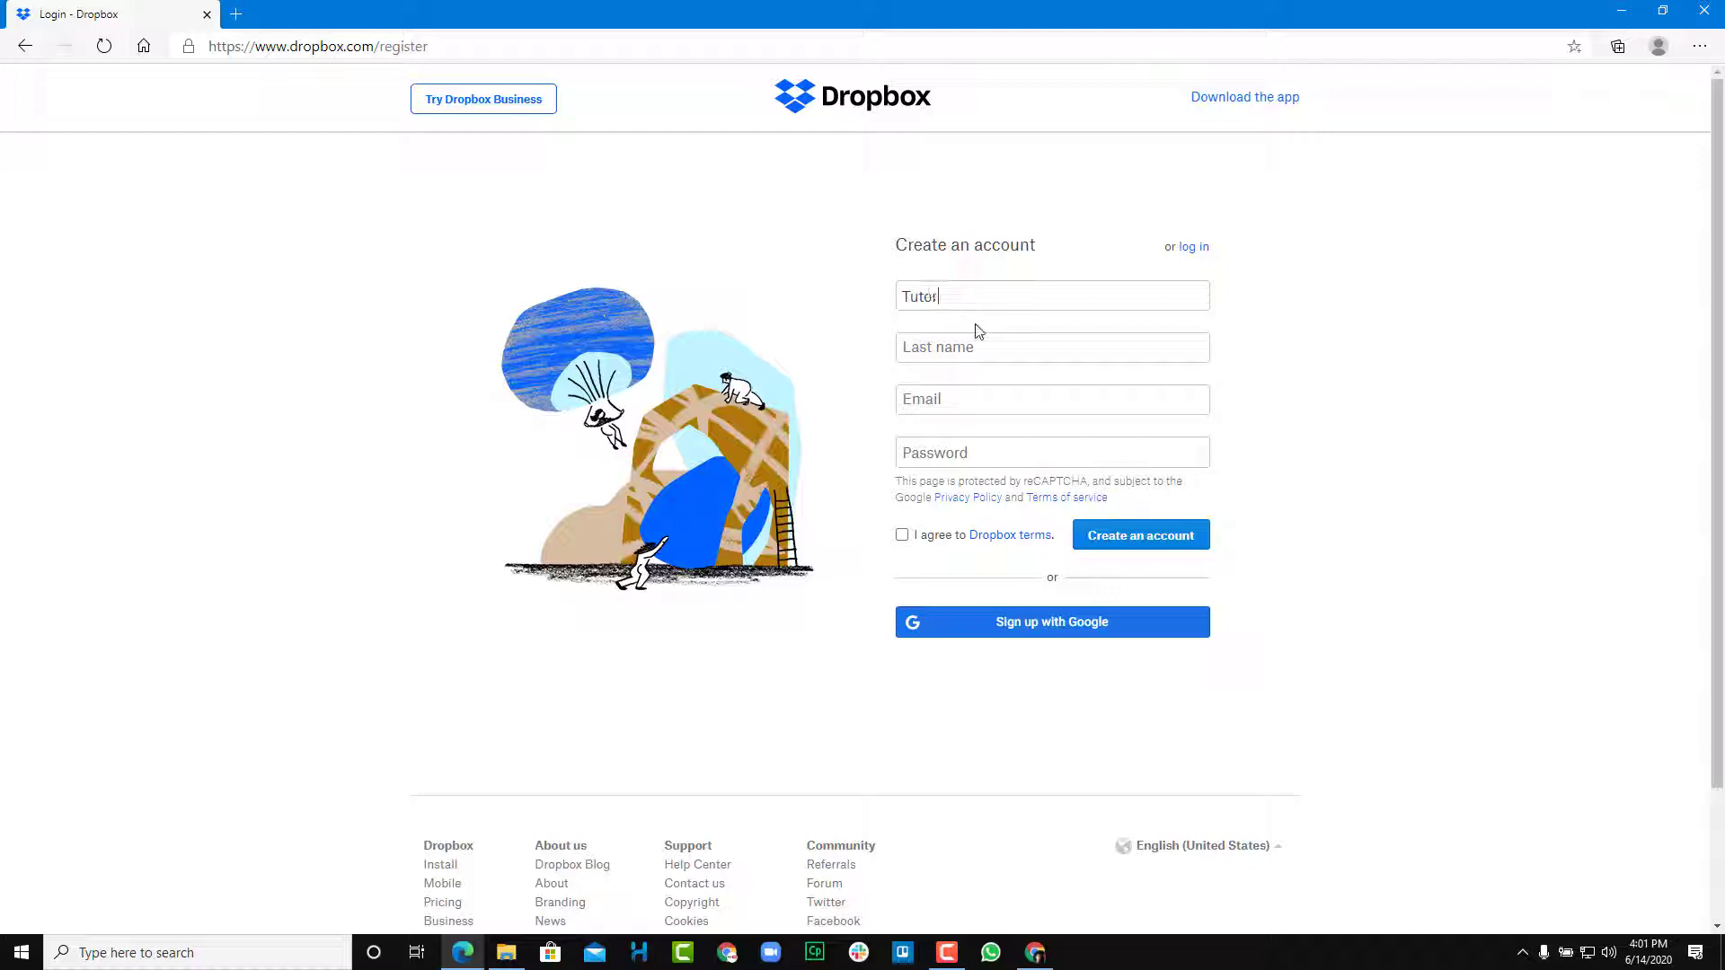
text(Tube)
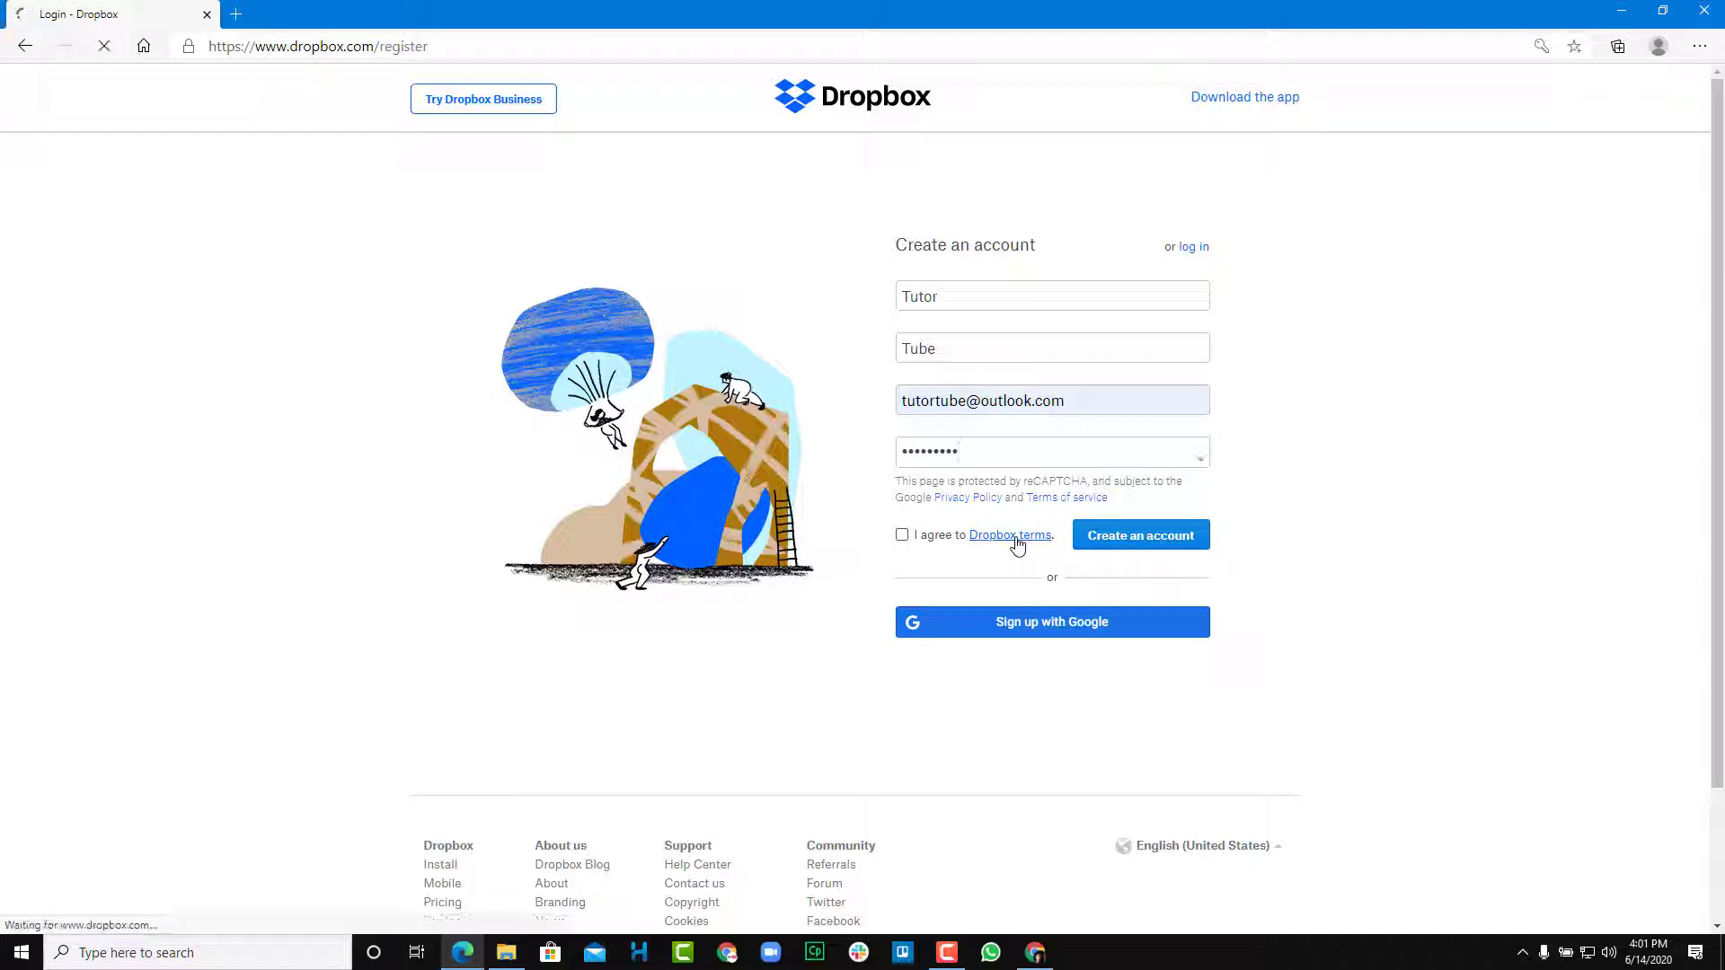
- Open the Dropbox terms of service page and scroll through it
click(1009, 535)
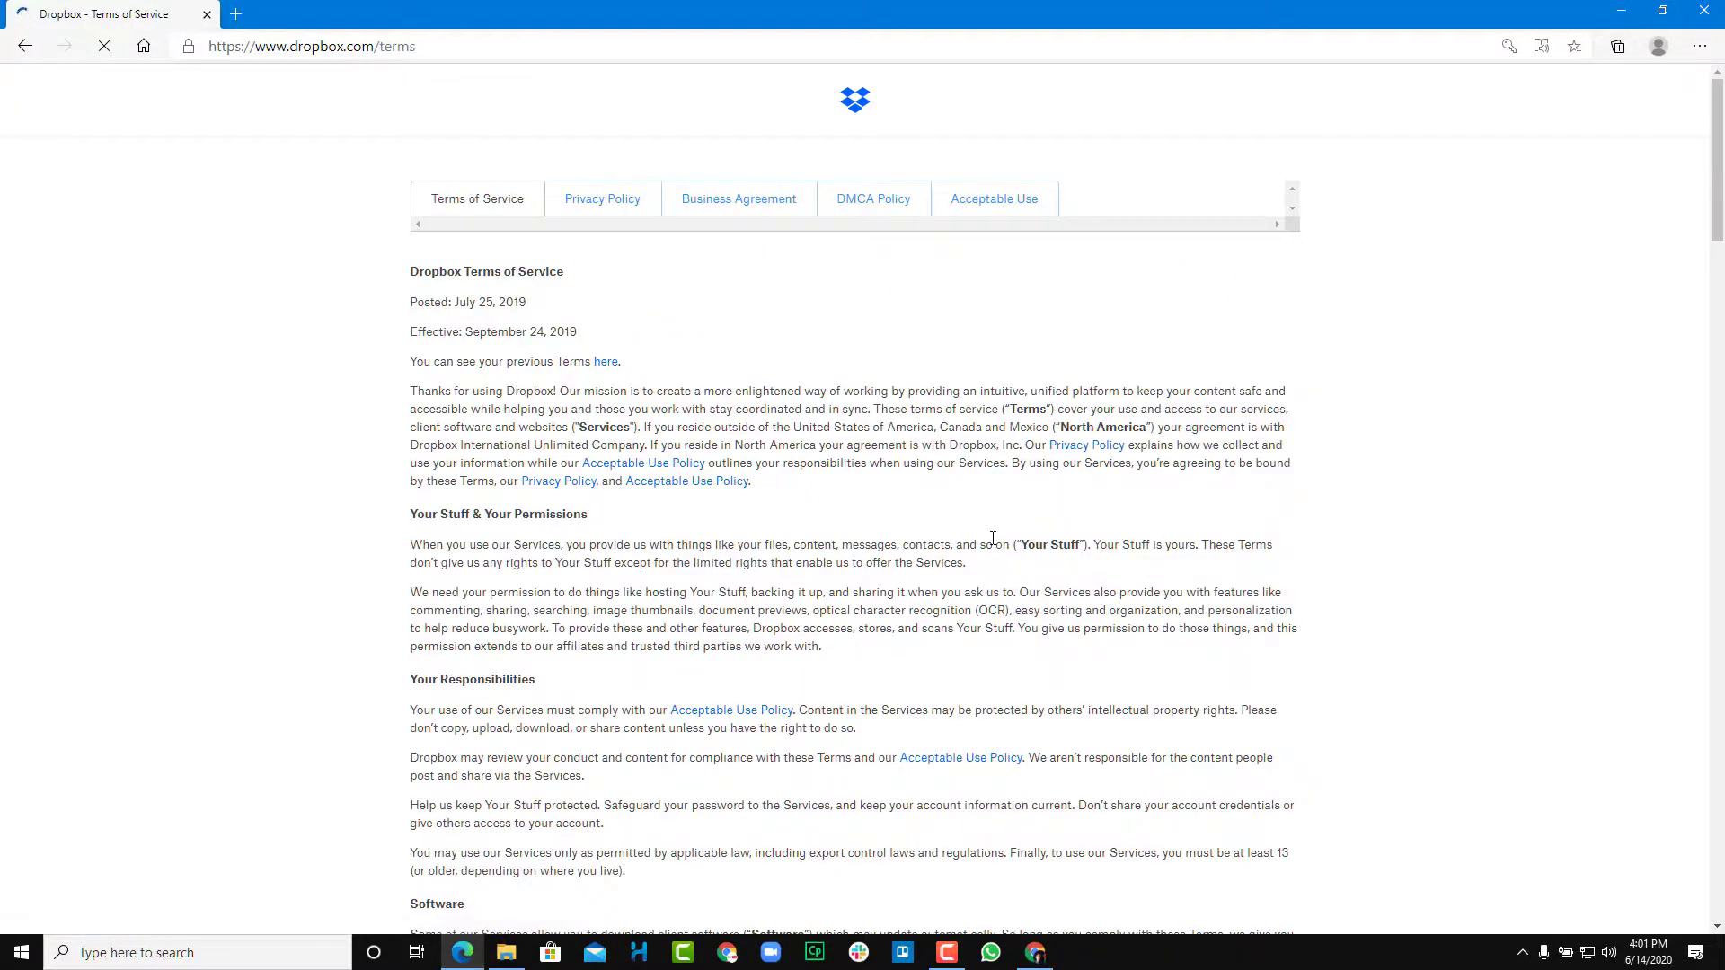
scroll(down, 3)
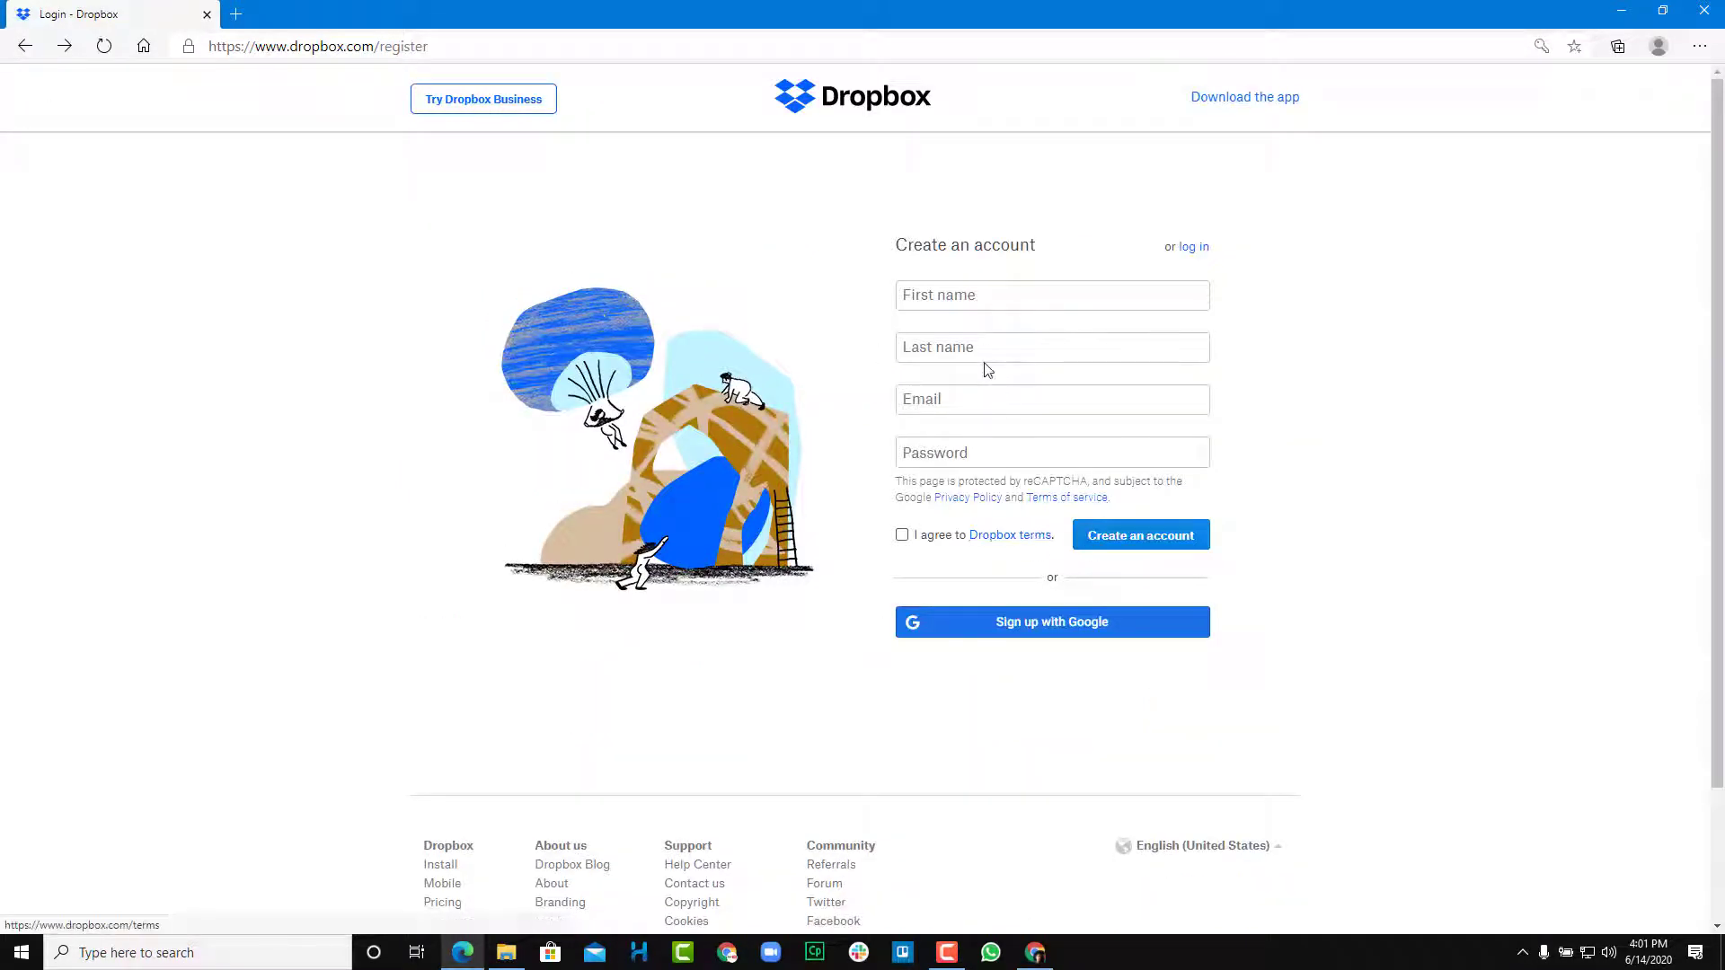
- Re-enter the first name Tutor and fill in the saved email address
click(1050, 295)
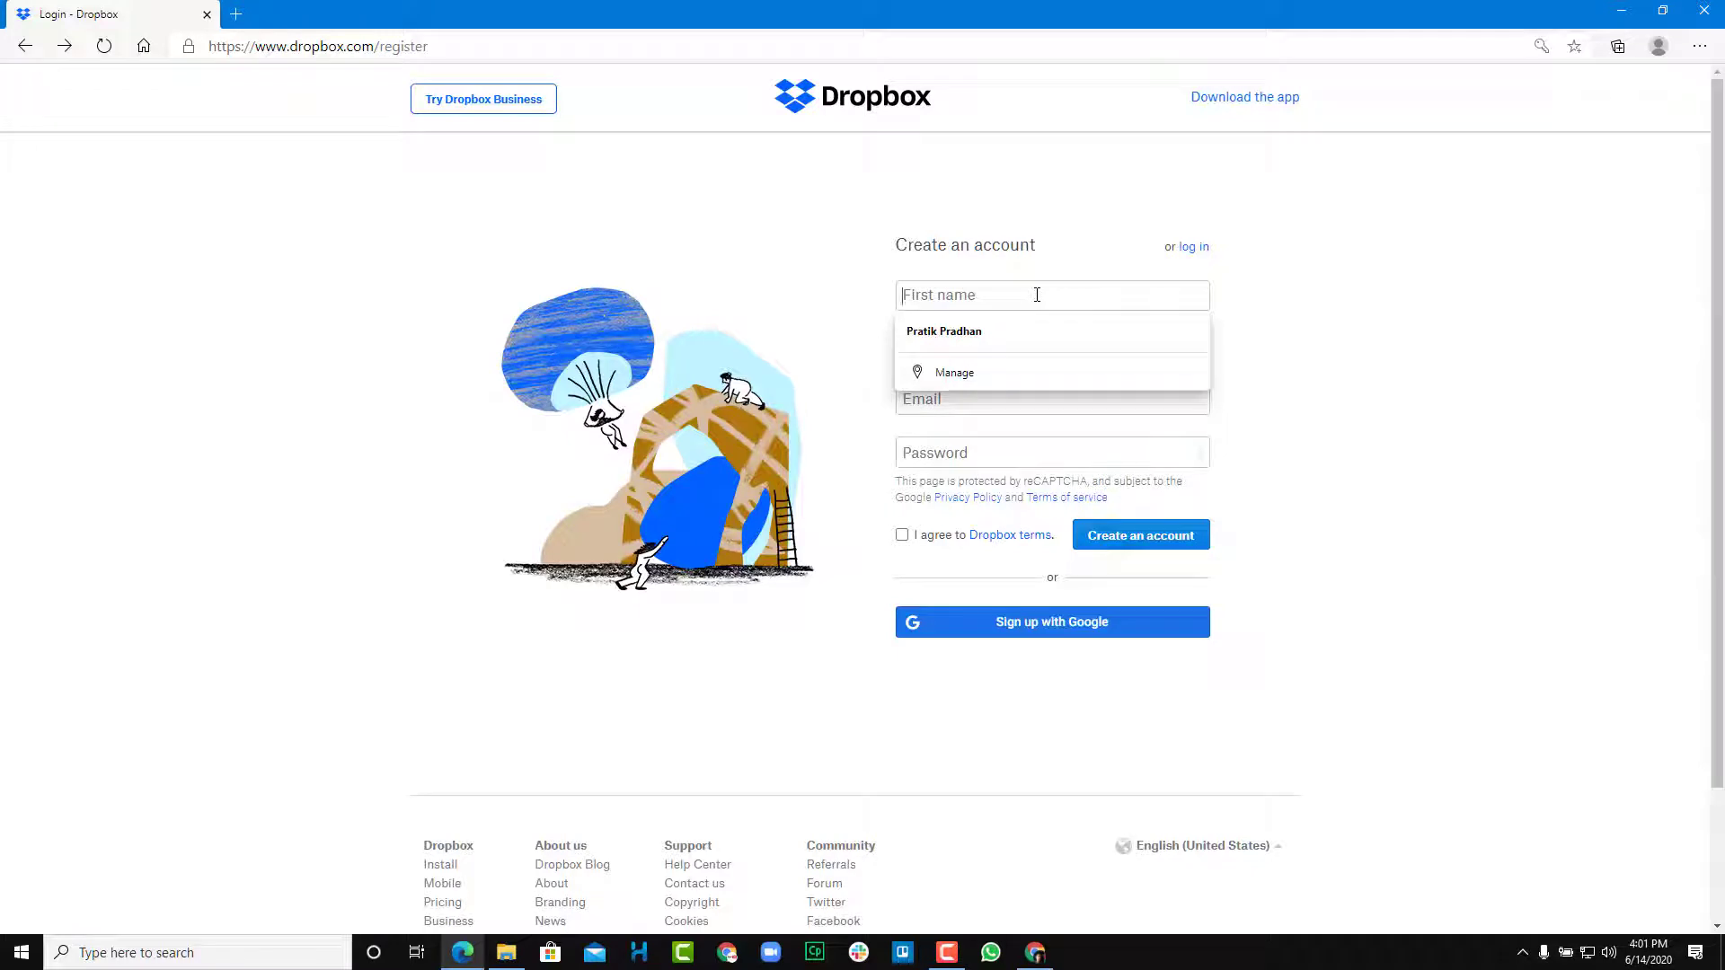
text(Tutor)
click(1052, 349)
text(Tube)
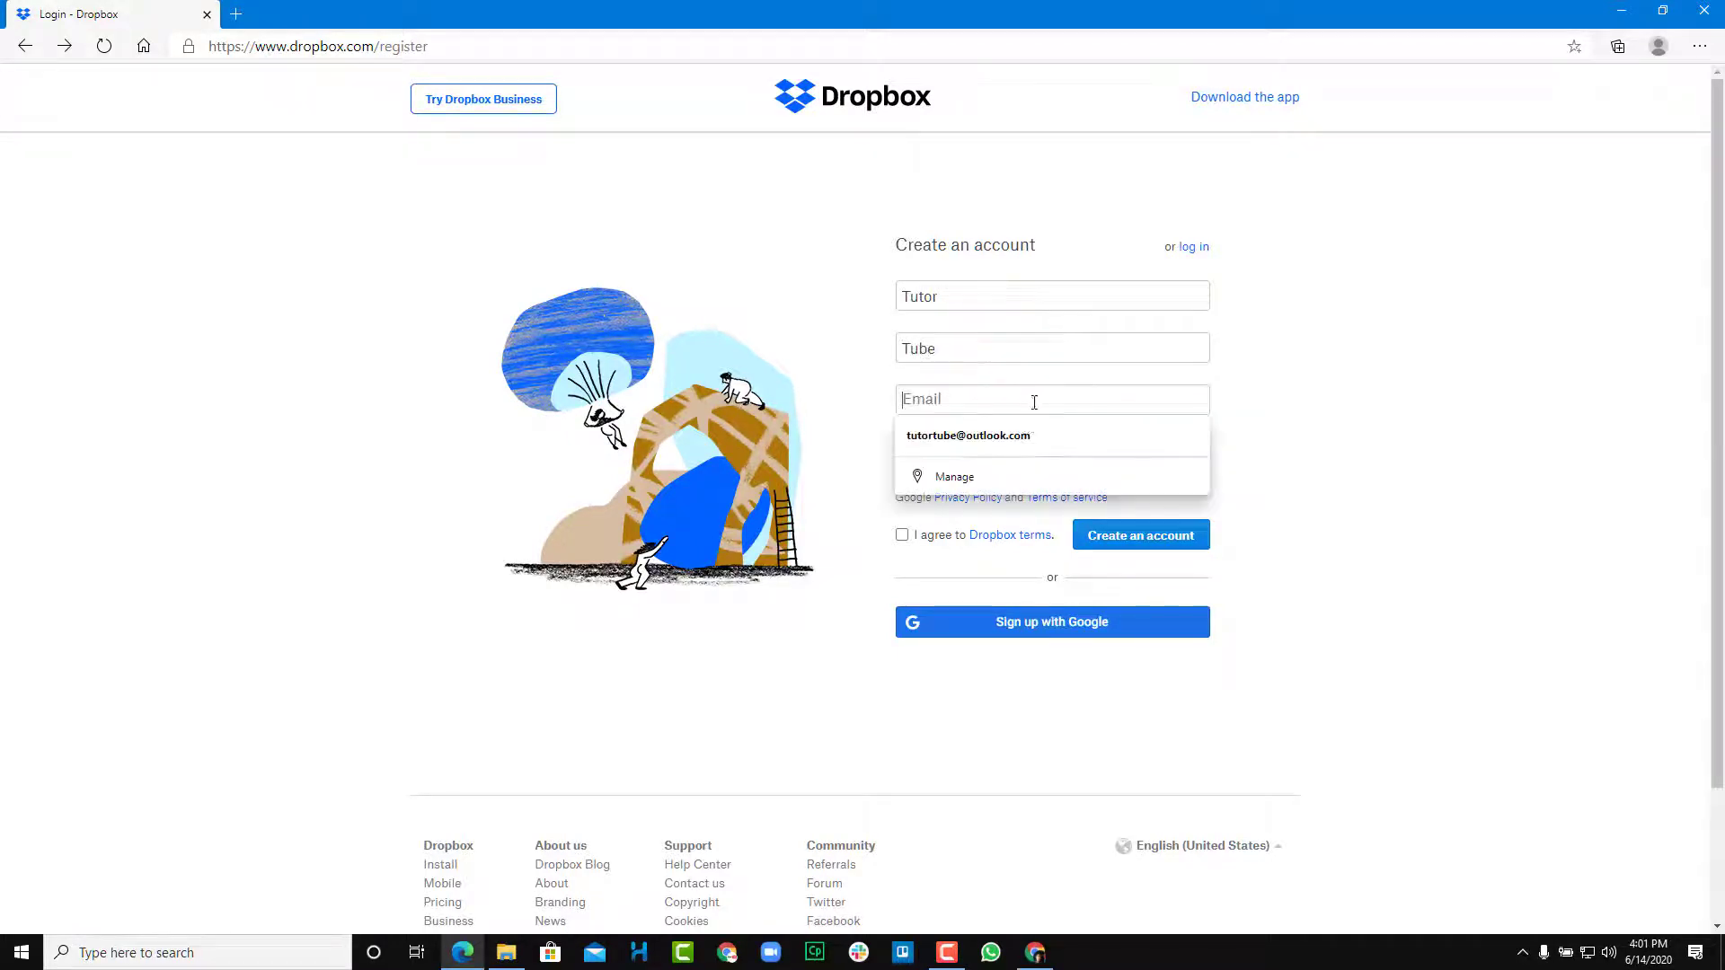
click(968, 435)
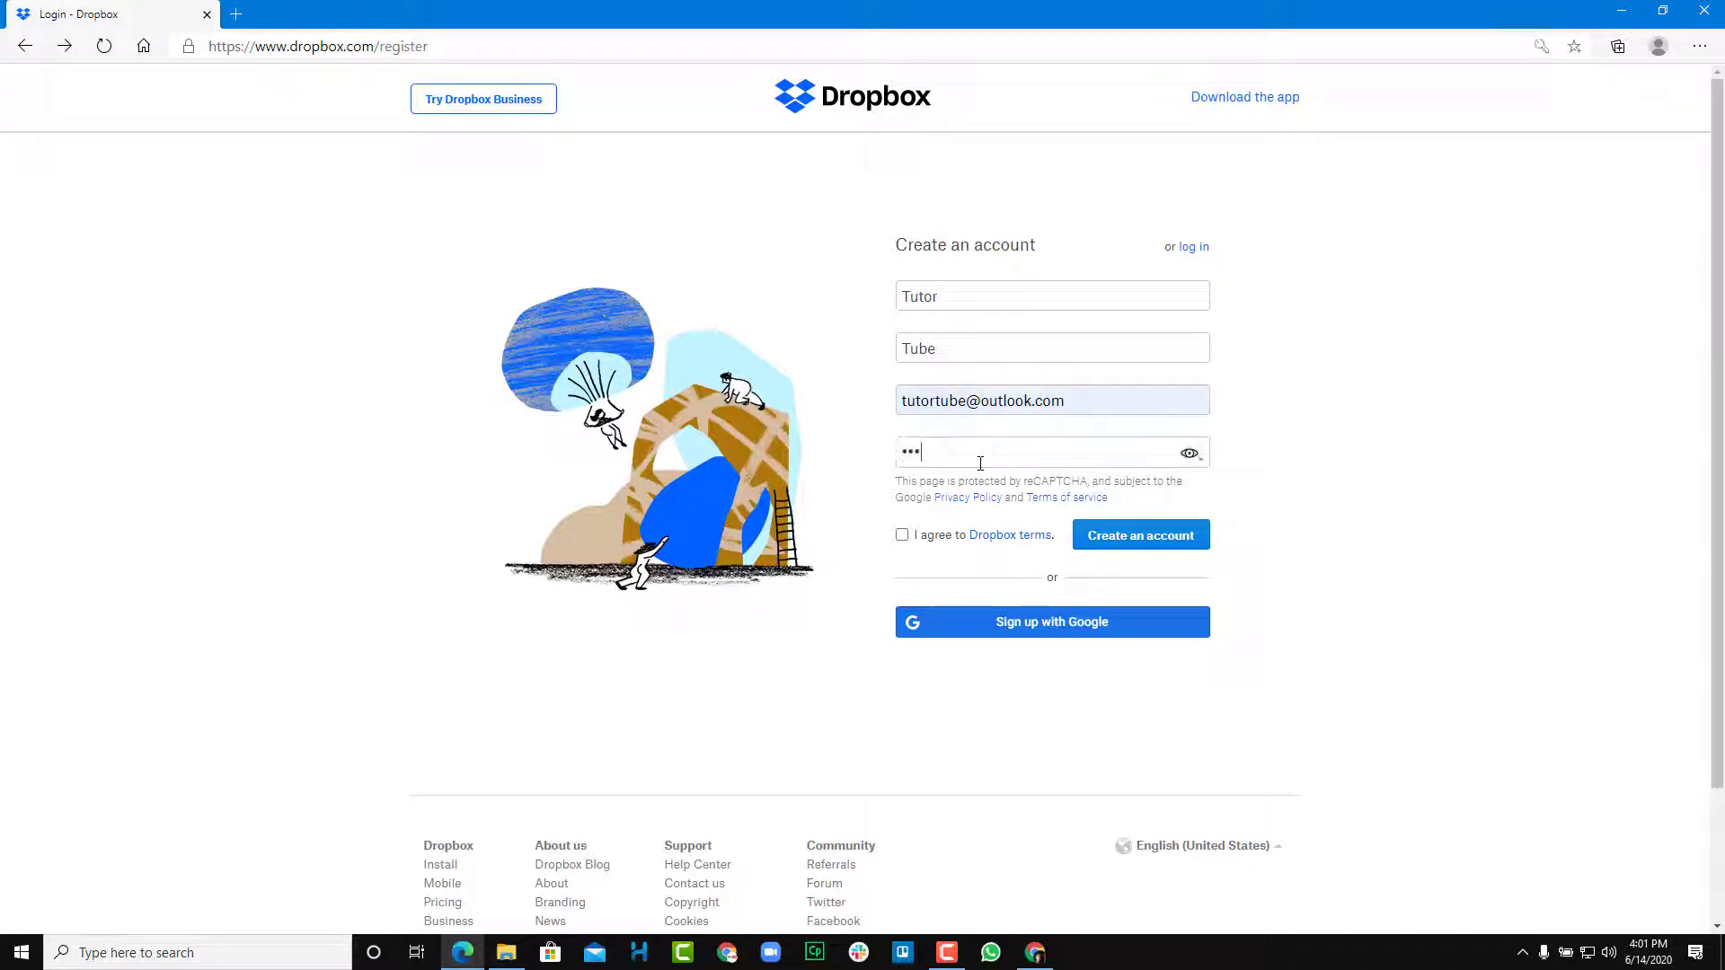
- Agree to the Dropbox terms and submit the new account details
click(901, 535)
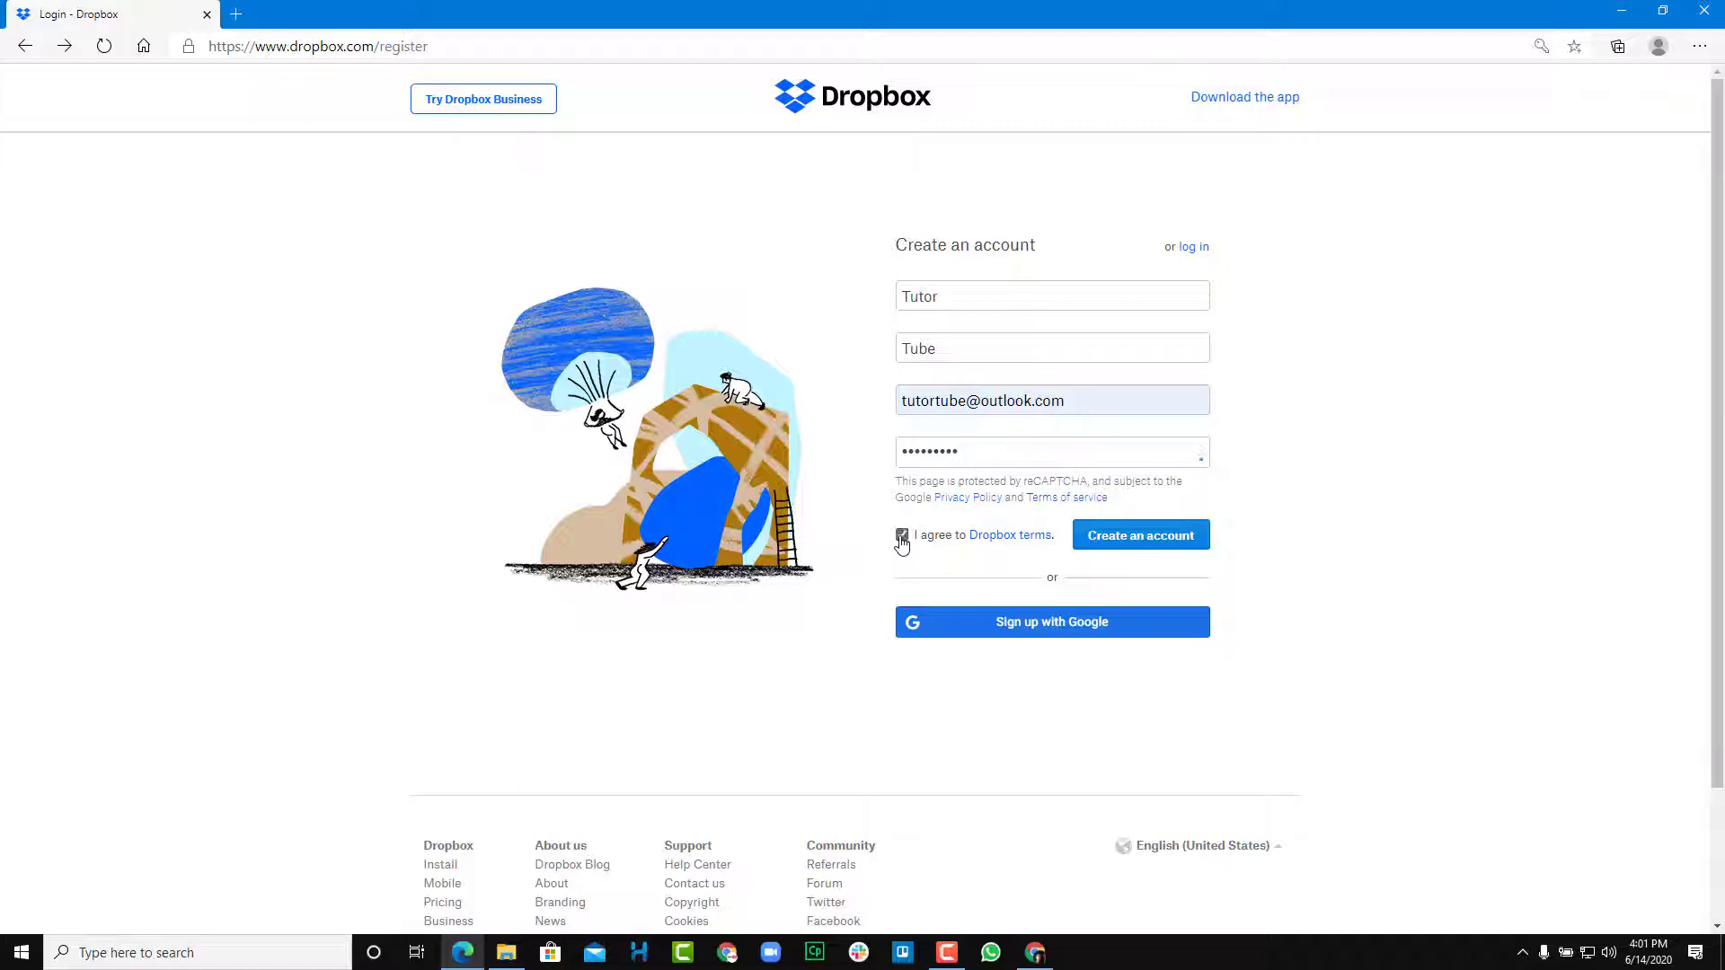
click(901, 536)
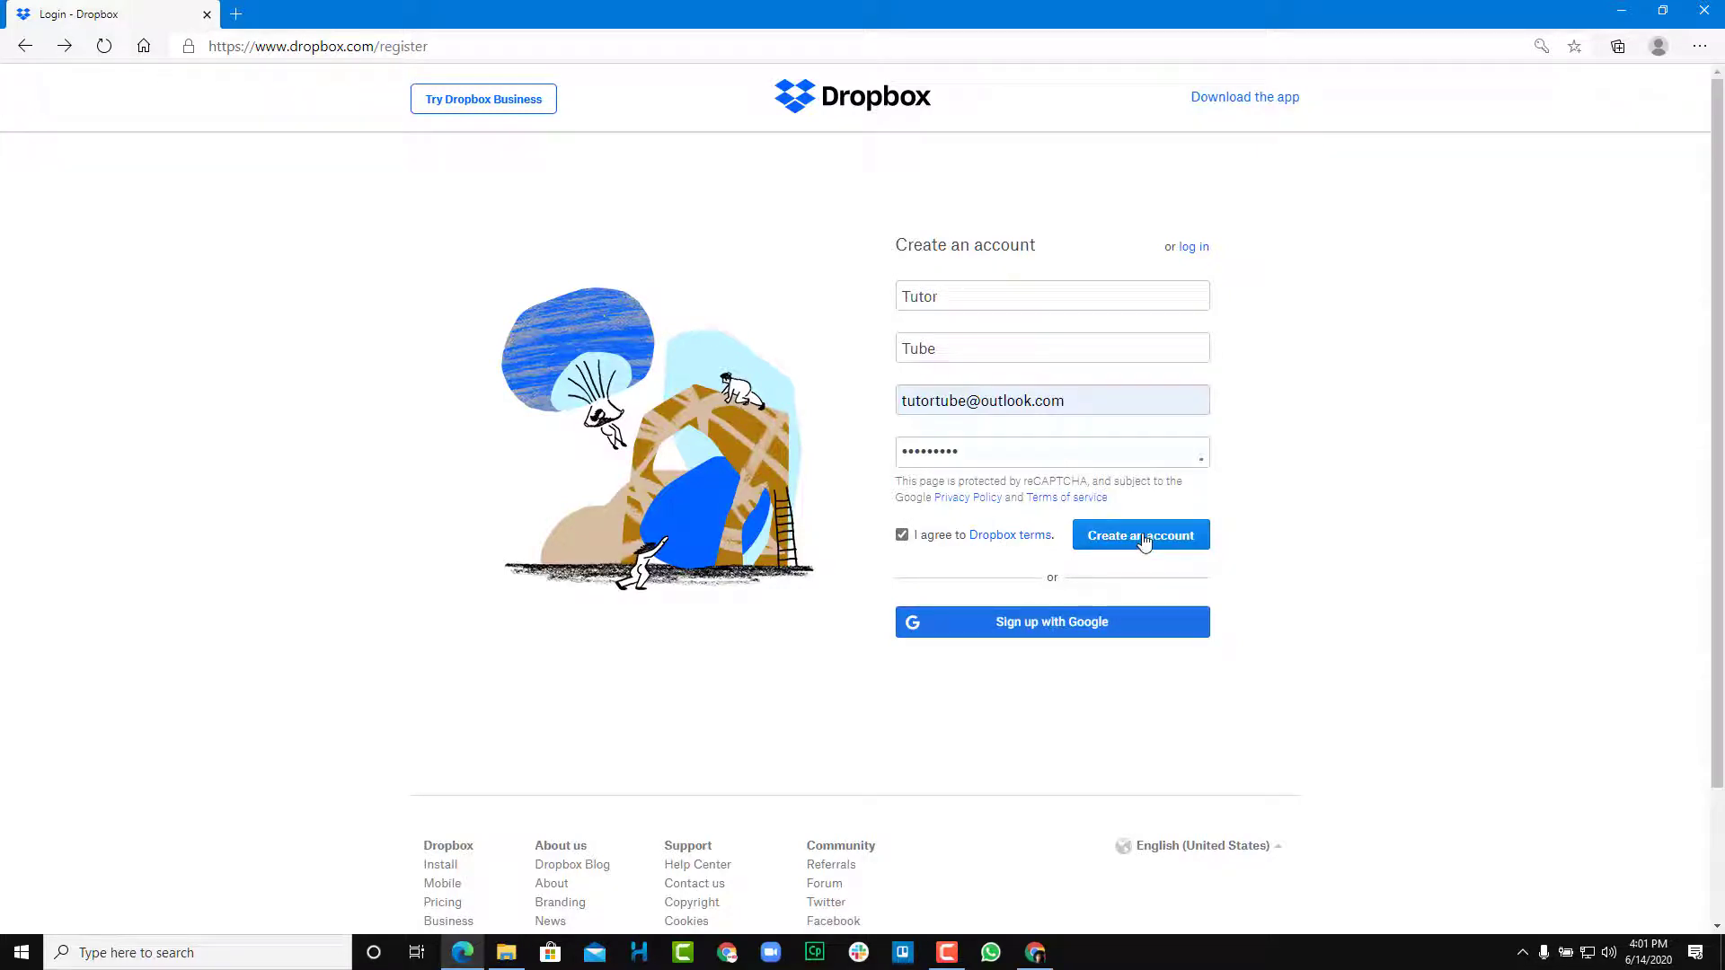
mouse_move(1094, 627)
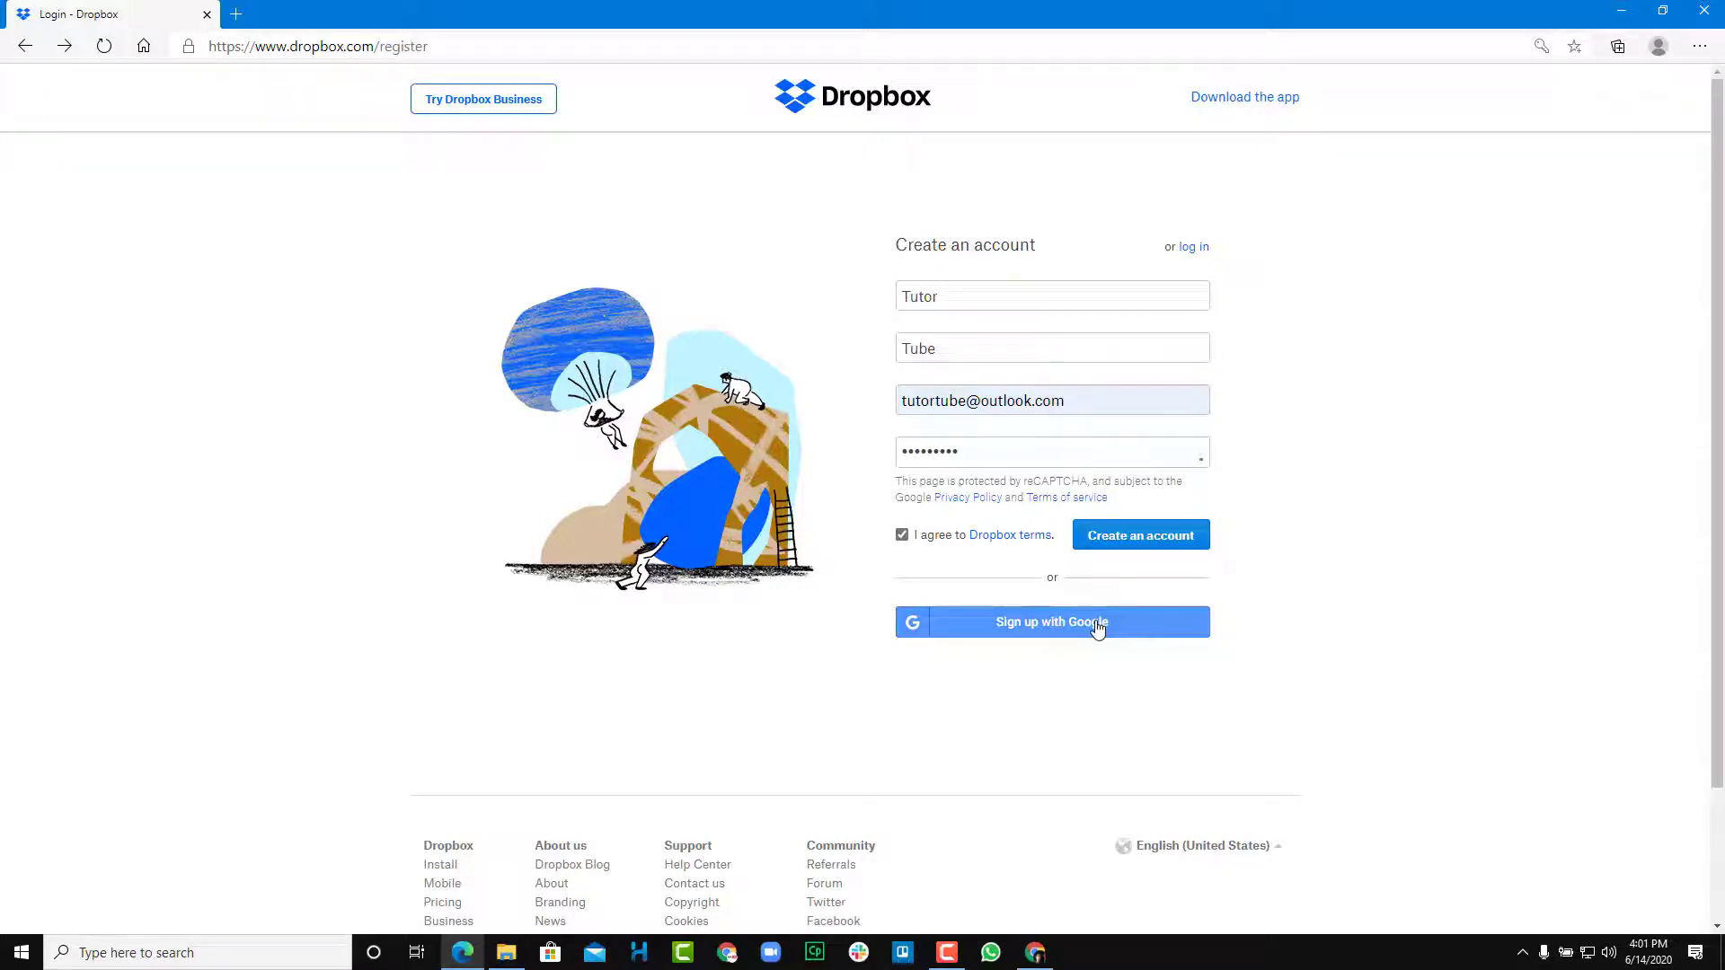
mouse_move(1111, 581)
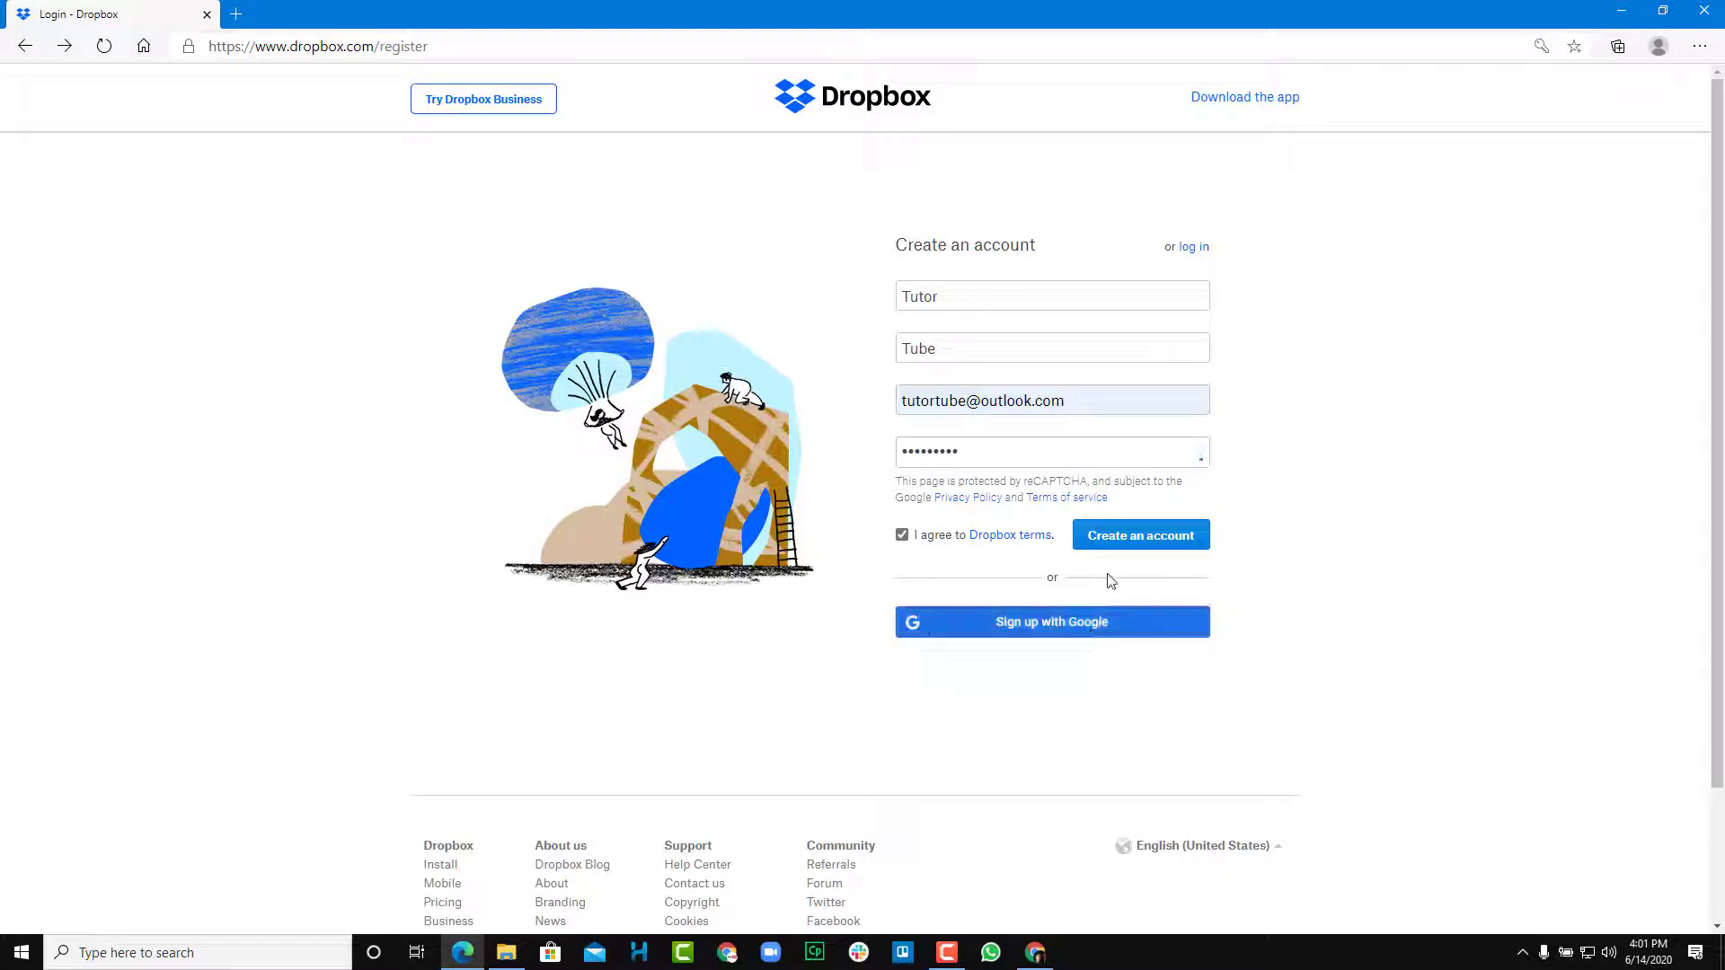
mouse_move(1173, 539)
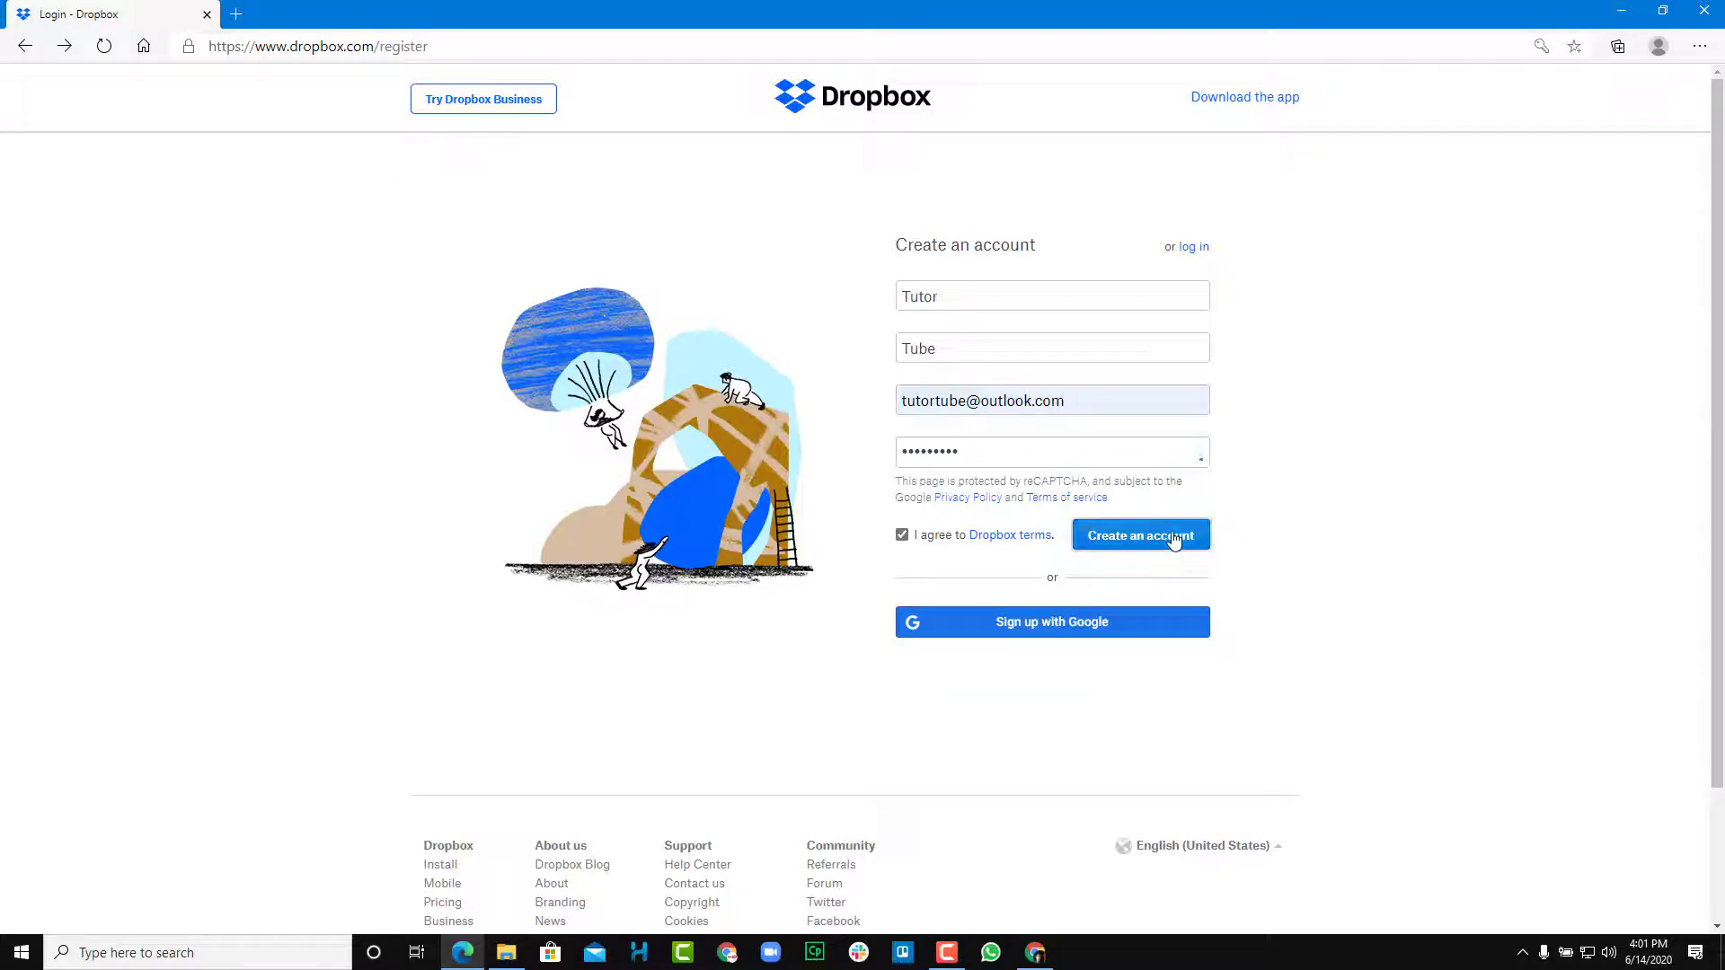
click(1141, 535)
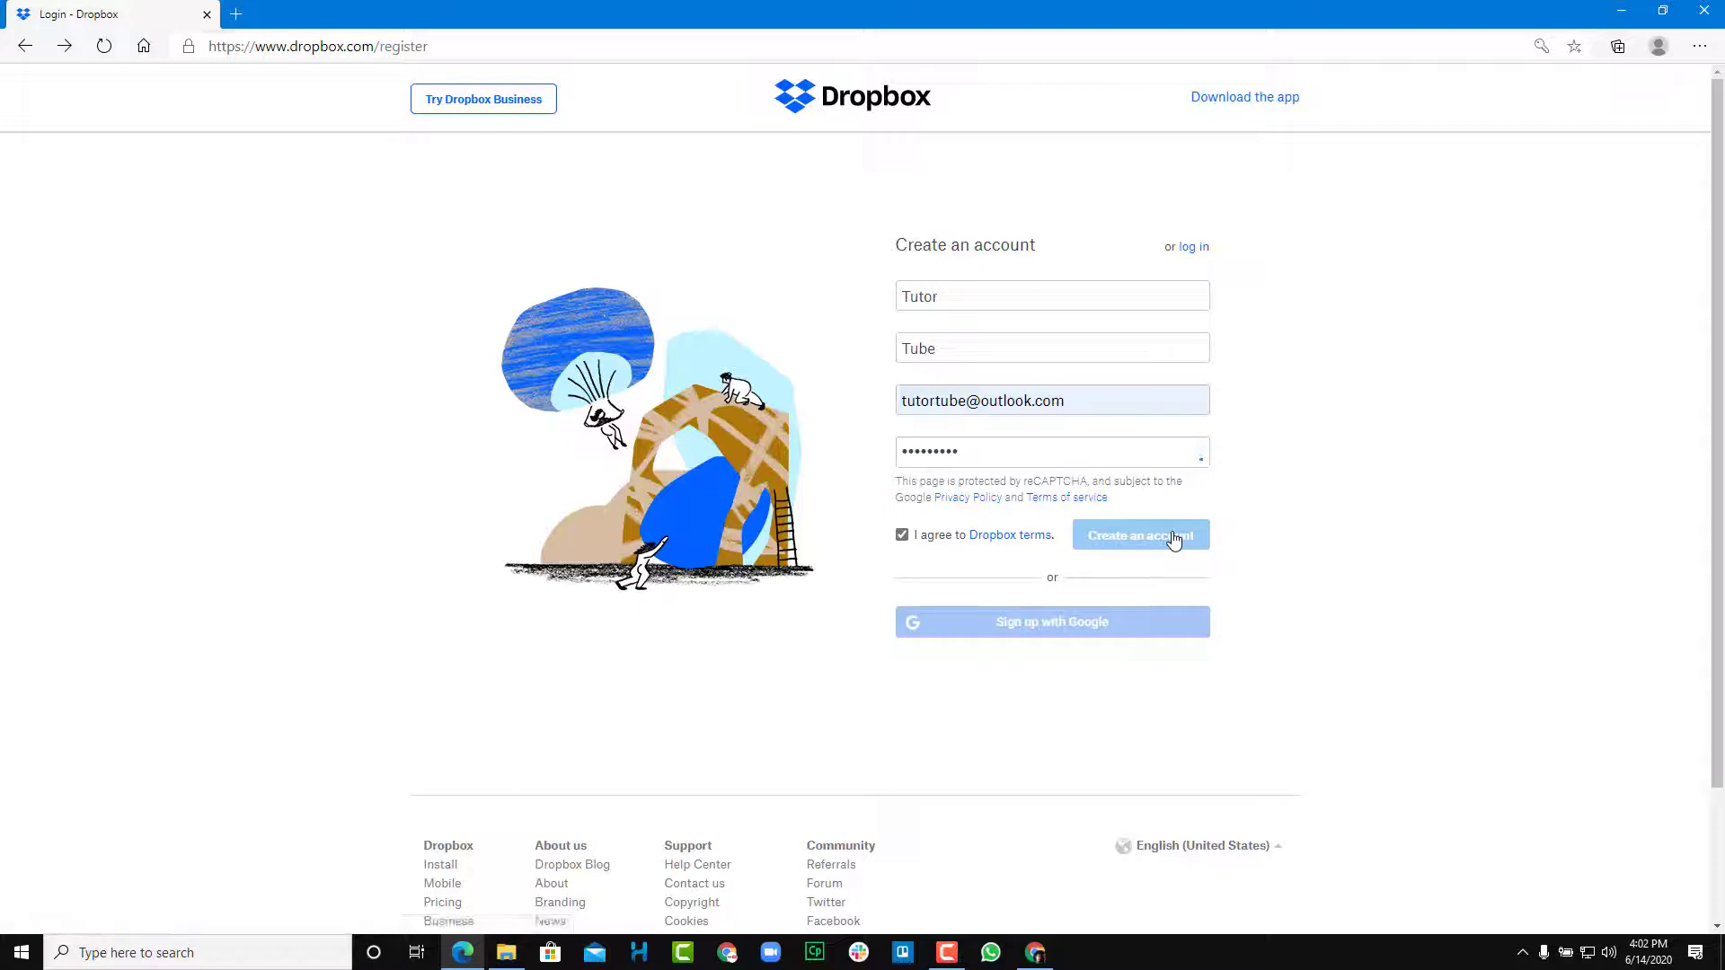
click(1140, 536)
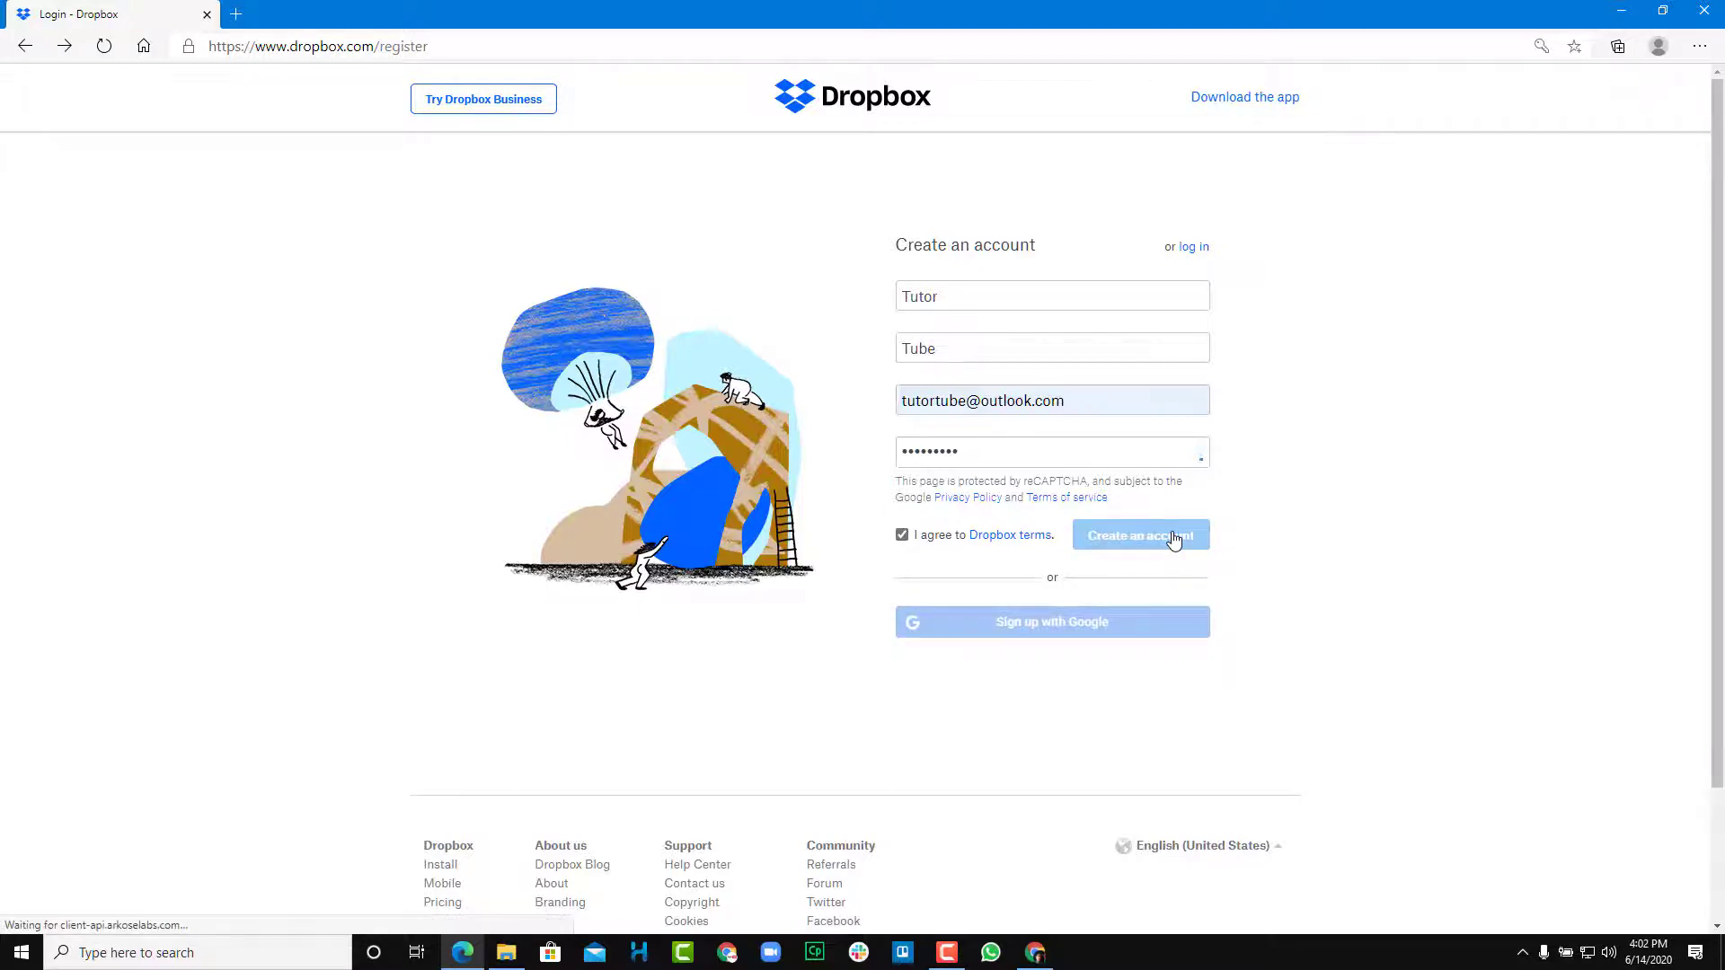
click(1141, 536)
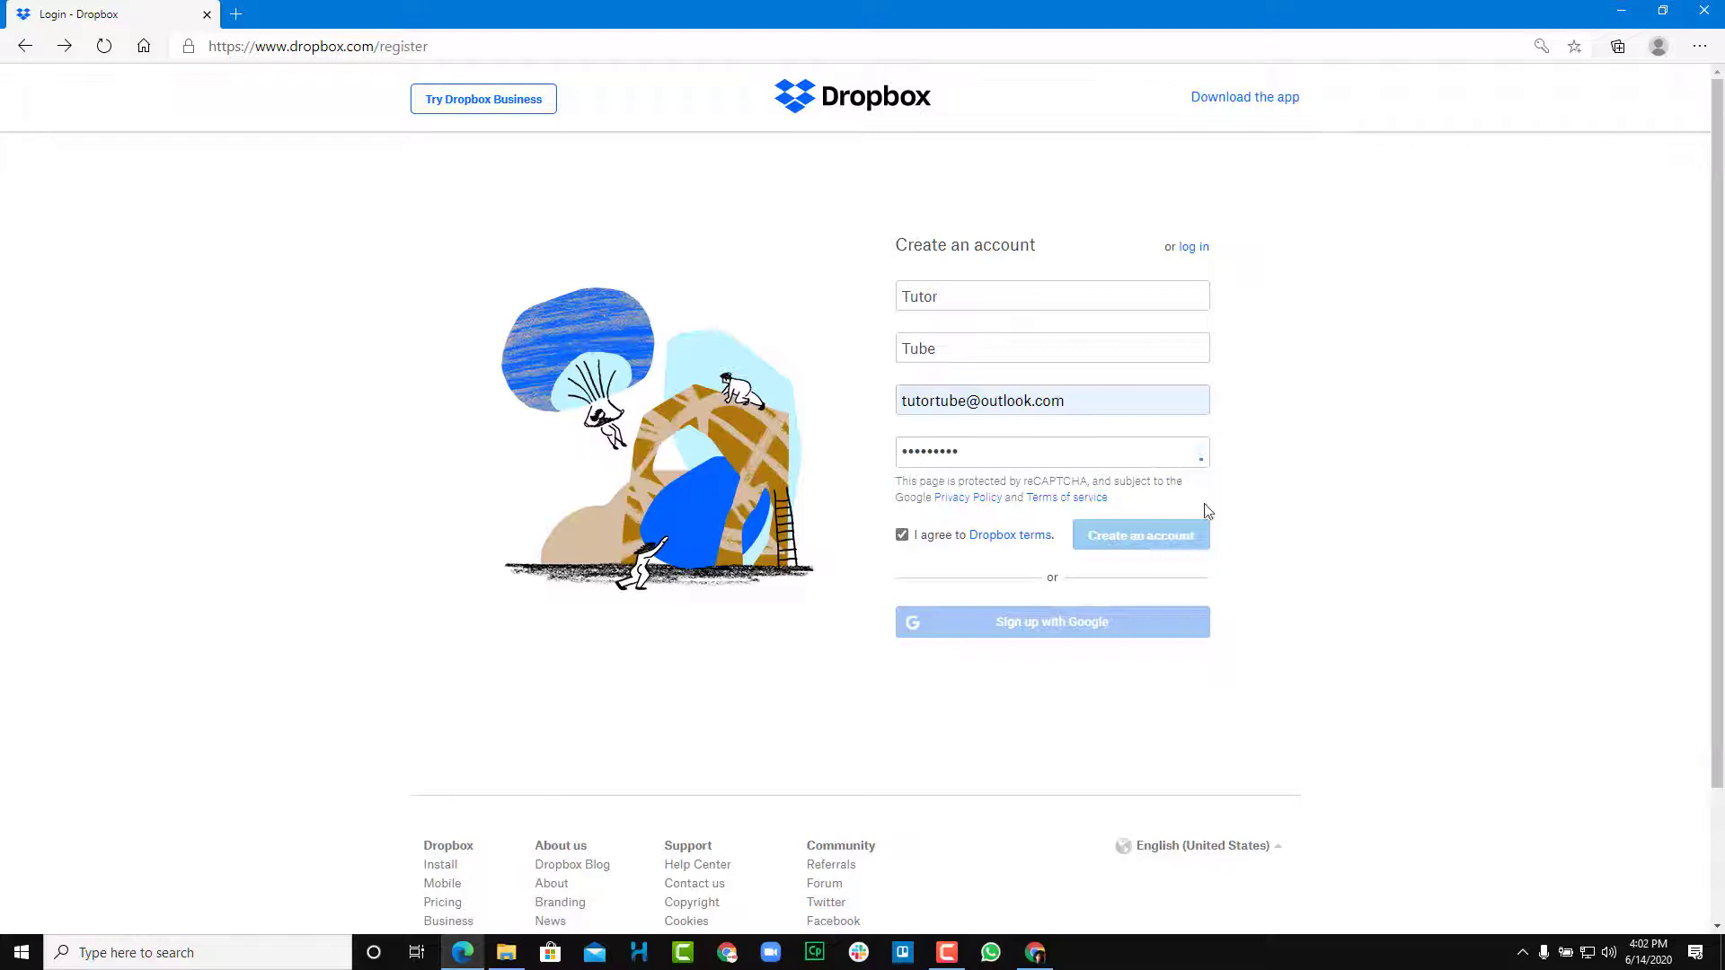
mouse_move(1135, 579)
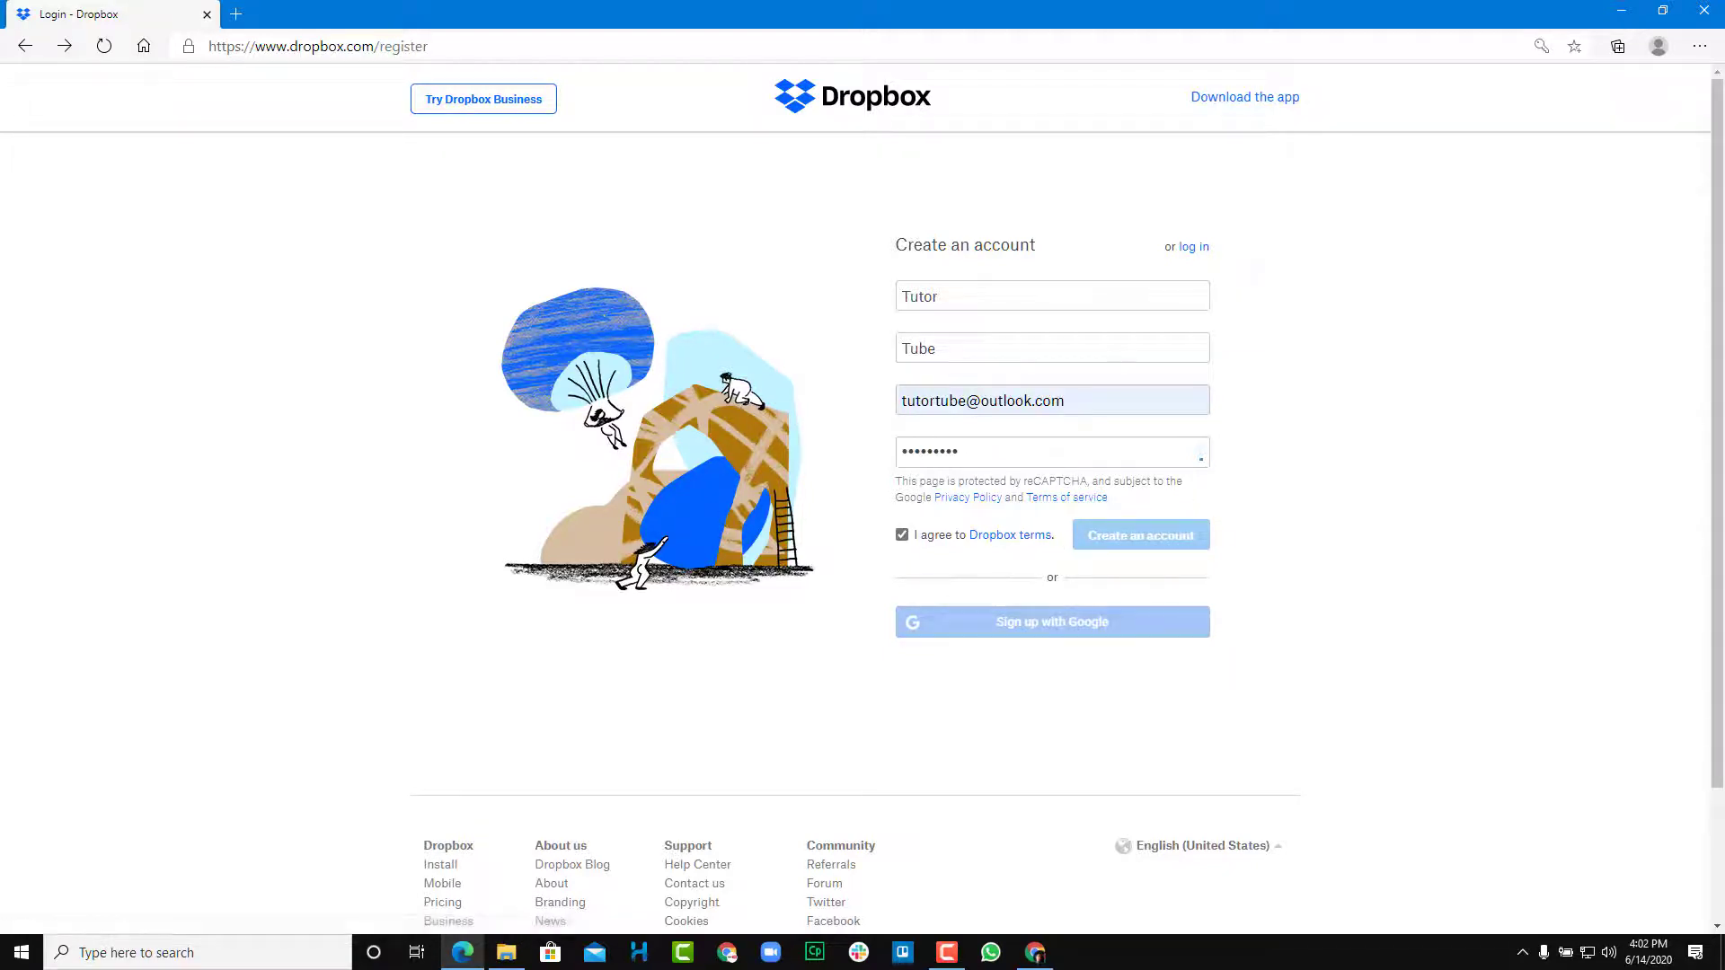
- Decline saving the password, continue with the free 2 GB Basic plan, and close Edge
click(1140, 535)
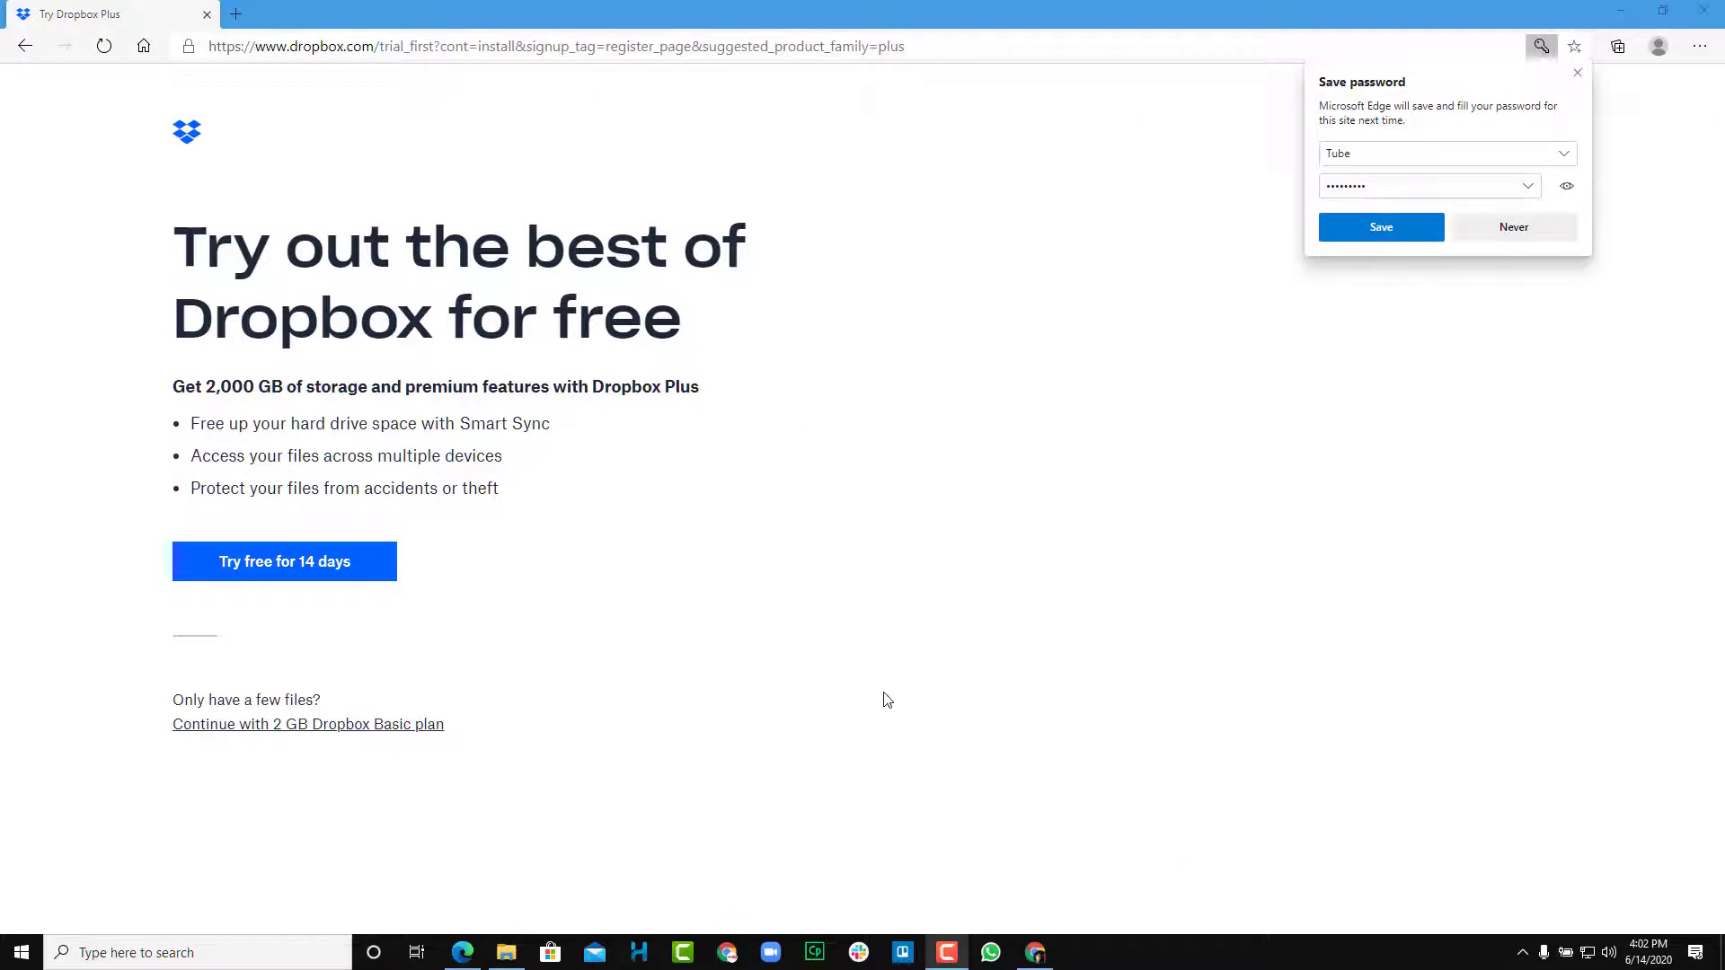
click(1380, 227)
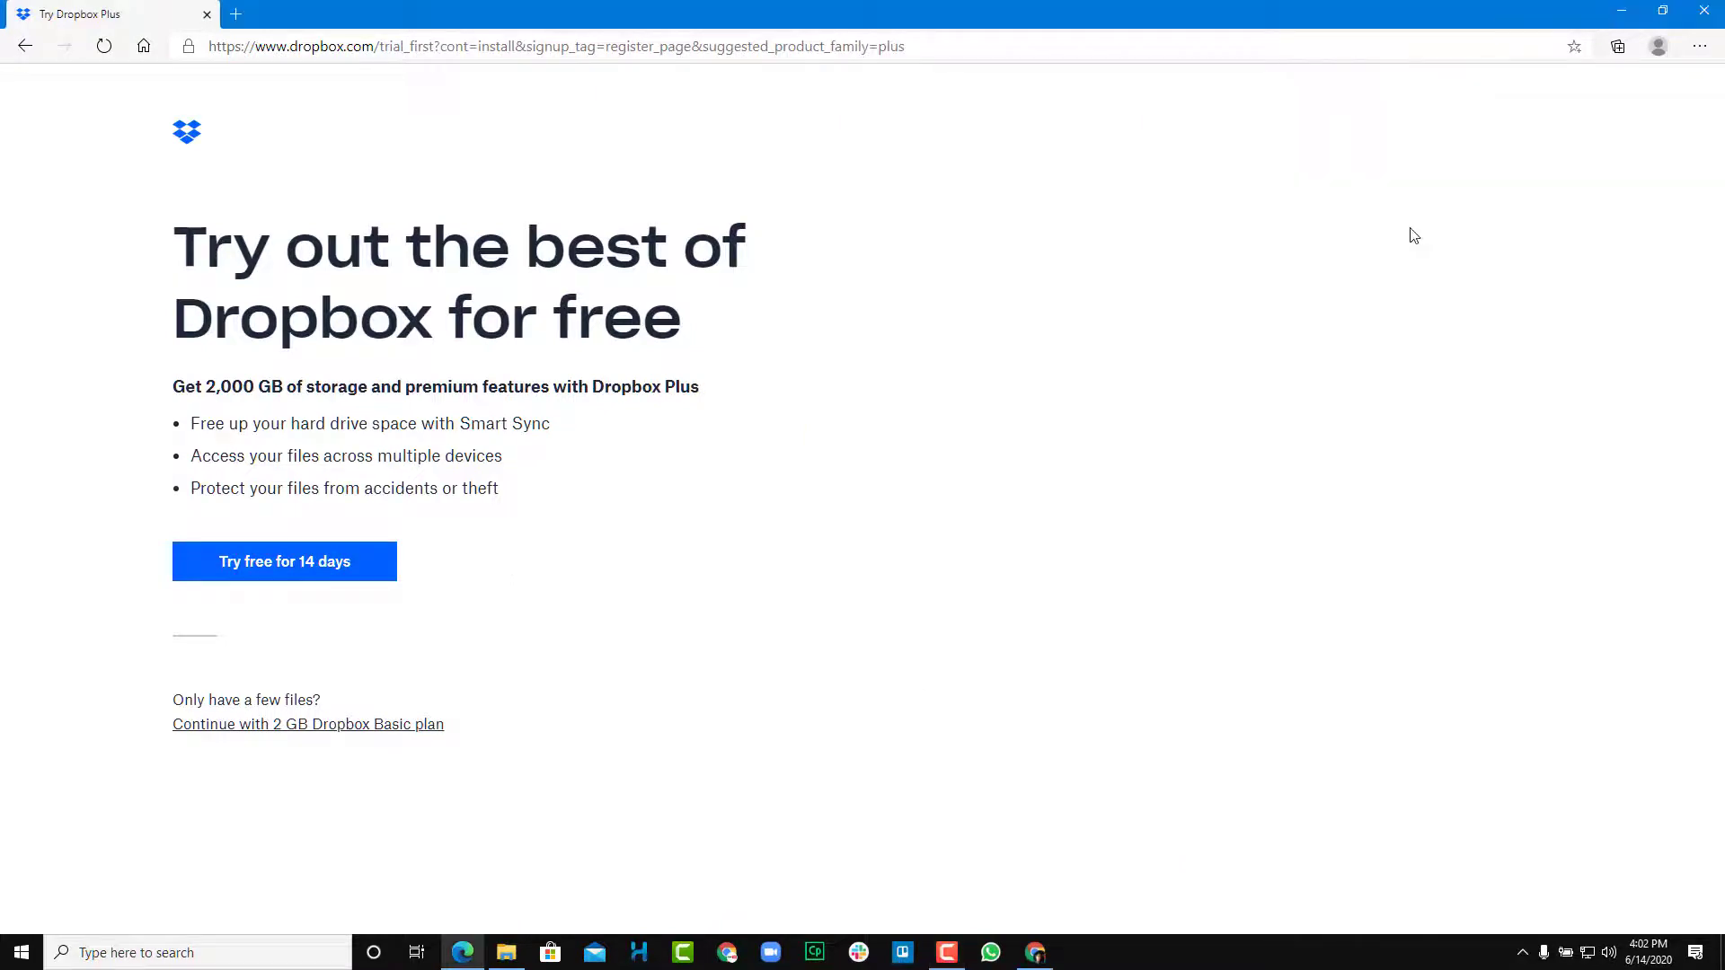
mouse_move(555, 548)
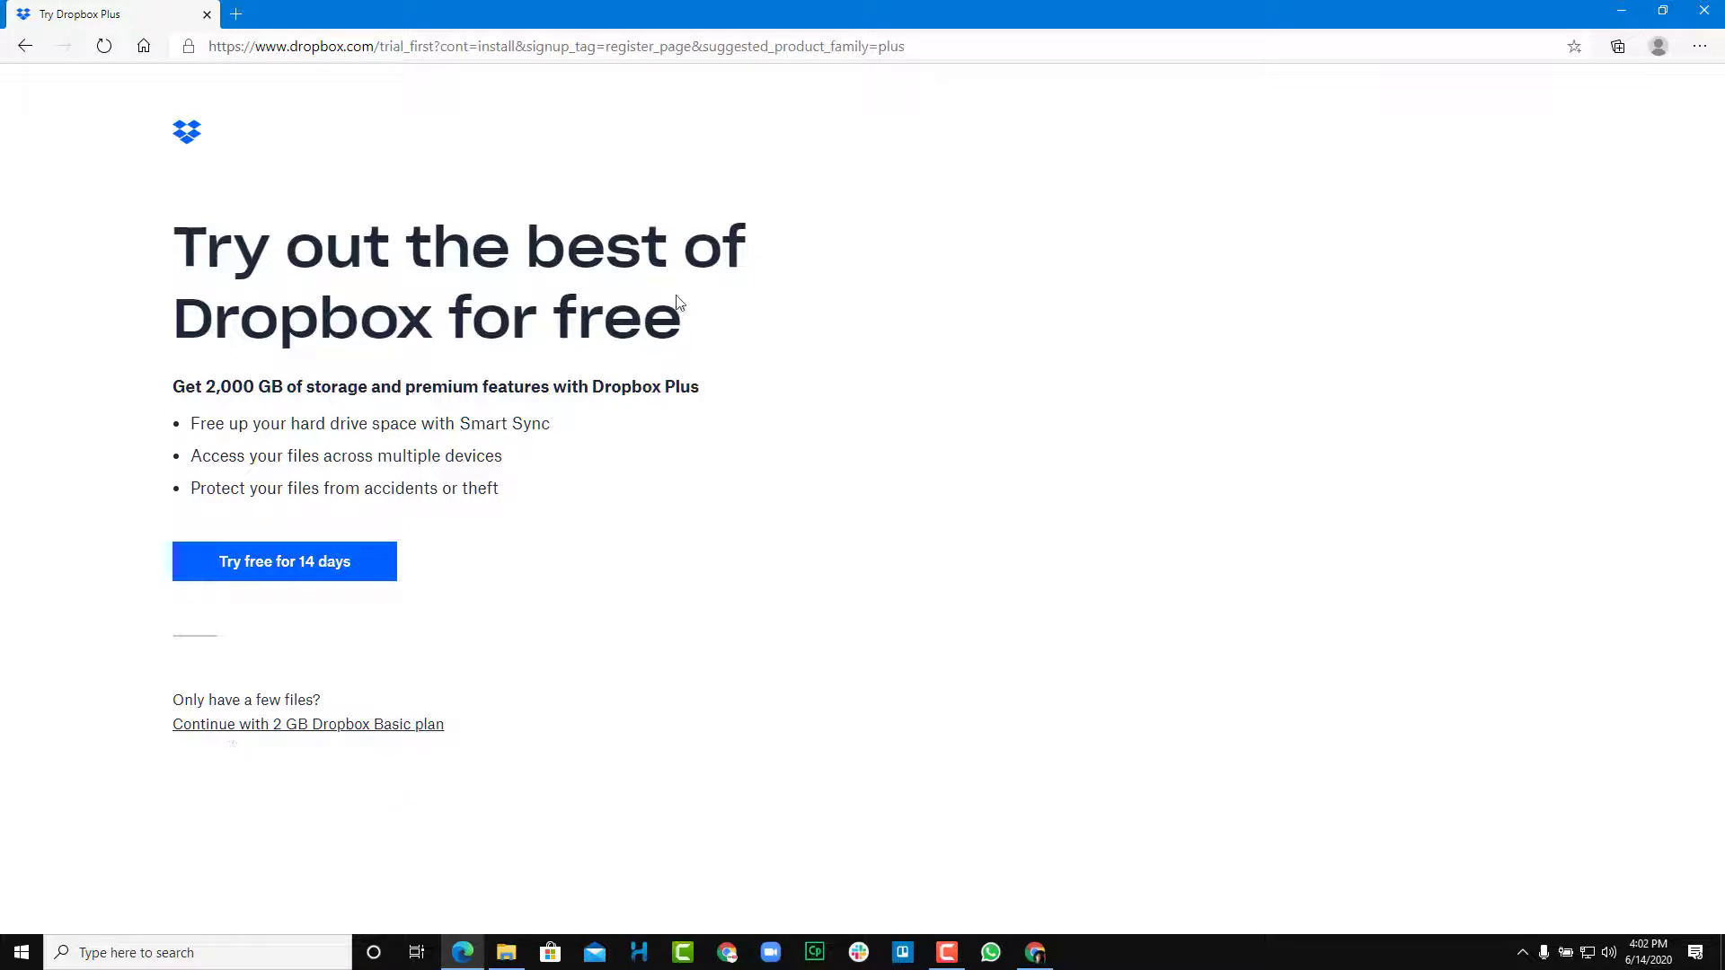
mouse_move(407, 578)
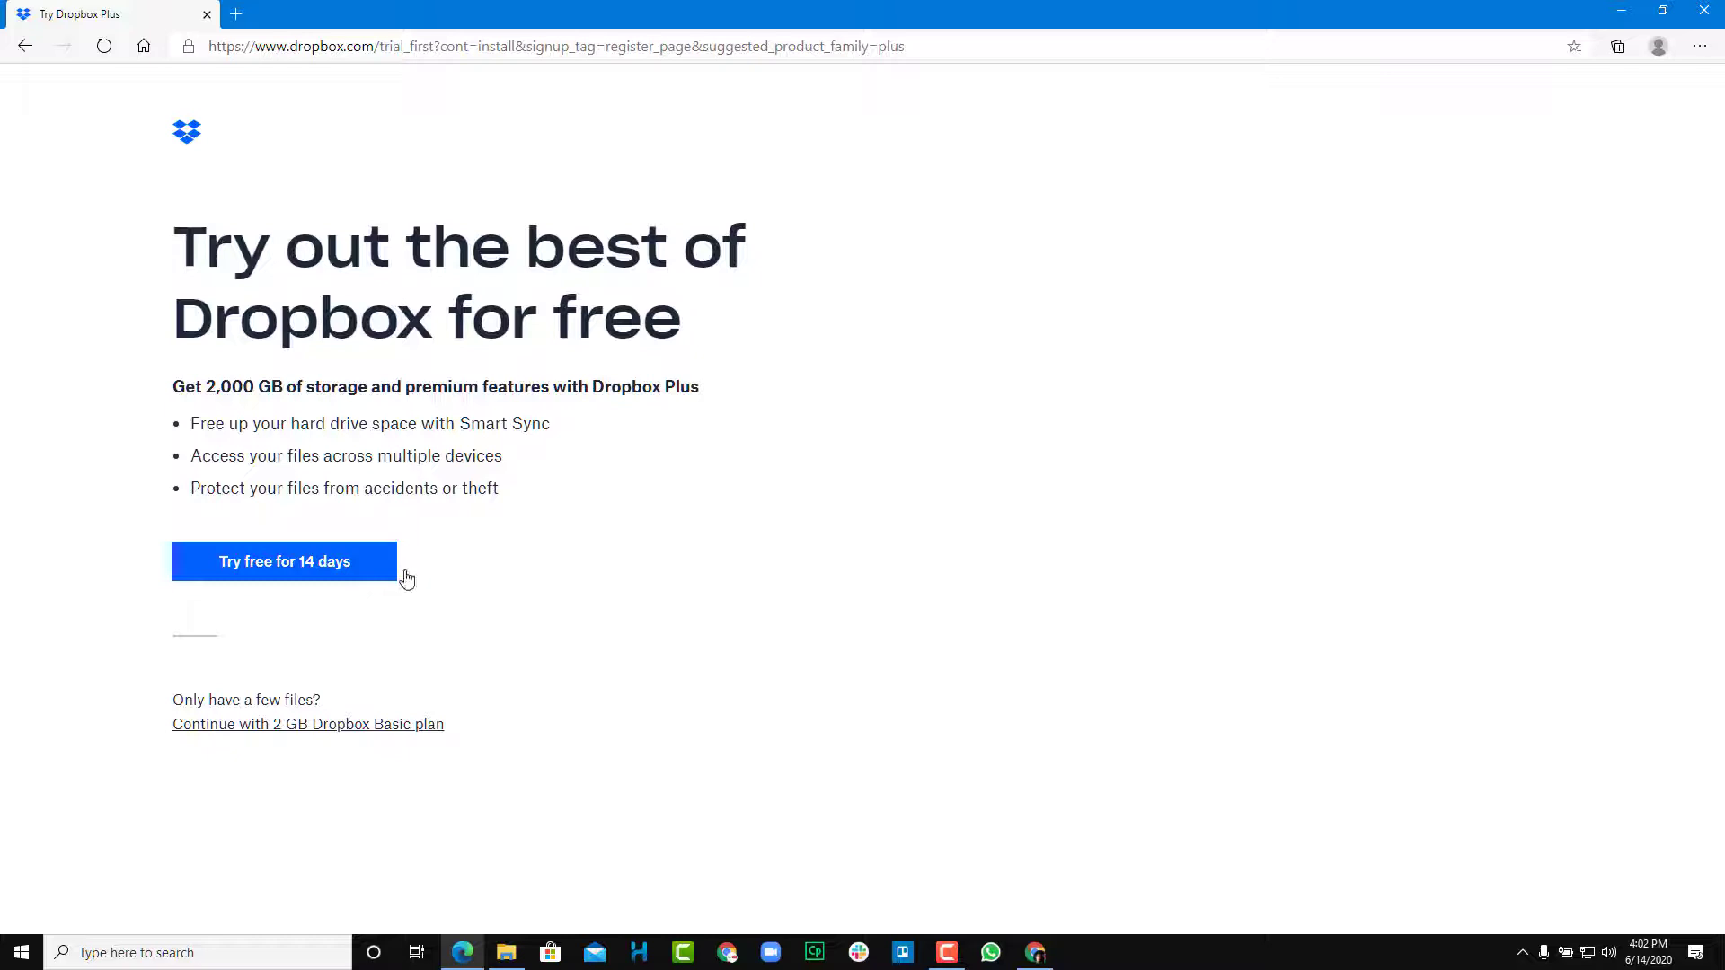
mouse_move(268, 736)
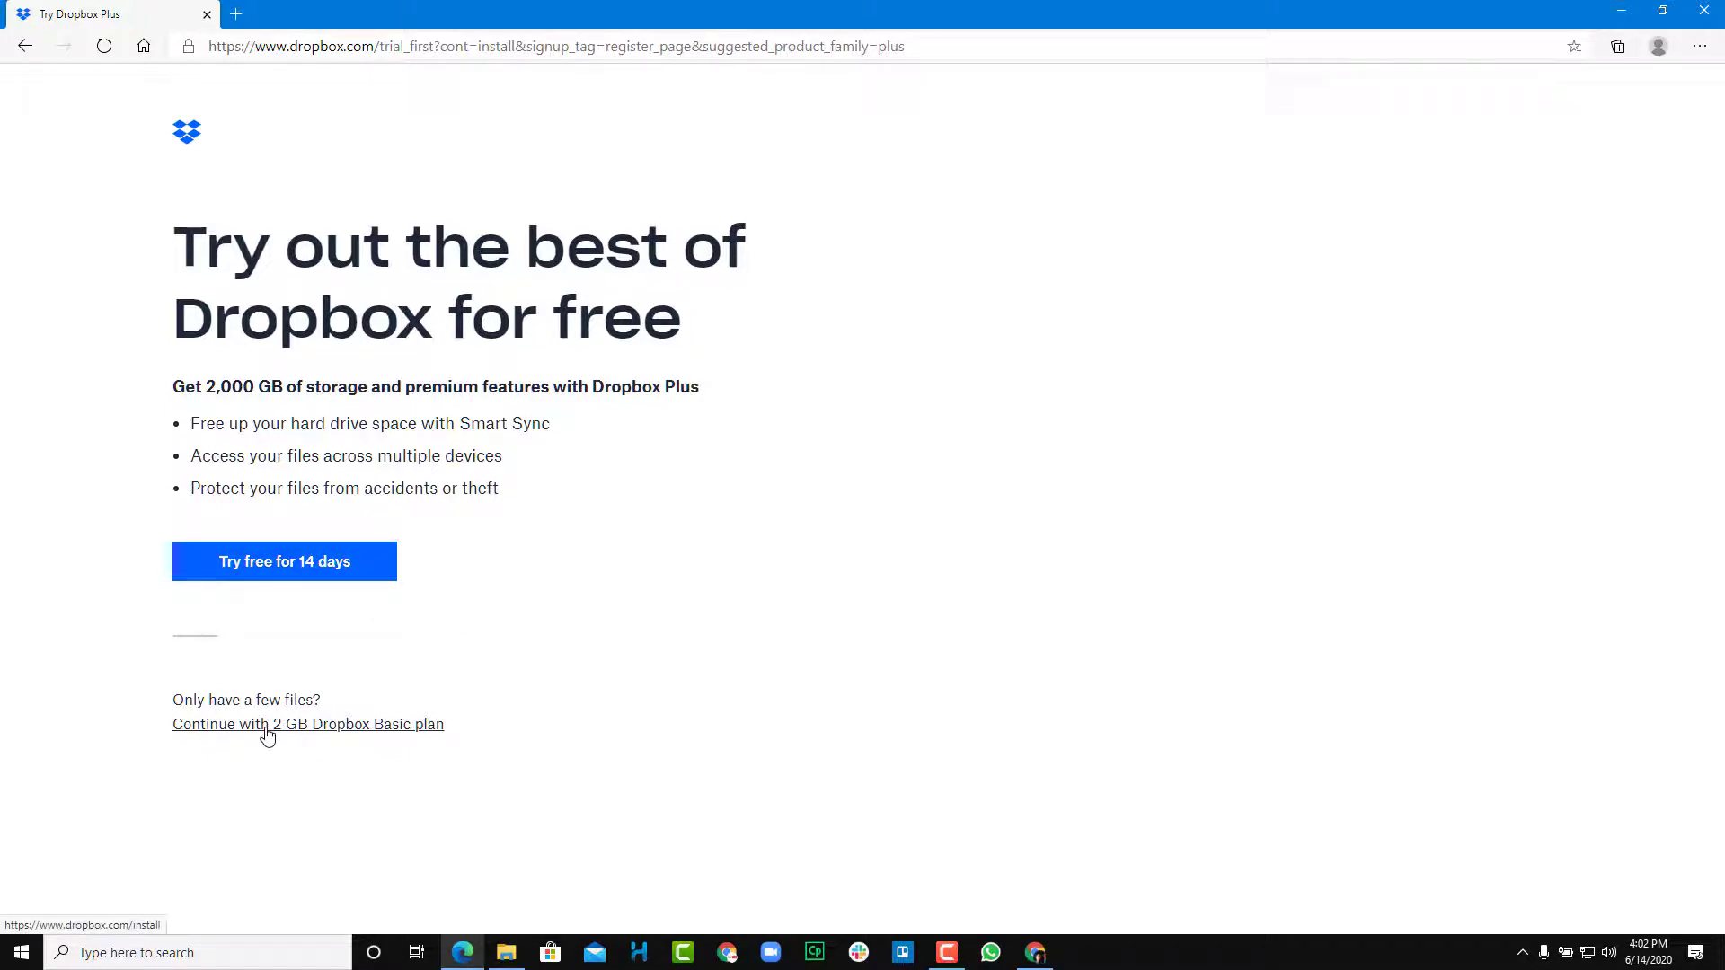
click(308, 724)
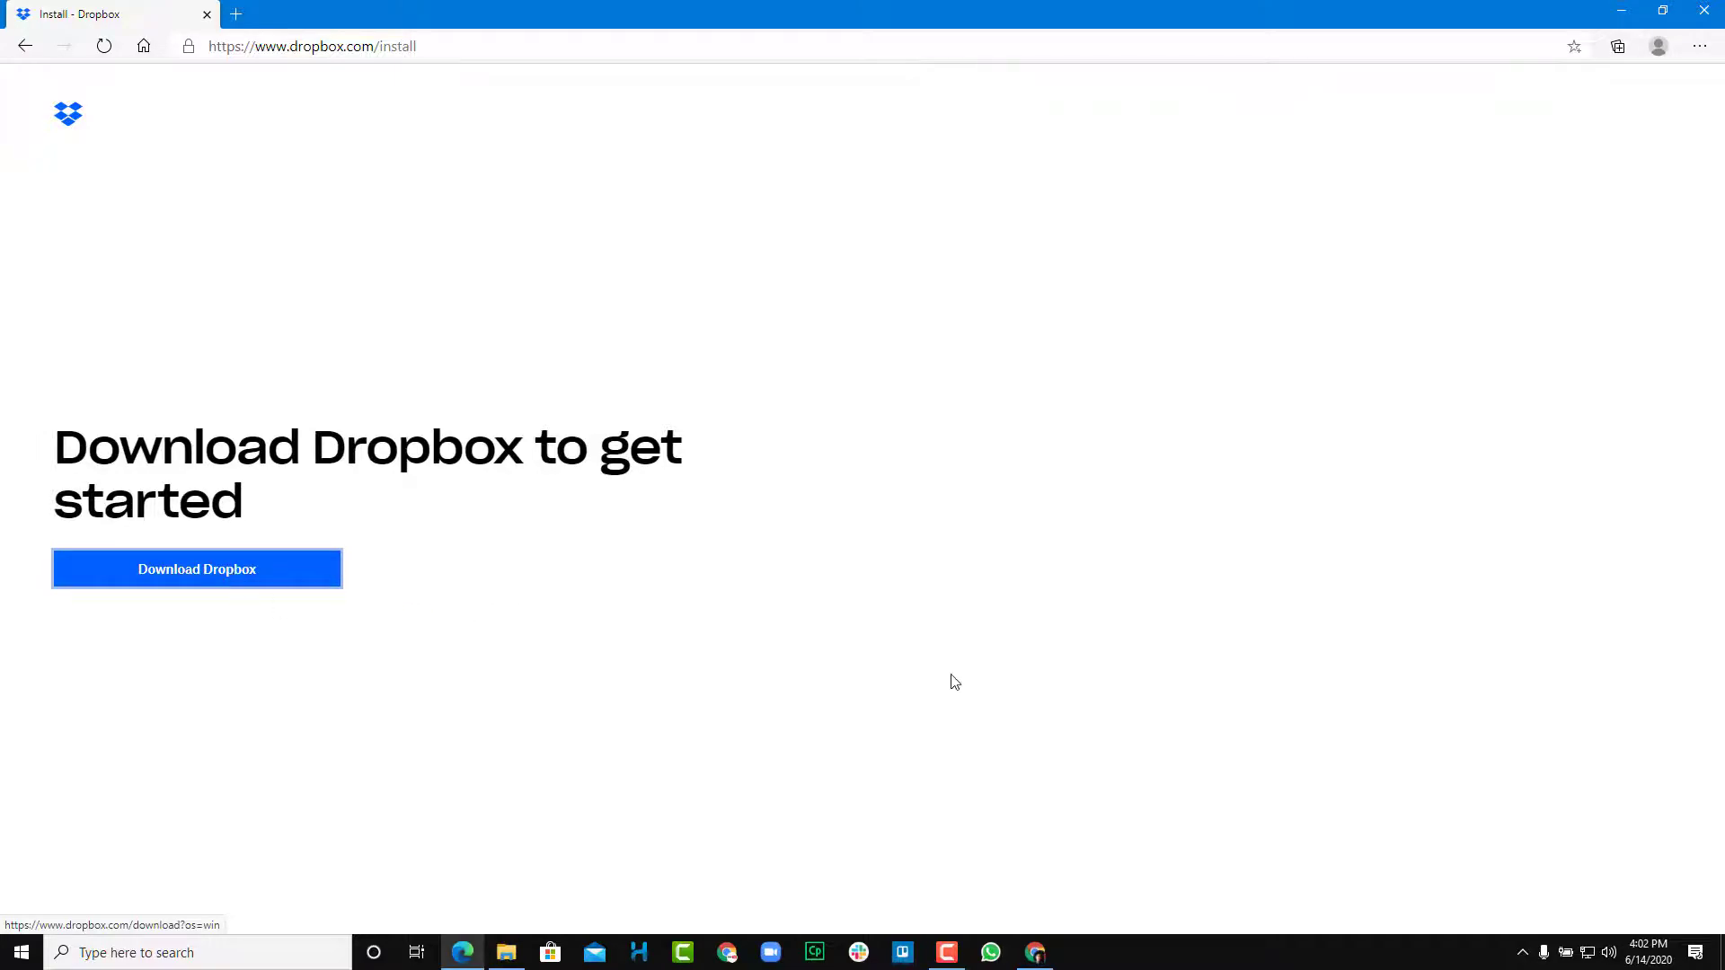
click(1703, 11)
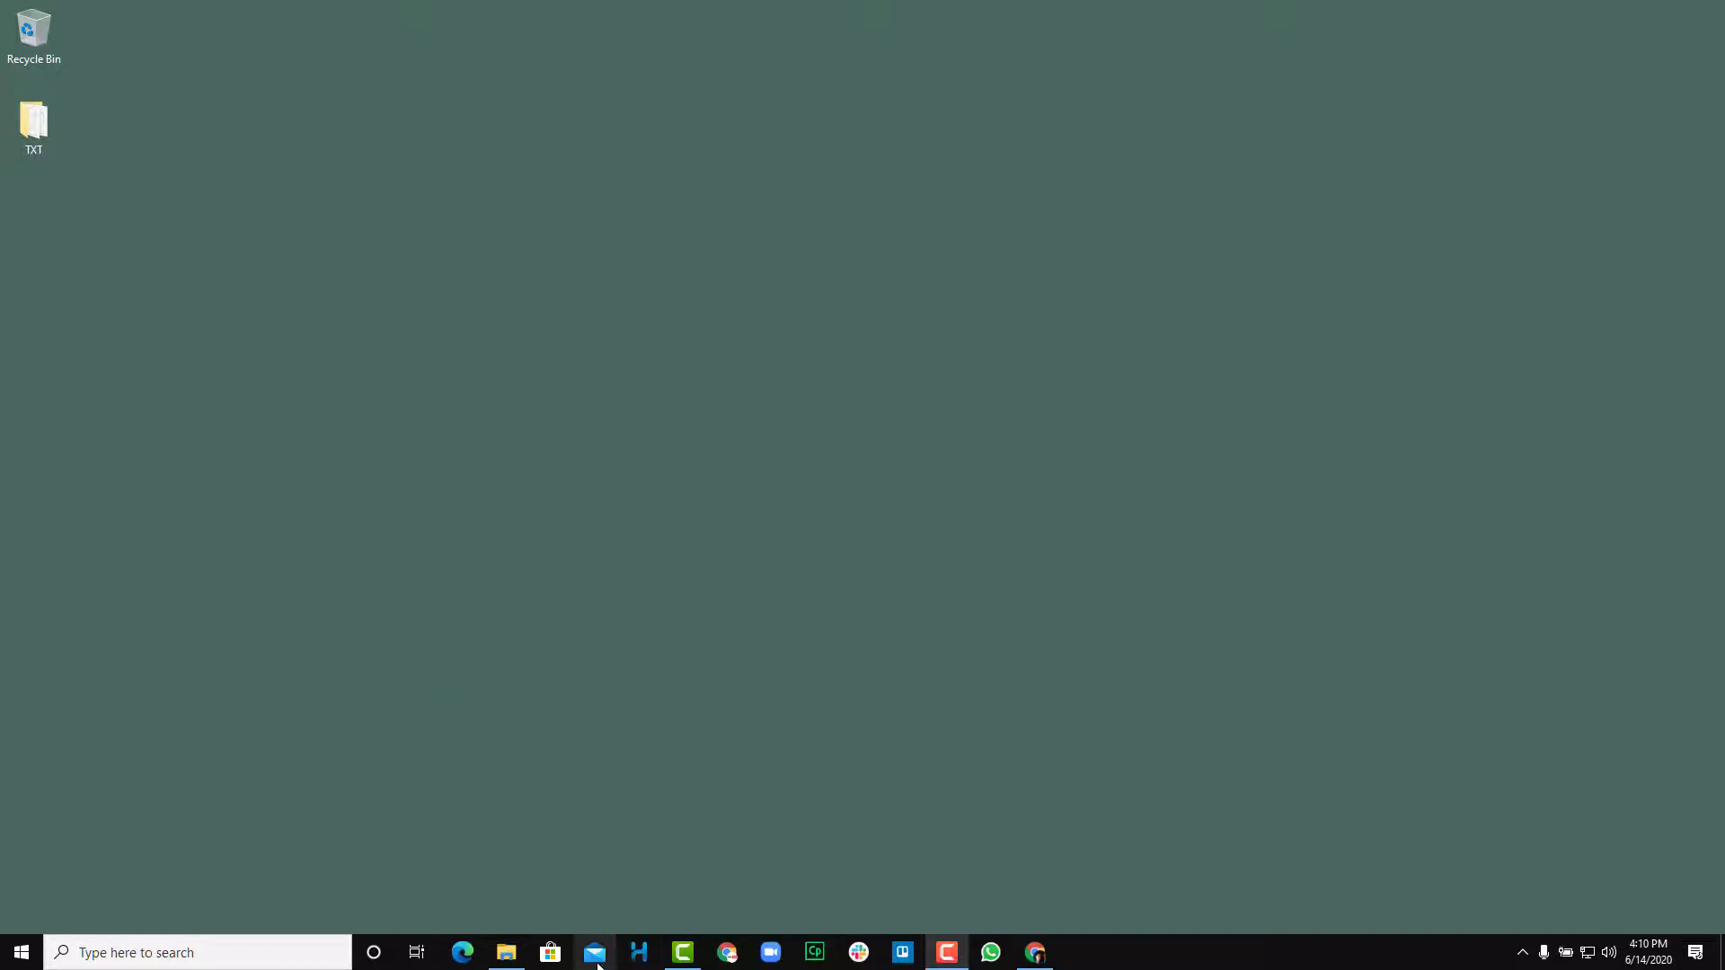
- In Mail's Outlook 2 inbox, open Dropbox's verification email and follow its verify link
click(594, 952)
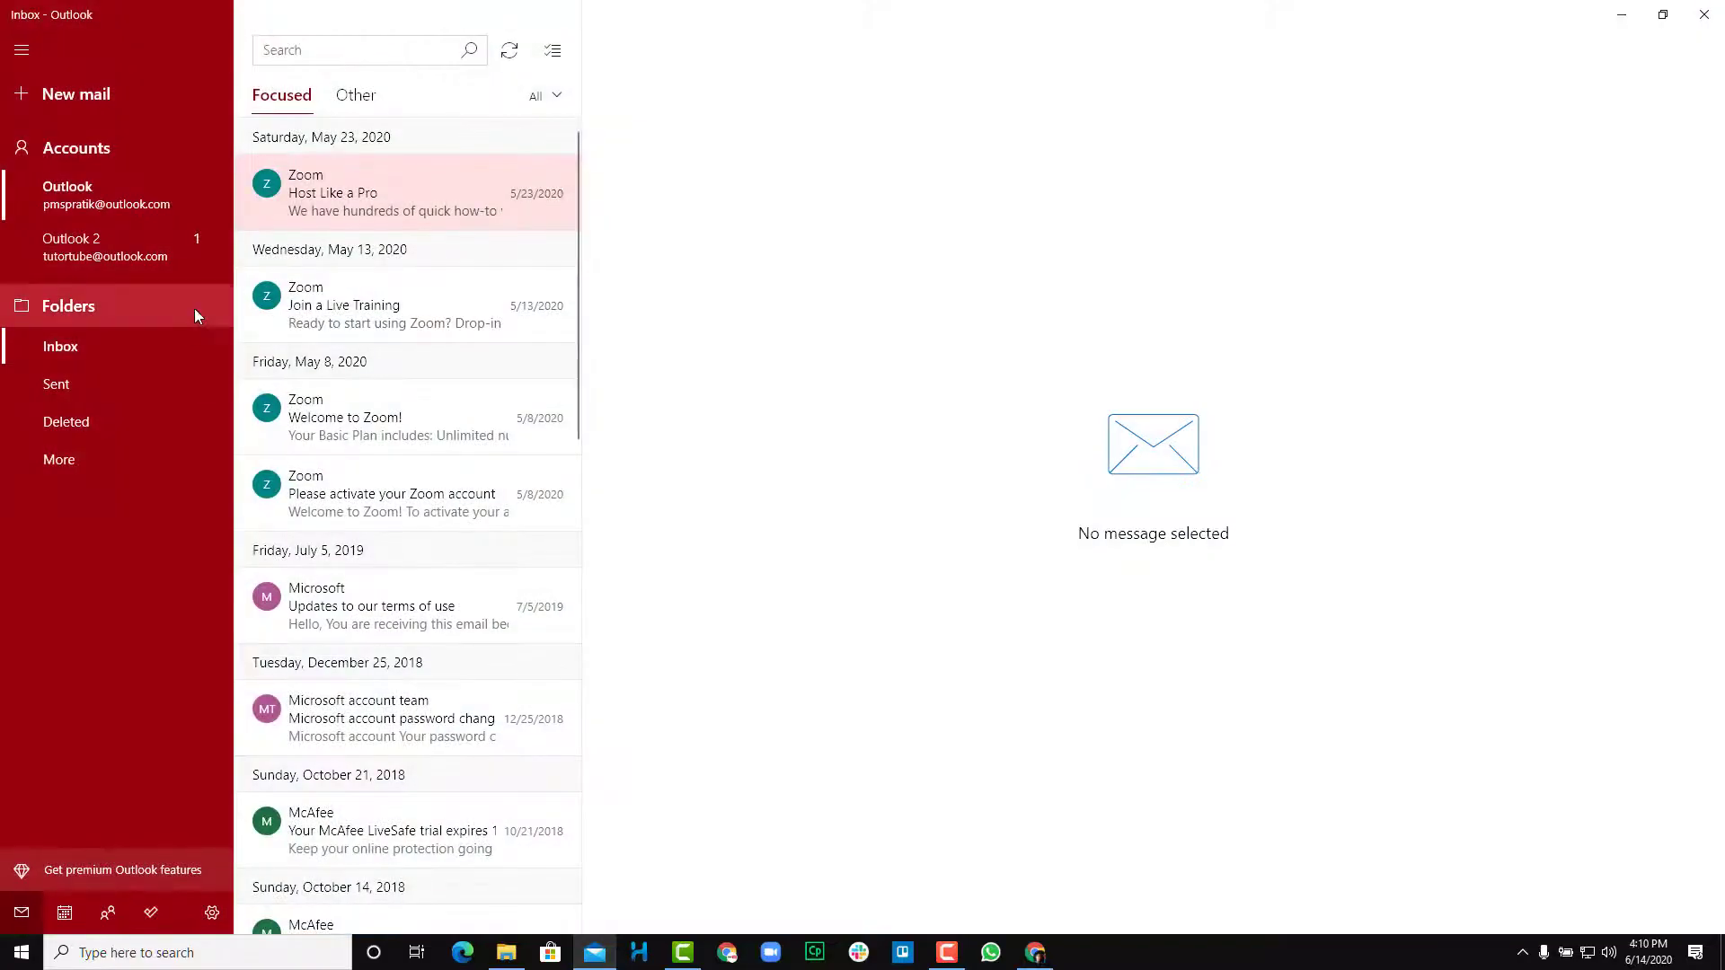
click(106, 246)
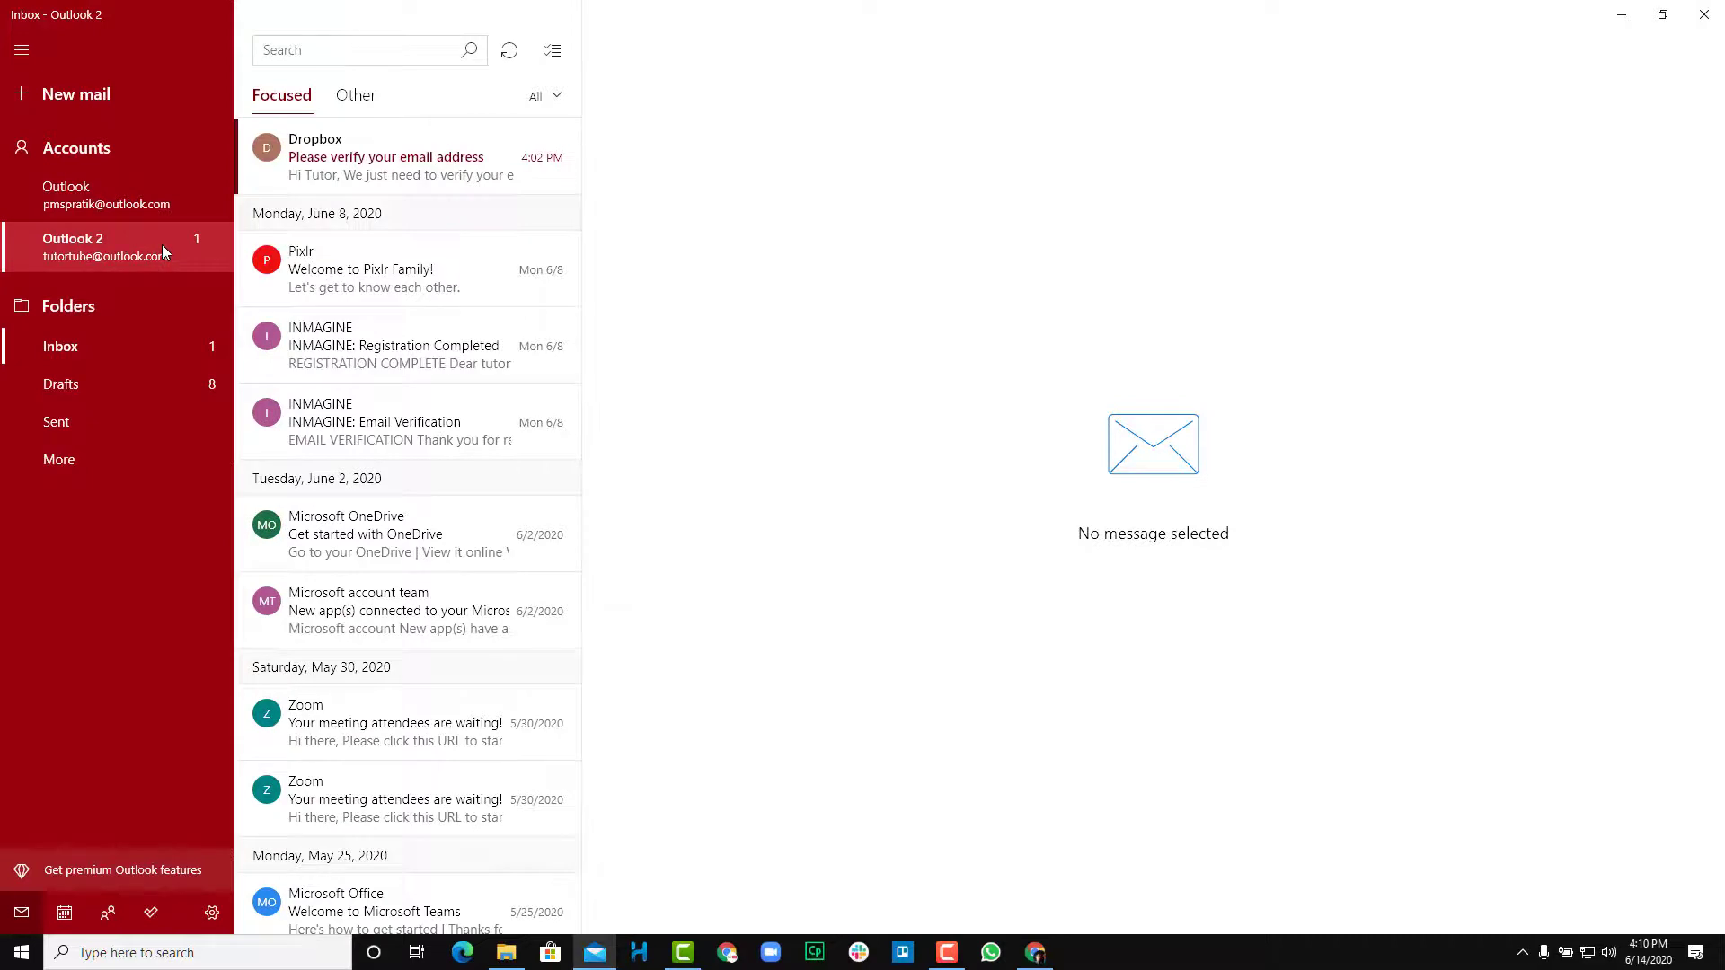
click(396, 156)
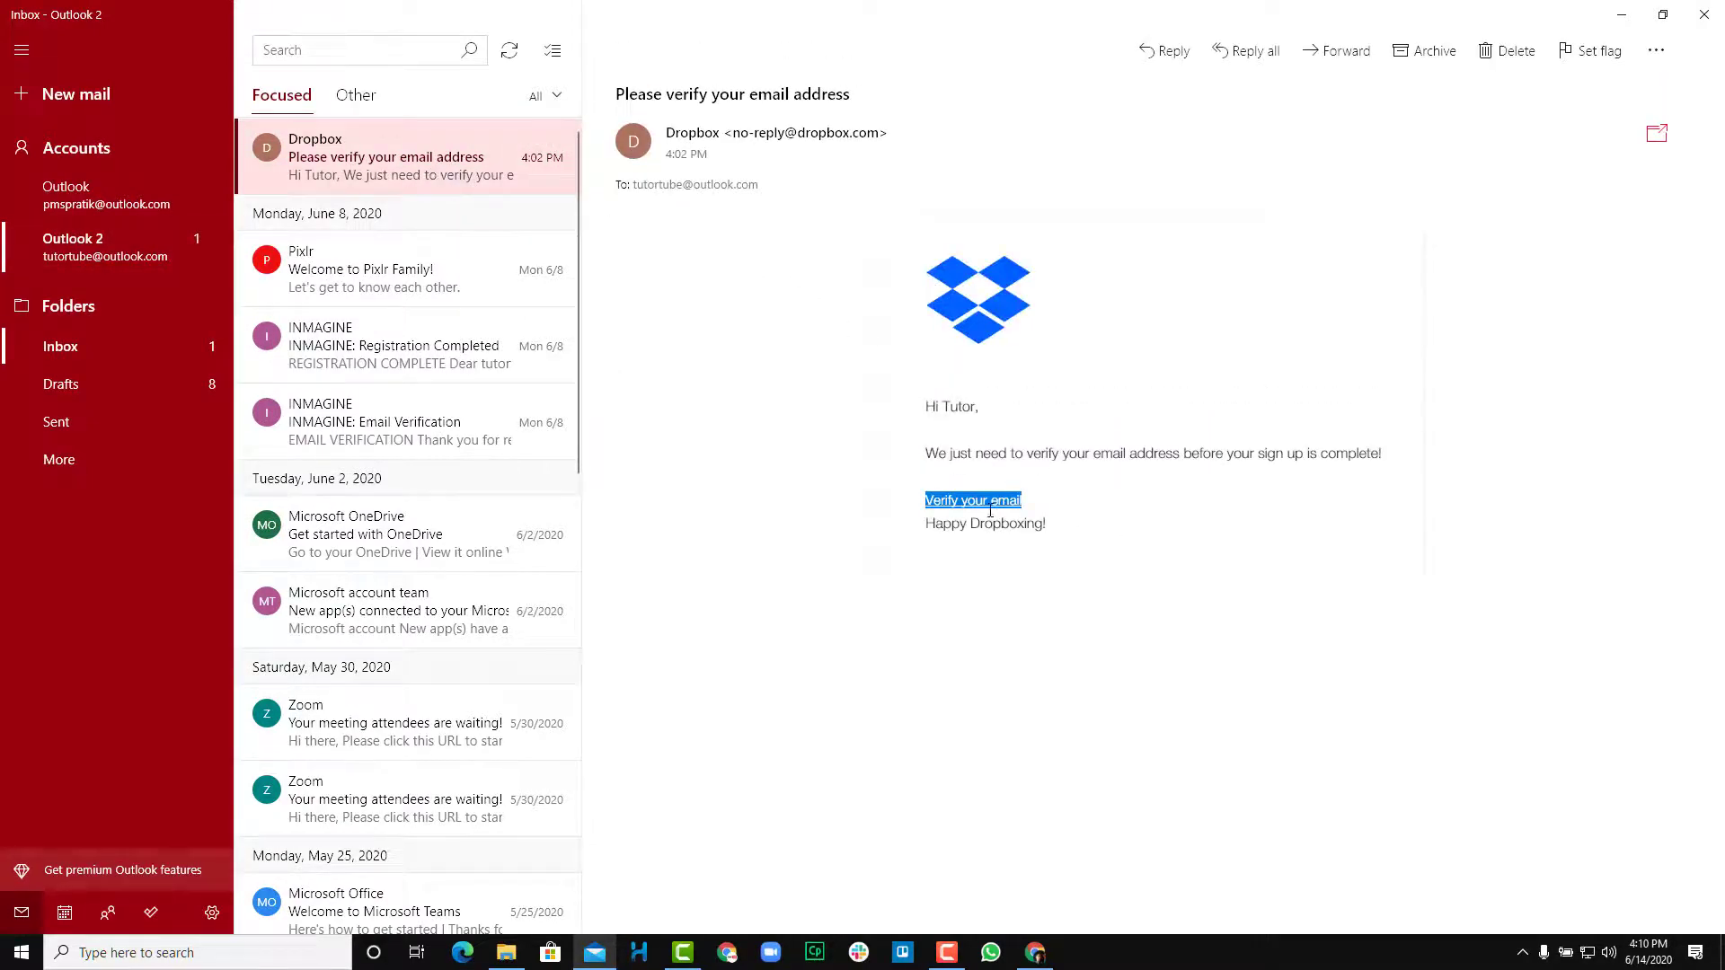
click(972, 500)
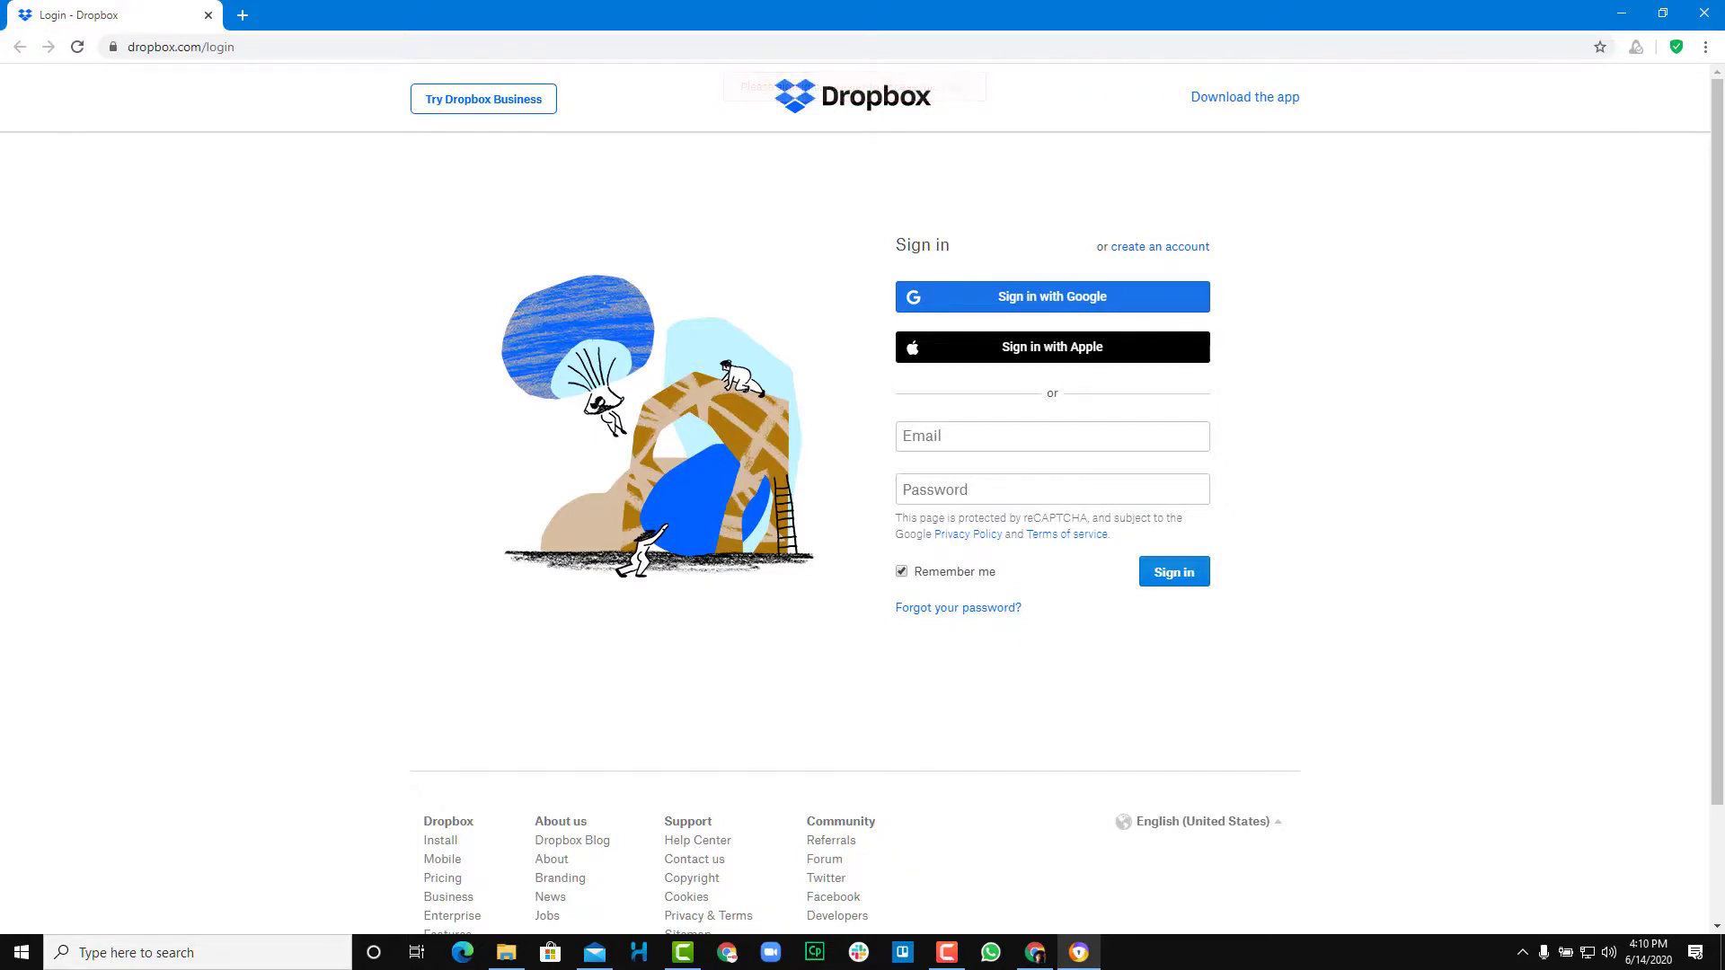
click(1050, 435)
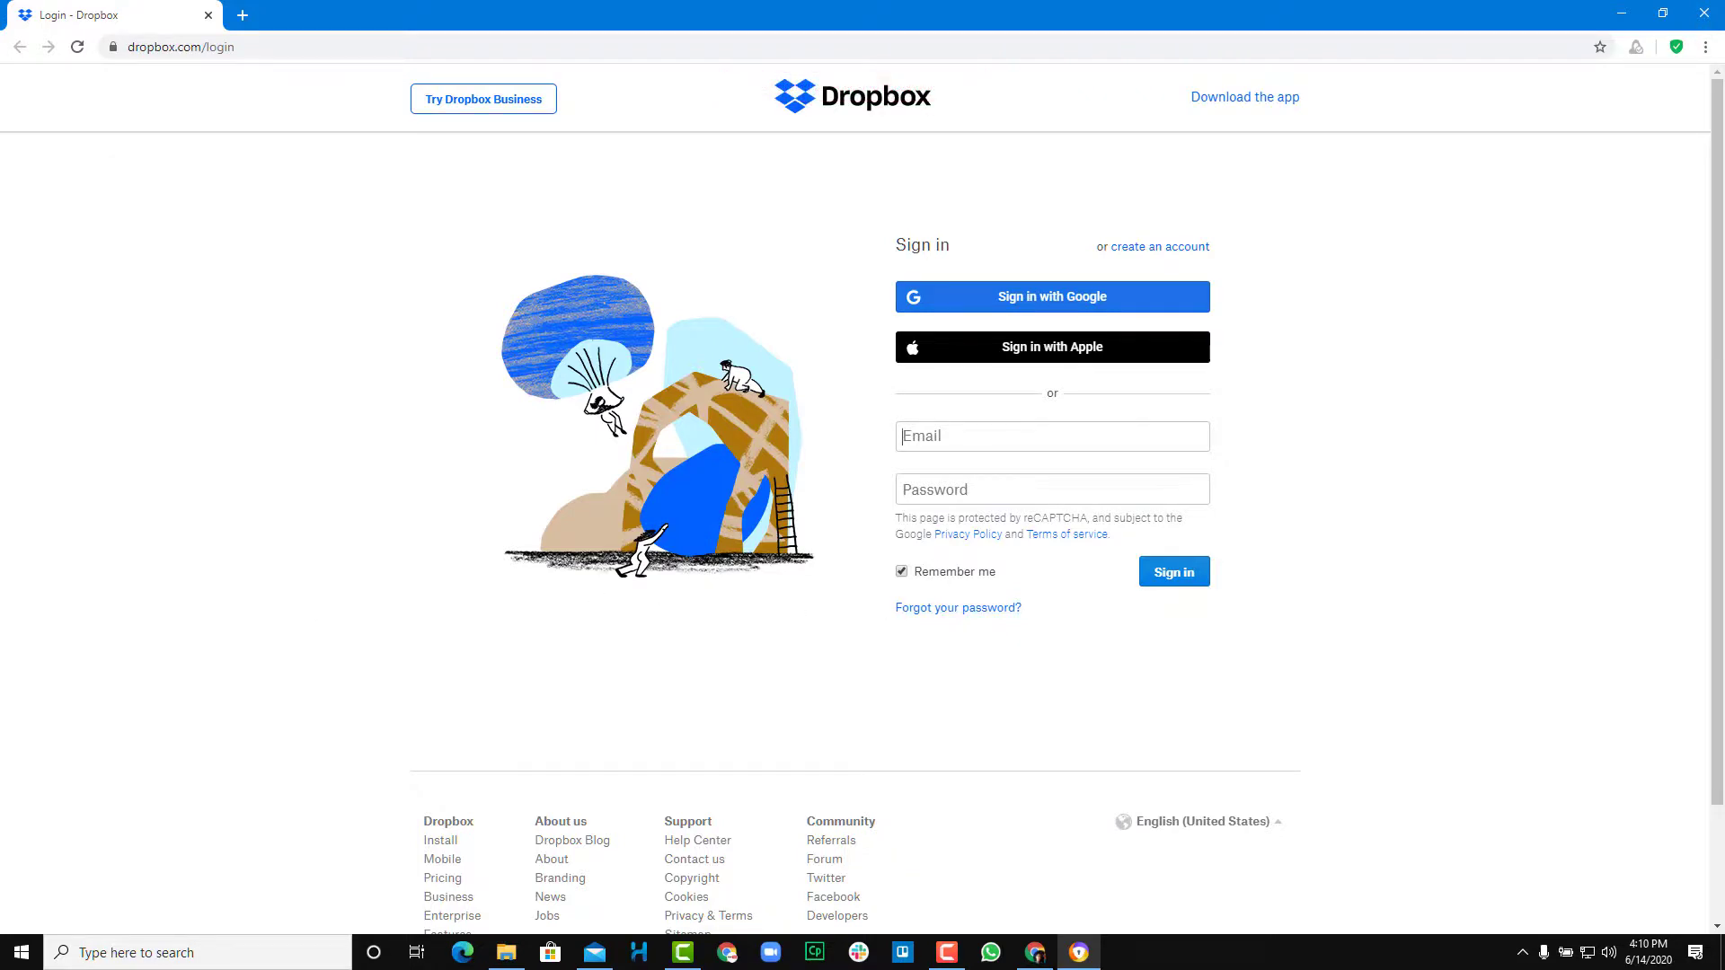